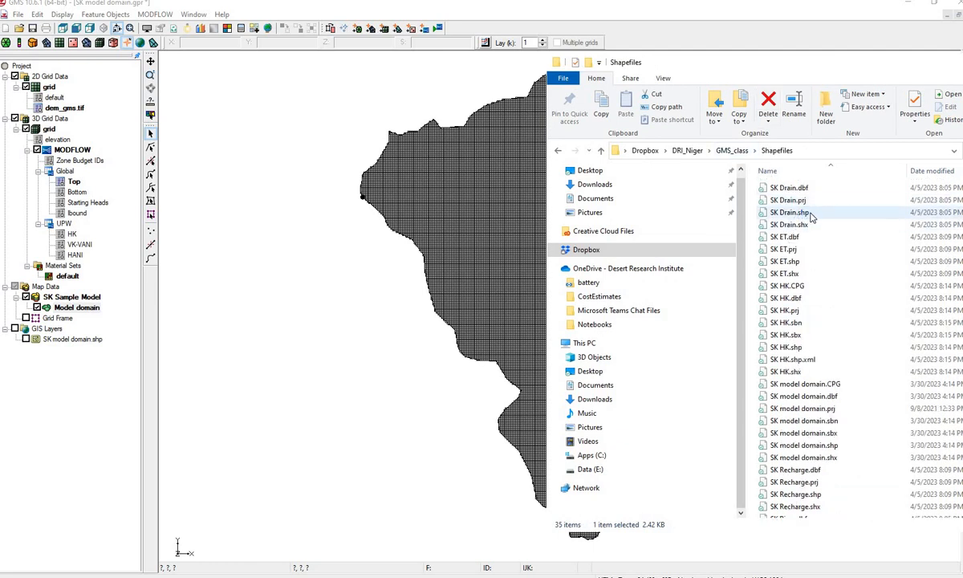
- Drag the SK Drain, ET, Recharge, River and Village Wells shapefiles into the Project Explorer
click(790, 212)
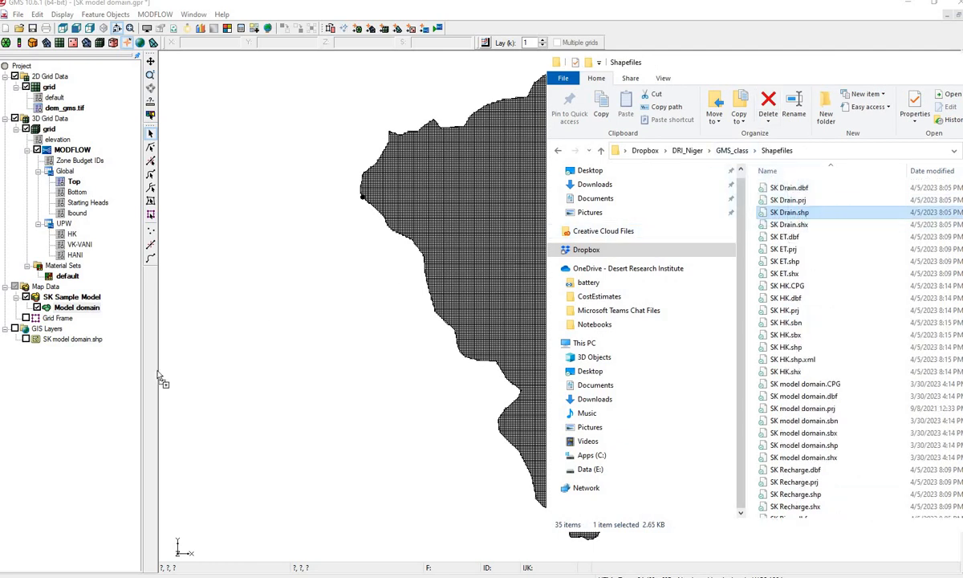
mouse_move(672, 255)
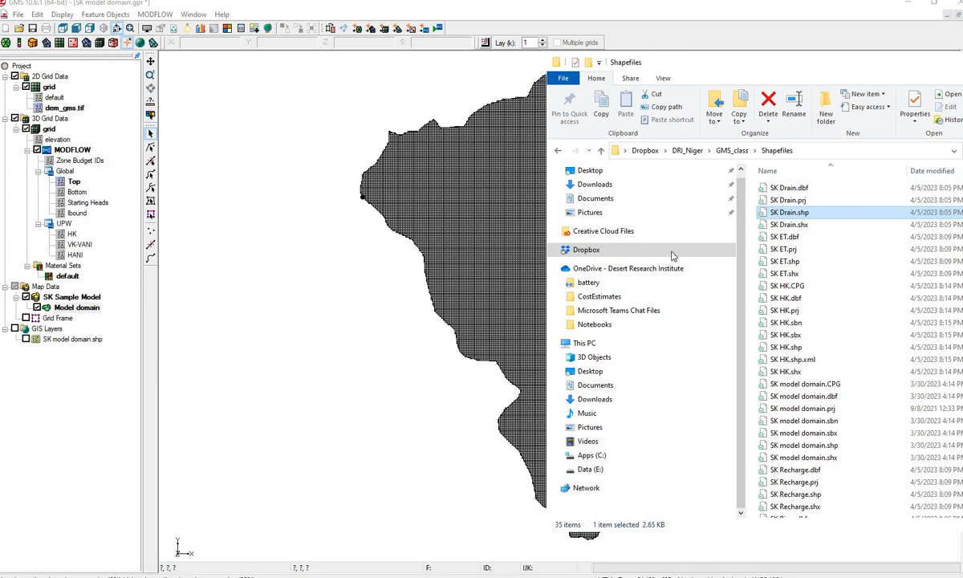
click(784, 261)
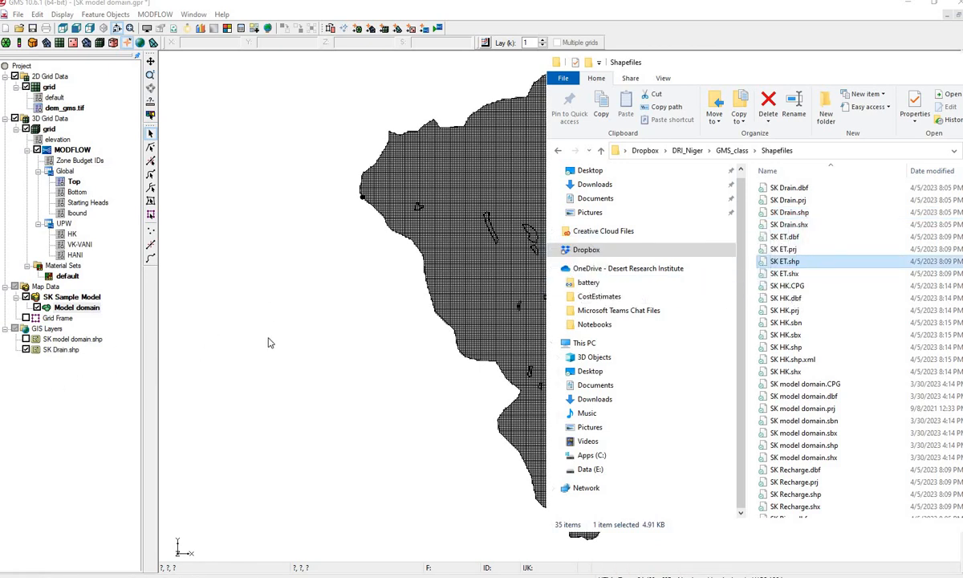
scroll(down, 3)
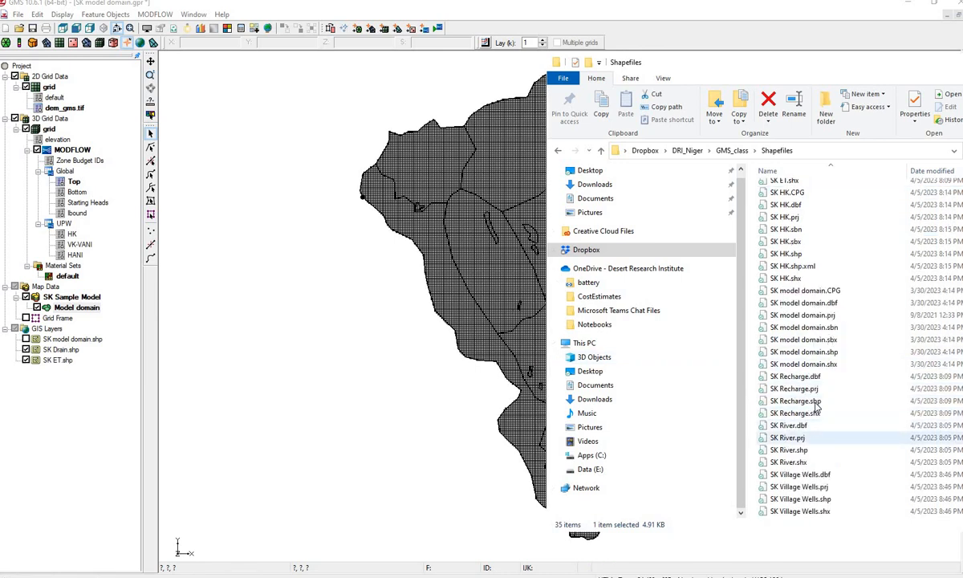
click(795, 401)
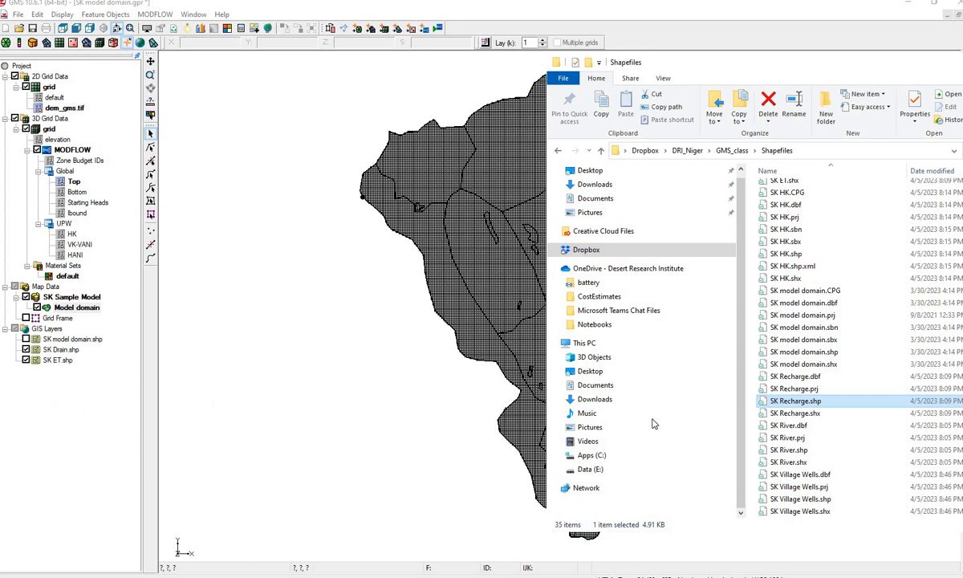
click(789, 450)
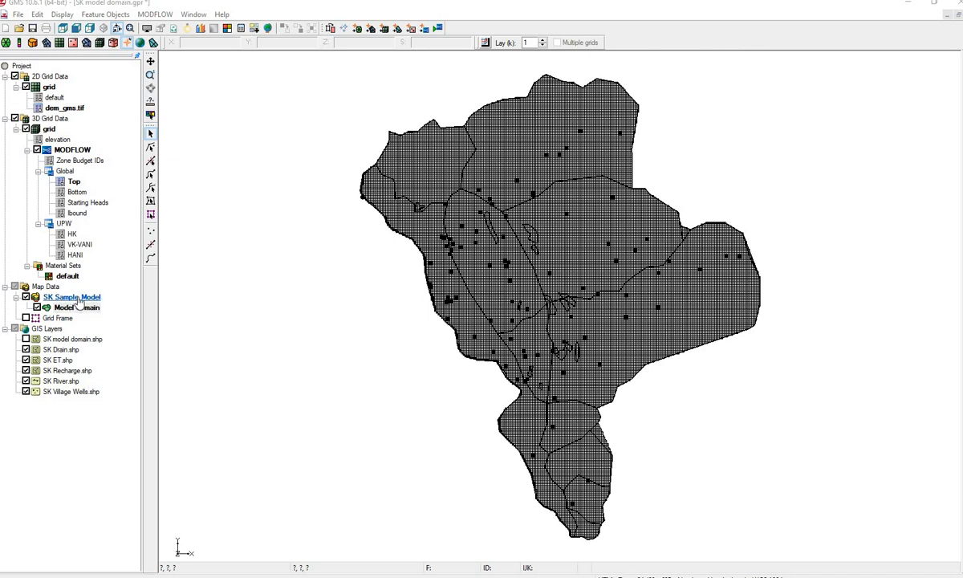
- Add a coverage named Drain to SK Sample Model with Drain boundary conditions enabled
right_click(72, 297)
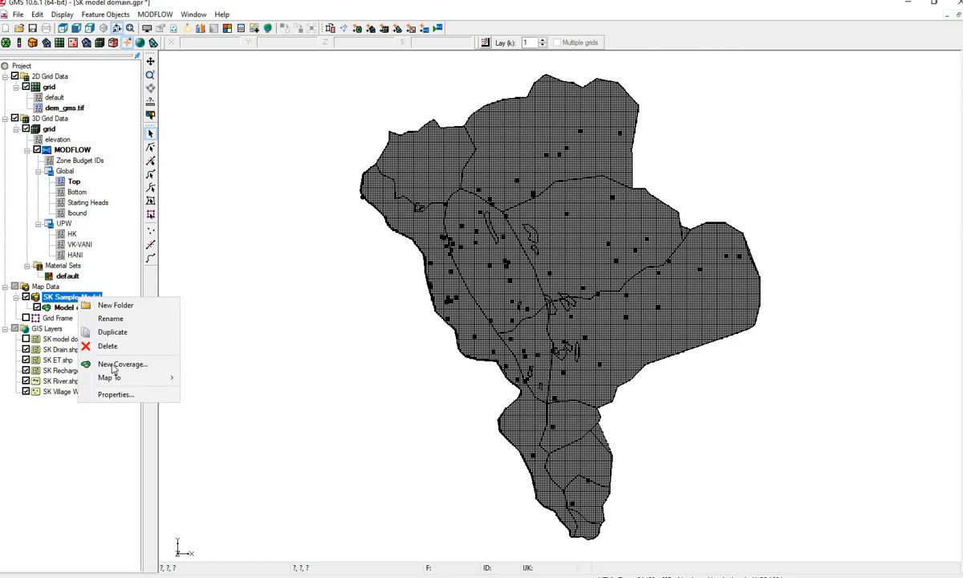
click(122, 364)
text(Drain)
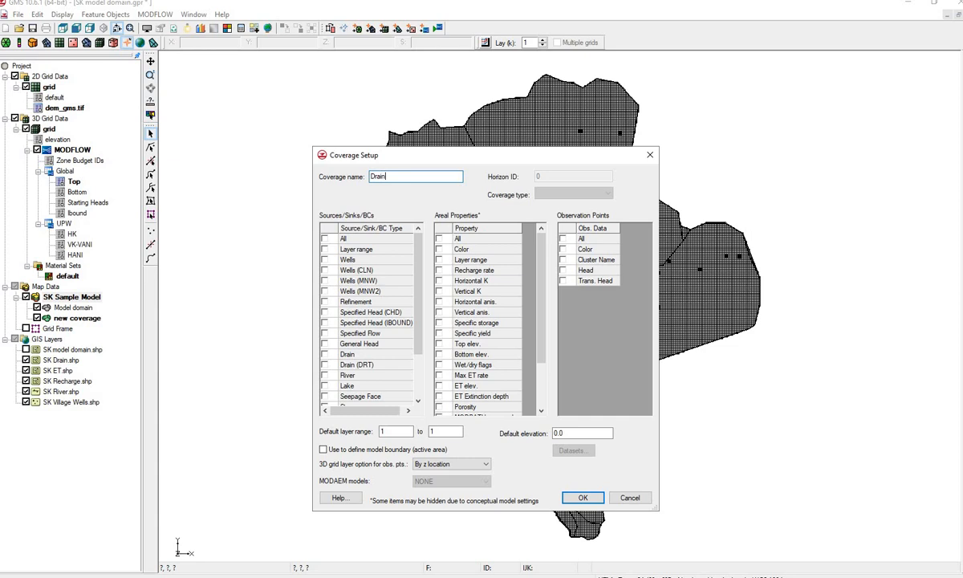
mouse_move(323, 360)
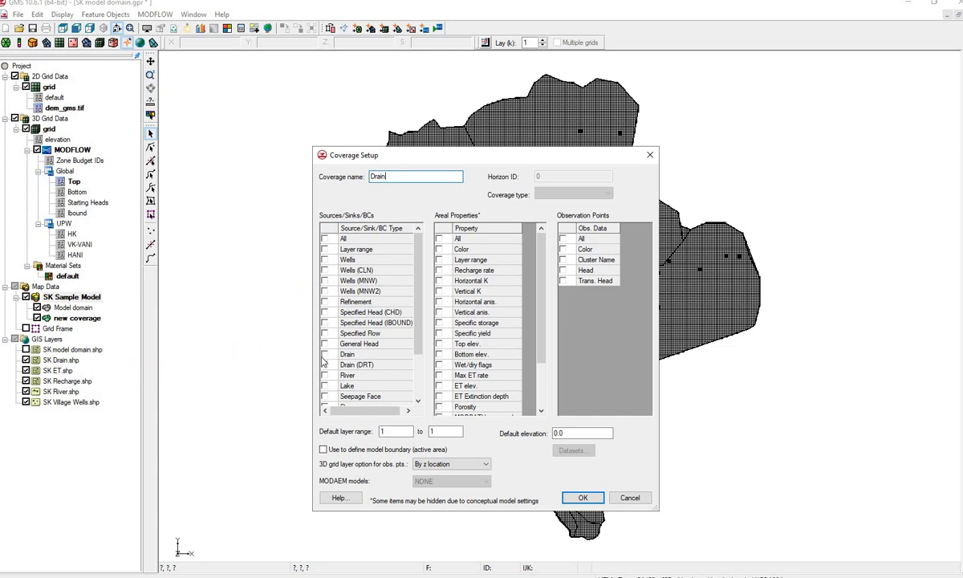
click(324, 354)
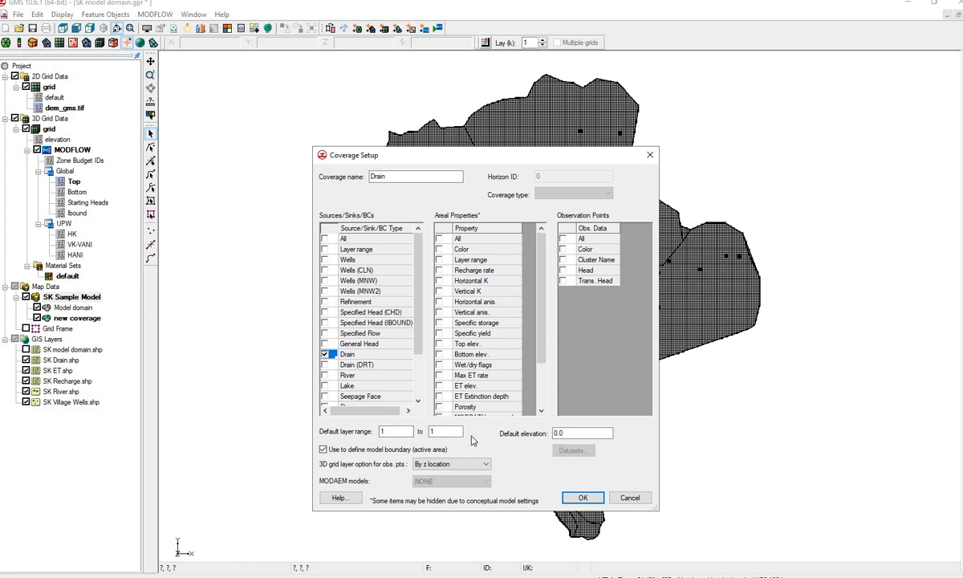
click(583, 498)
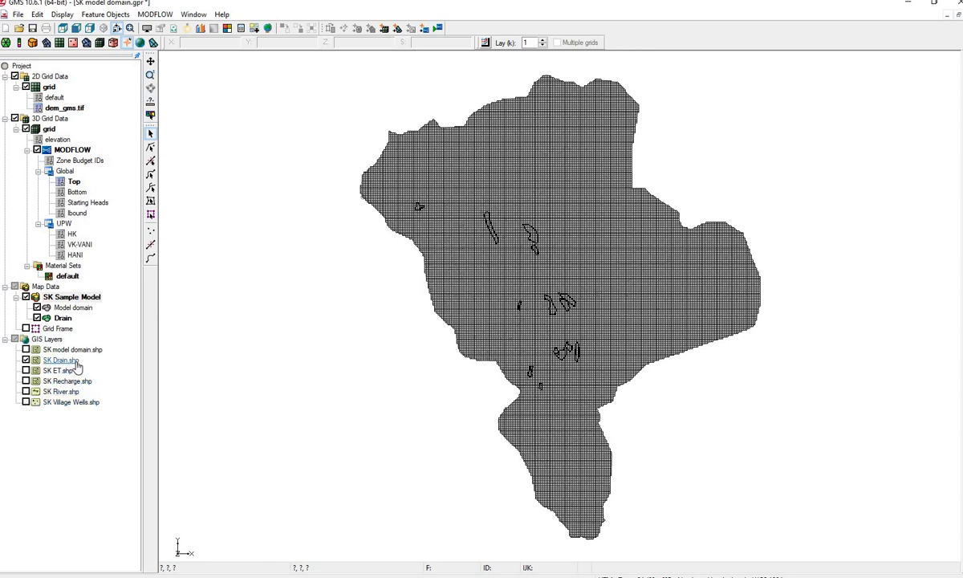
- Start converting SK Drain.shp to feature objects in the Drain coverage
right_click(59, 360)
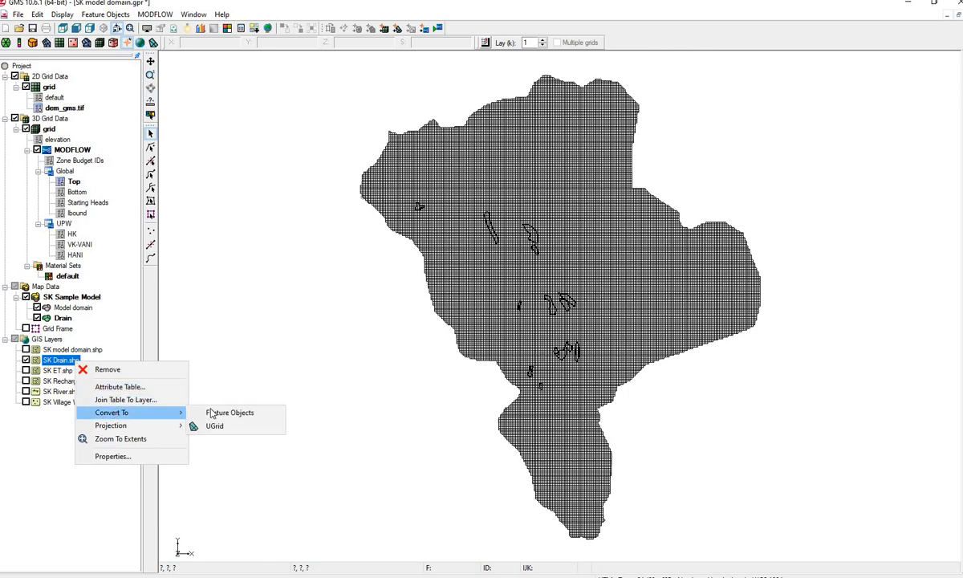
click(231, 412)
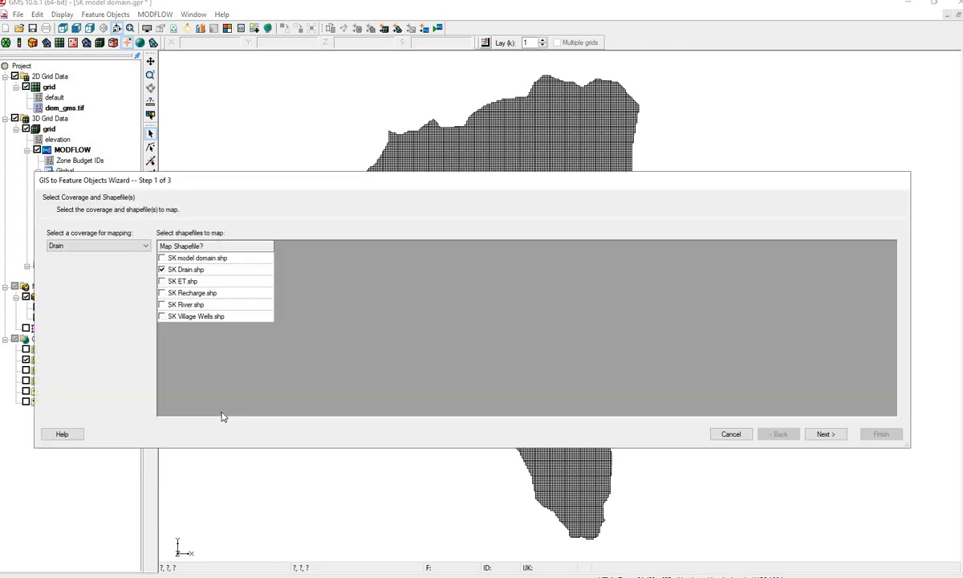
click(162, 269)
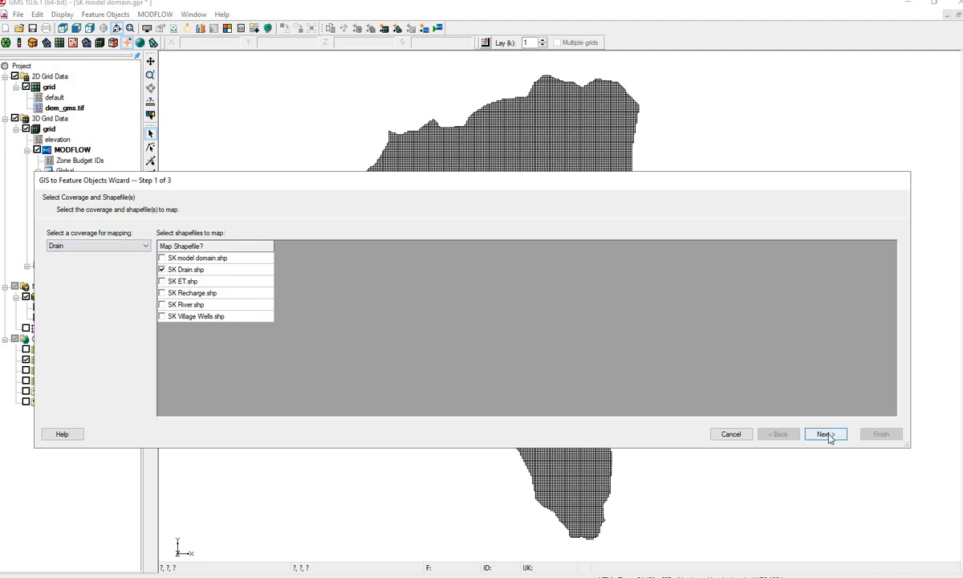
click(825, 433)
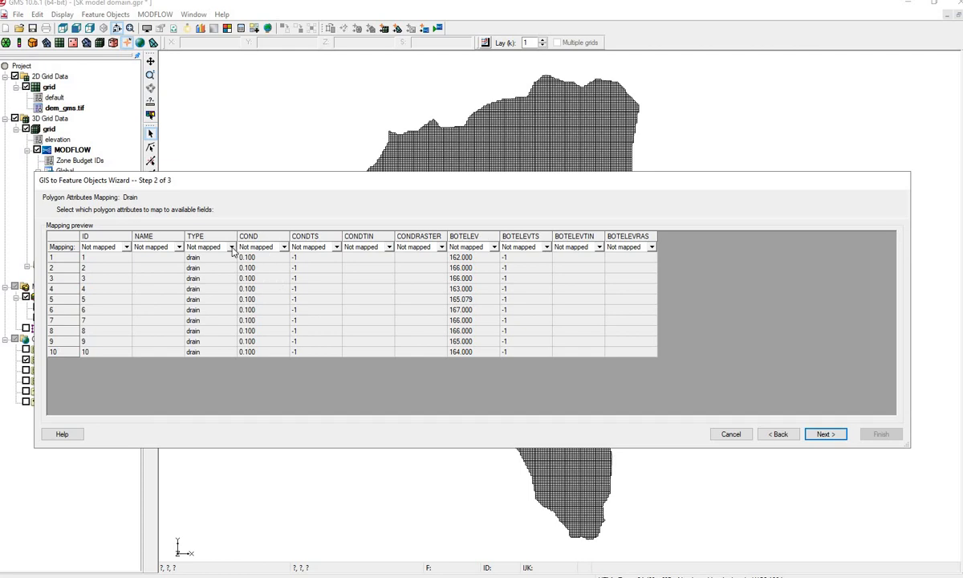
- Map TYPE, COND and BOTELEV to Type, Cond. and Bot. elev., and finish
click(232, 246)
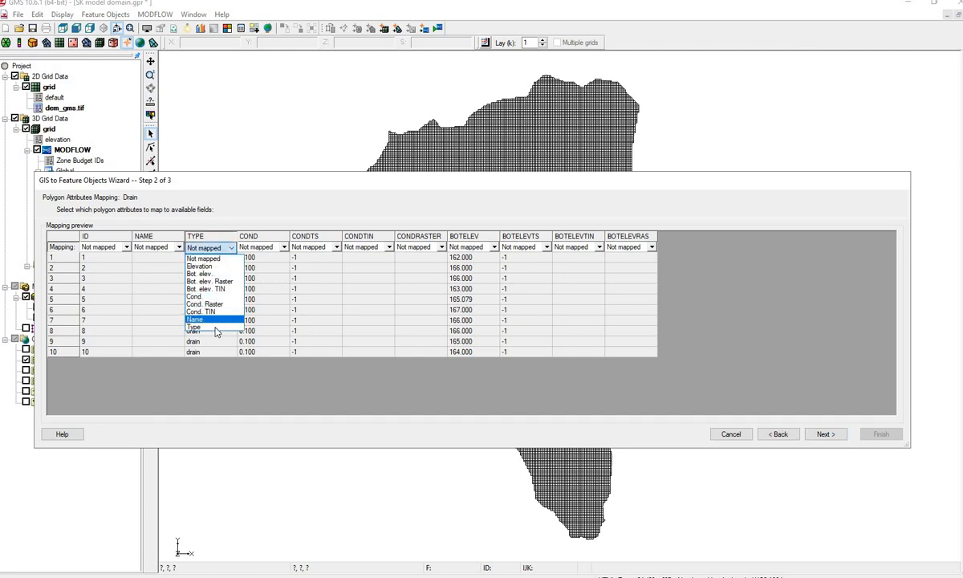
click(194, 326)
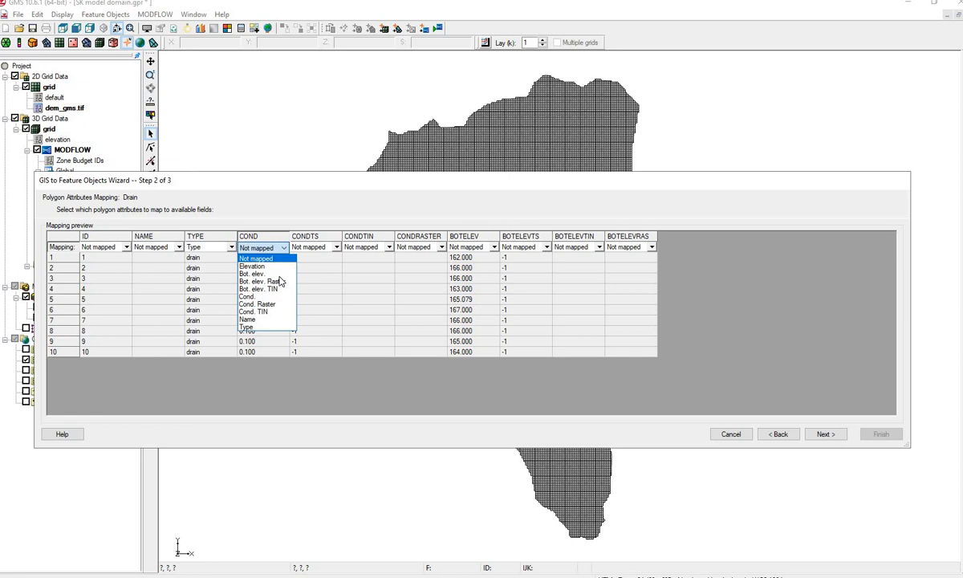
click(247, 297)
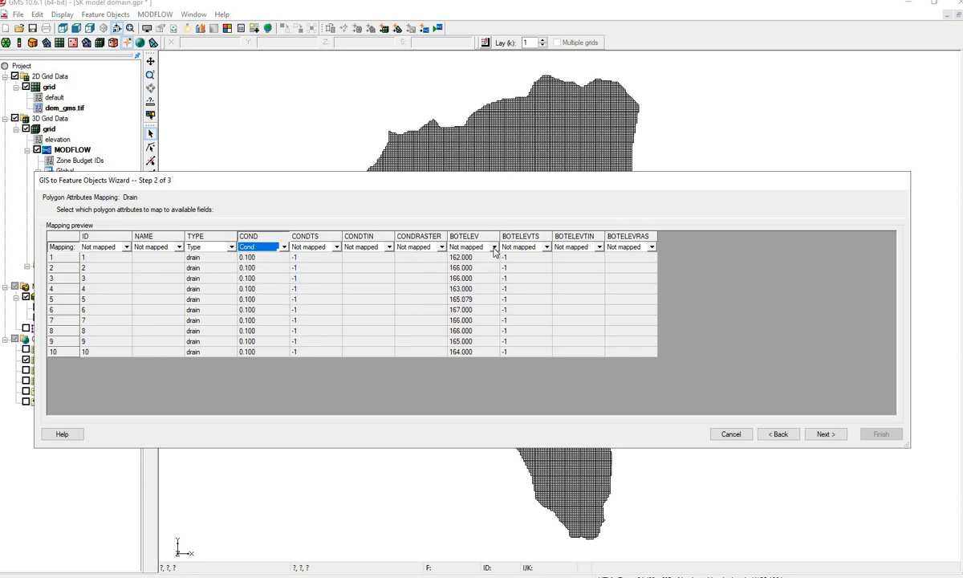
click(472, 246)
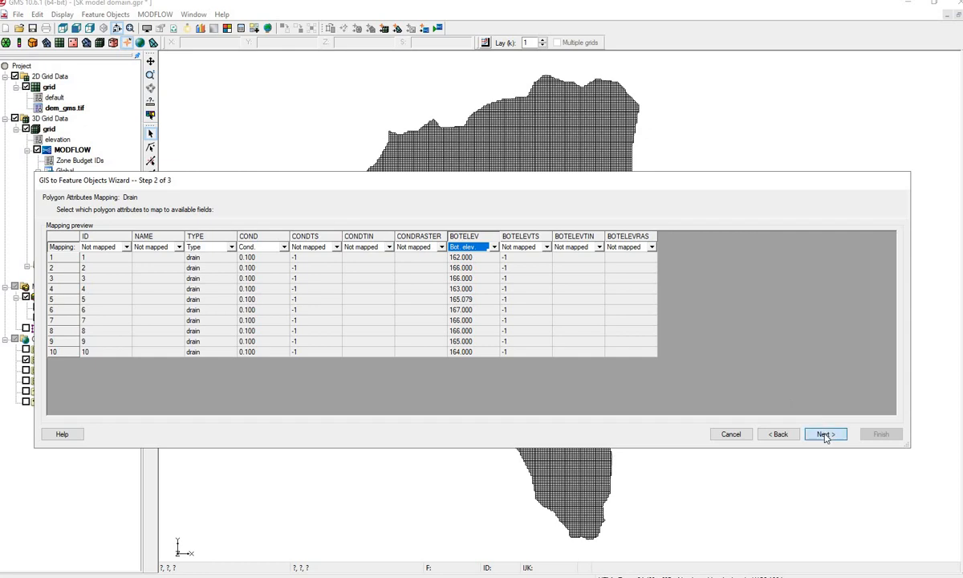
click(826, 434)
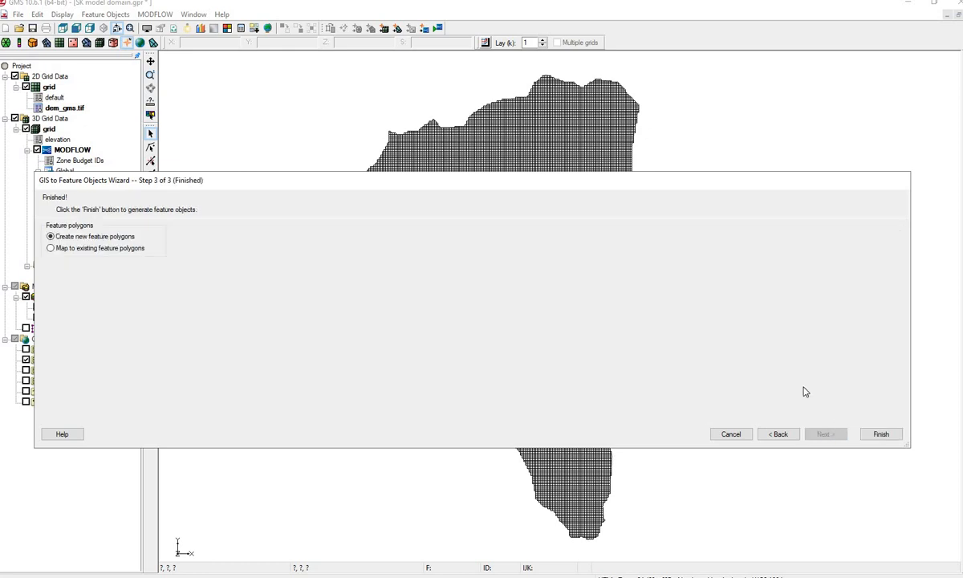
click(881, 433)
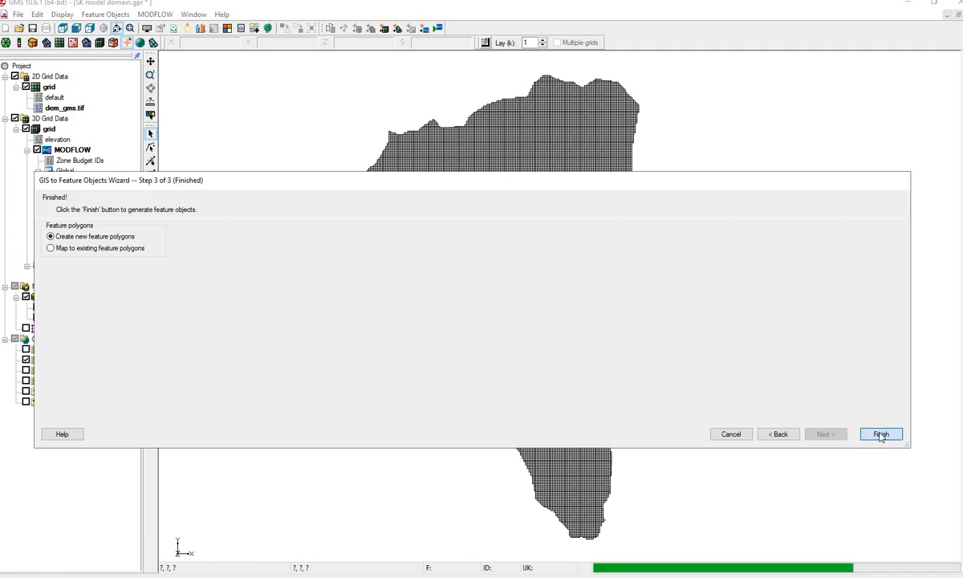
click(880, 434)
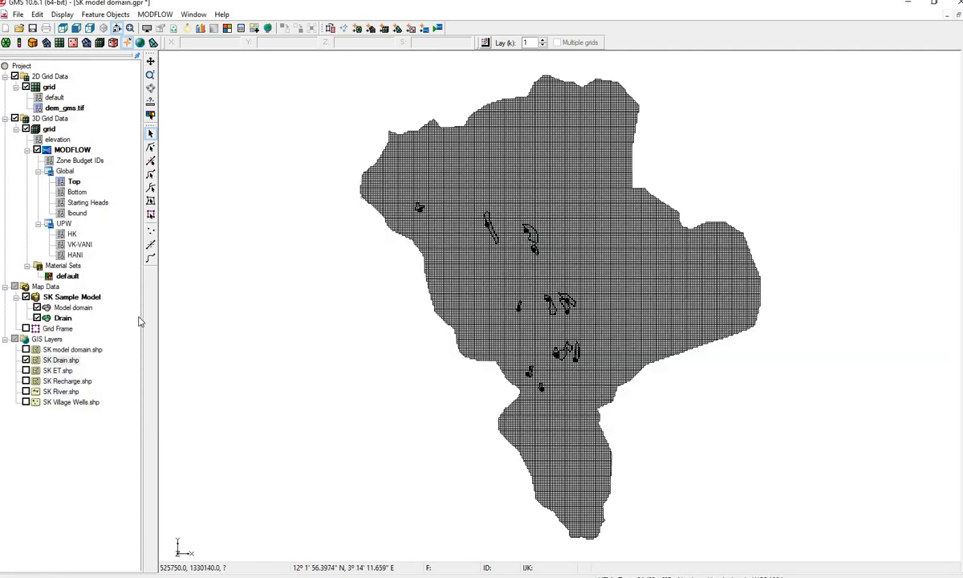
- Review the Drain polygons' attribute table (13 drains, conductance 0.1) and hide shapefile layers
right_click(62, 318)
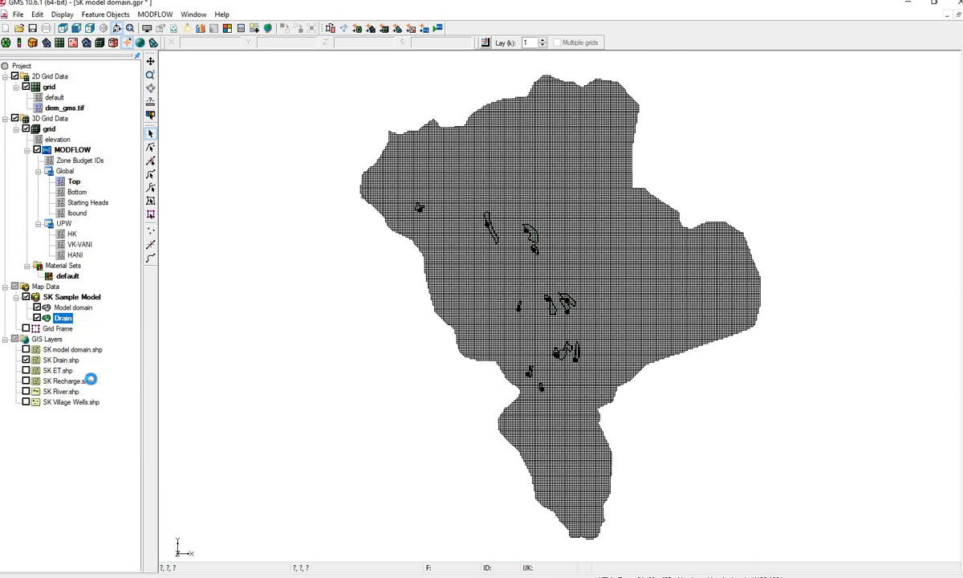
double_click(63, 318)
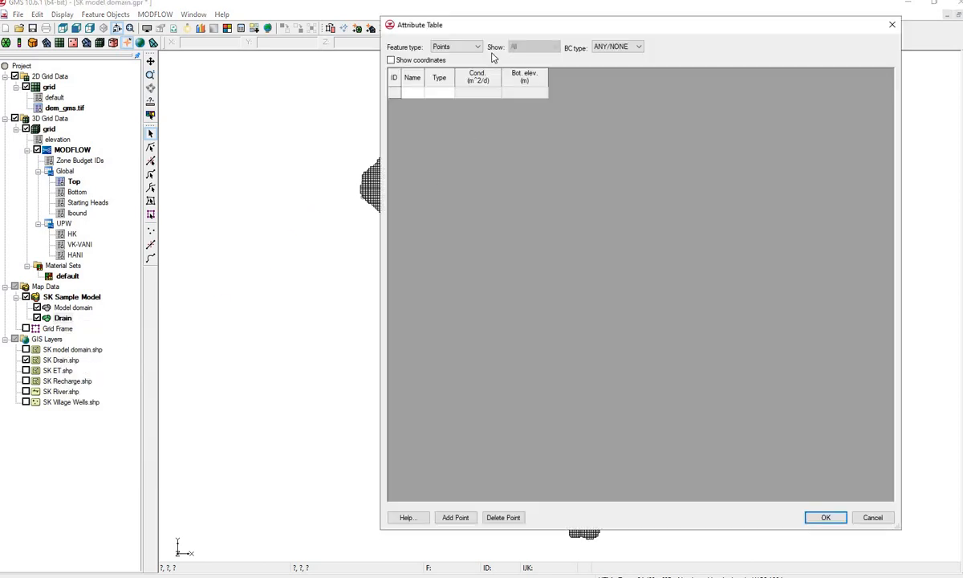
click(477, 46)
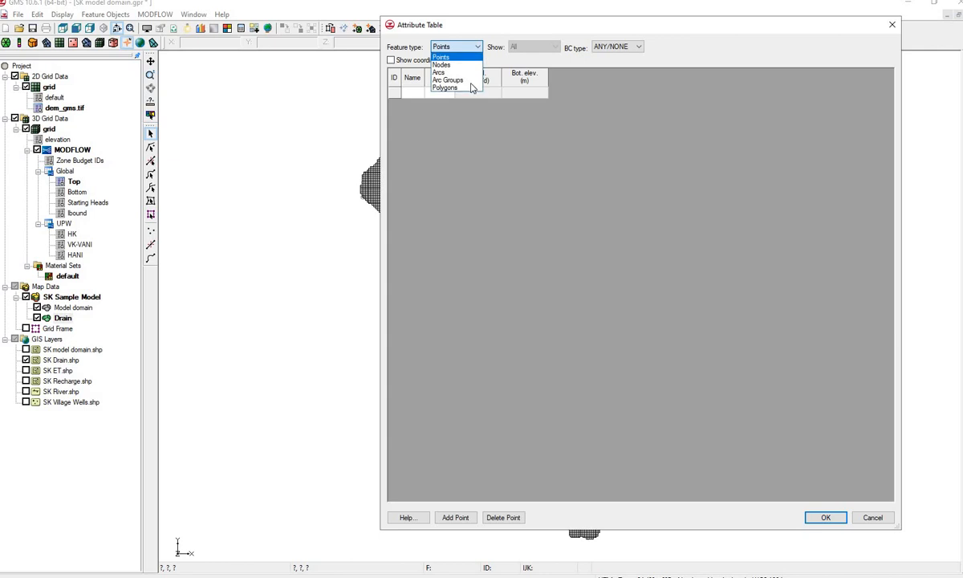
click(444, 88)
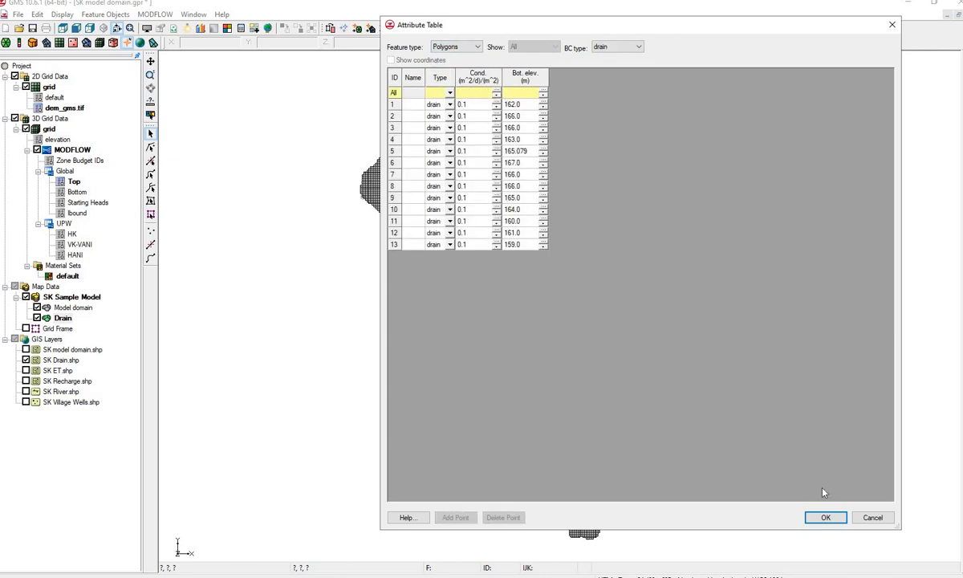
click(825, 517)
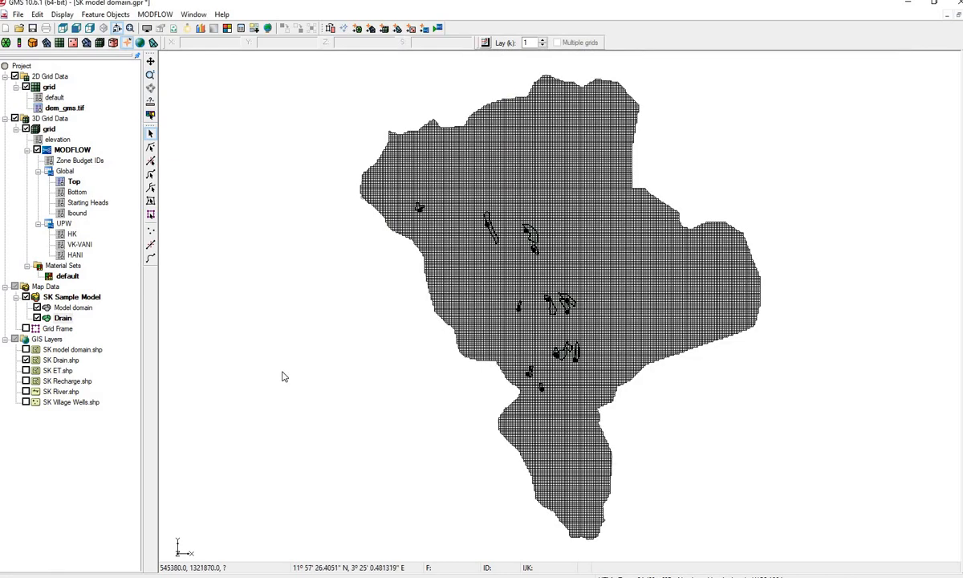
click(72, 349)
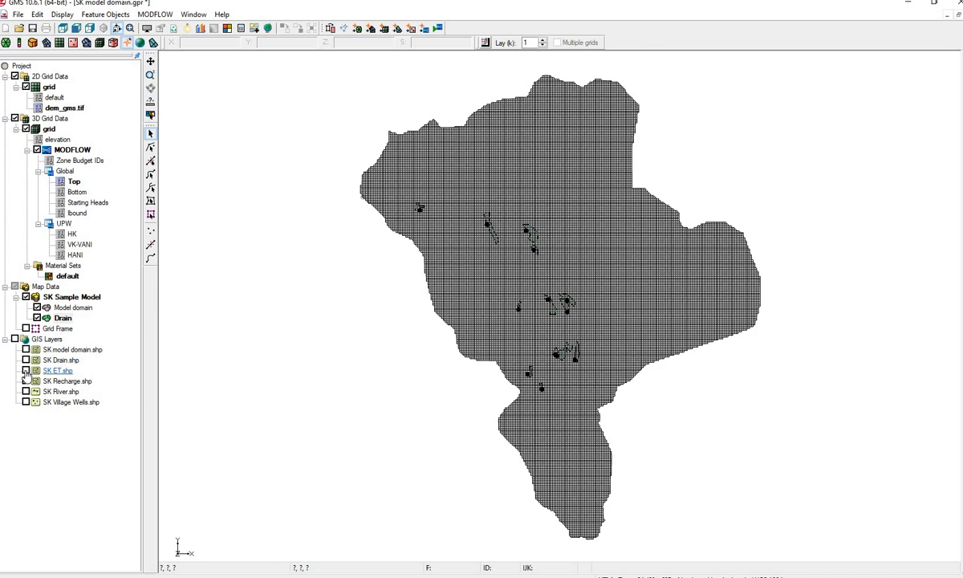
- Show SK ET.shp and add an ET coverage with Max ET rate and extinction depth
click(72, 297)
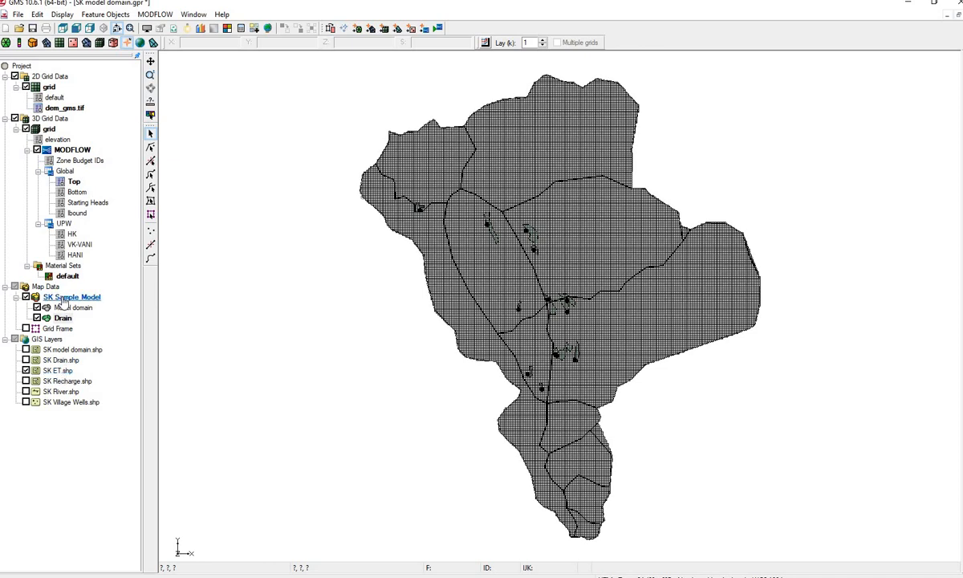
right_click(71, 297)
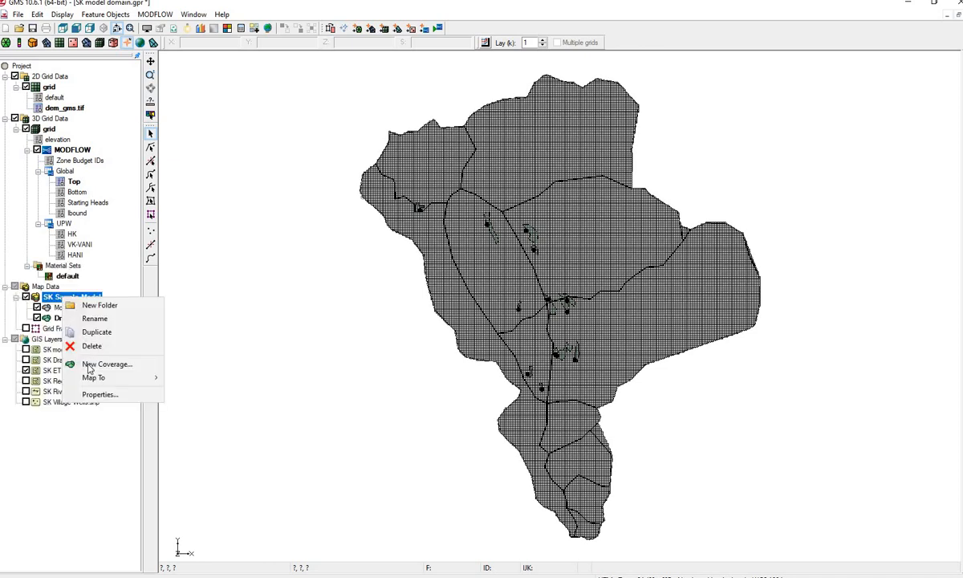
click(108, 364)
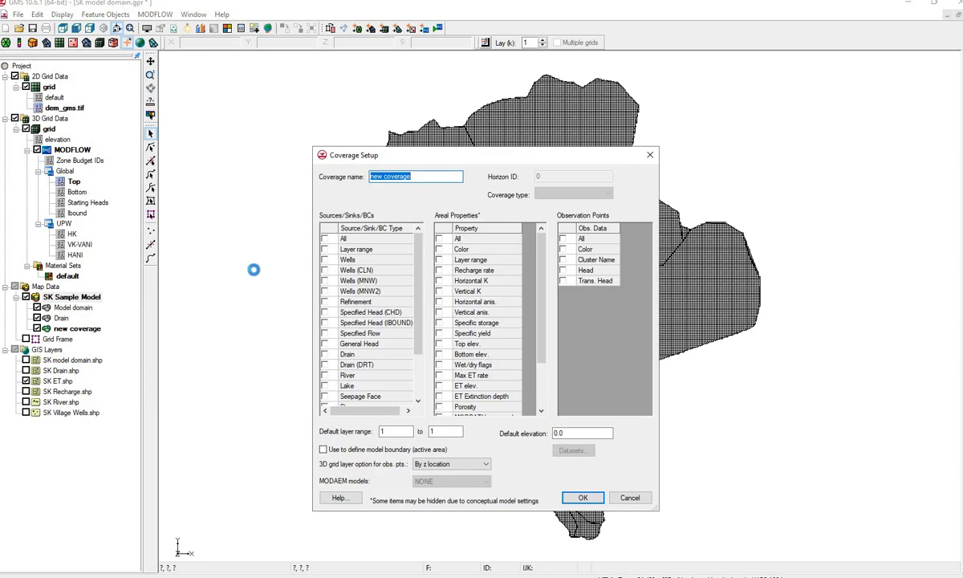
text(ET)
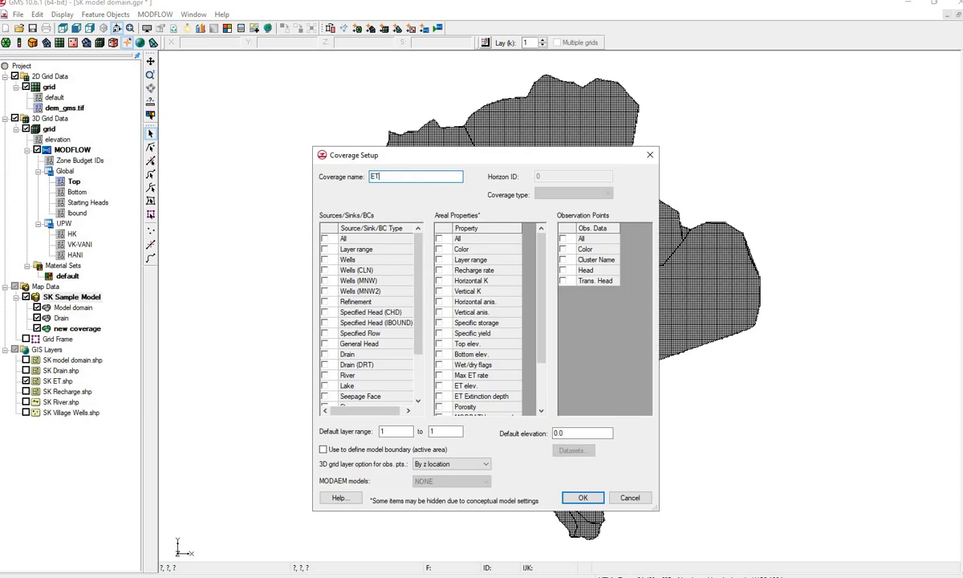
mouse_move(443, 360)
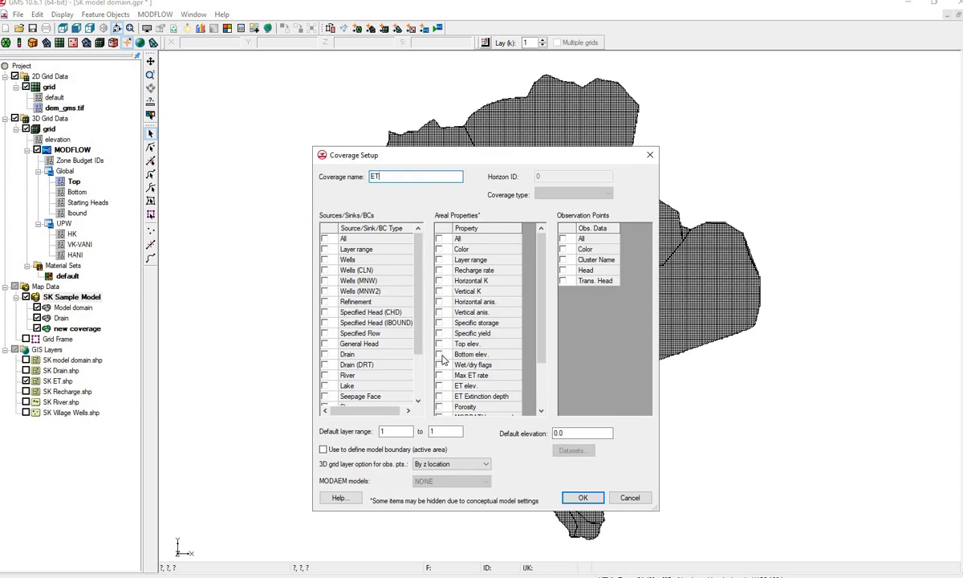
click(440, 374)
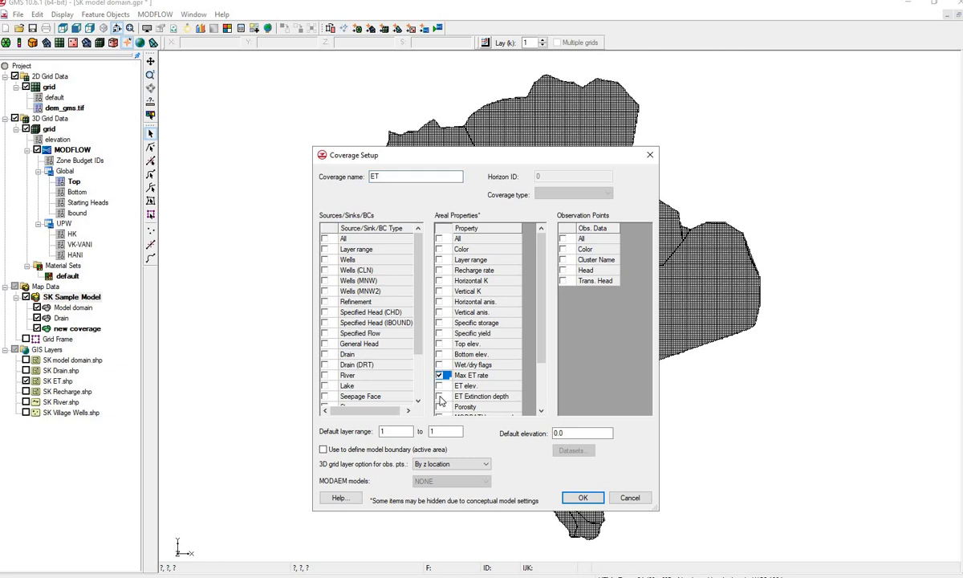
click(439, 395)
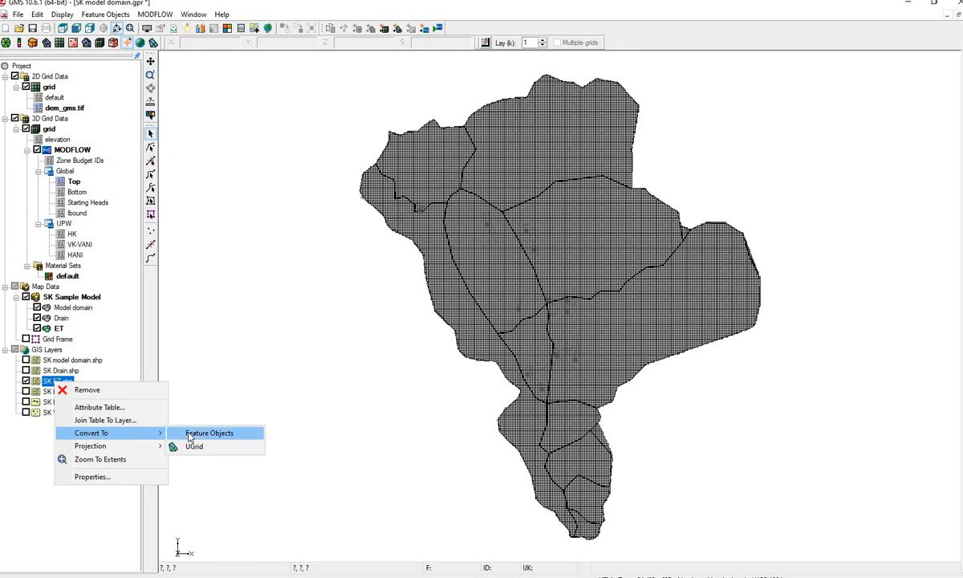
- Convert SK ET.shp to ET polygons, mapping NAME, MAXETRATE and ETEXTDEPTH
click(209, 433)
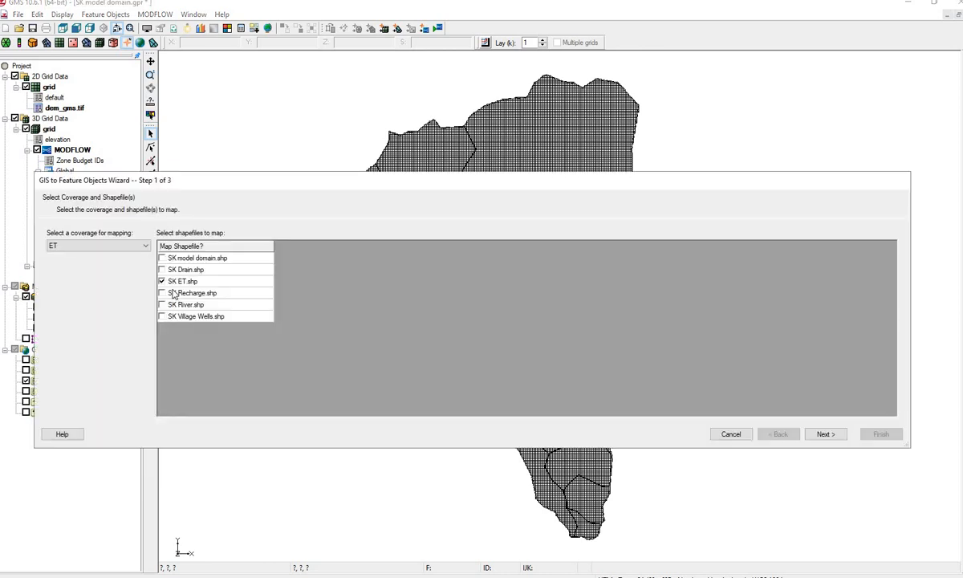
mouse_move(350, 316)
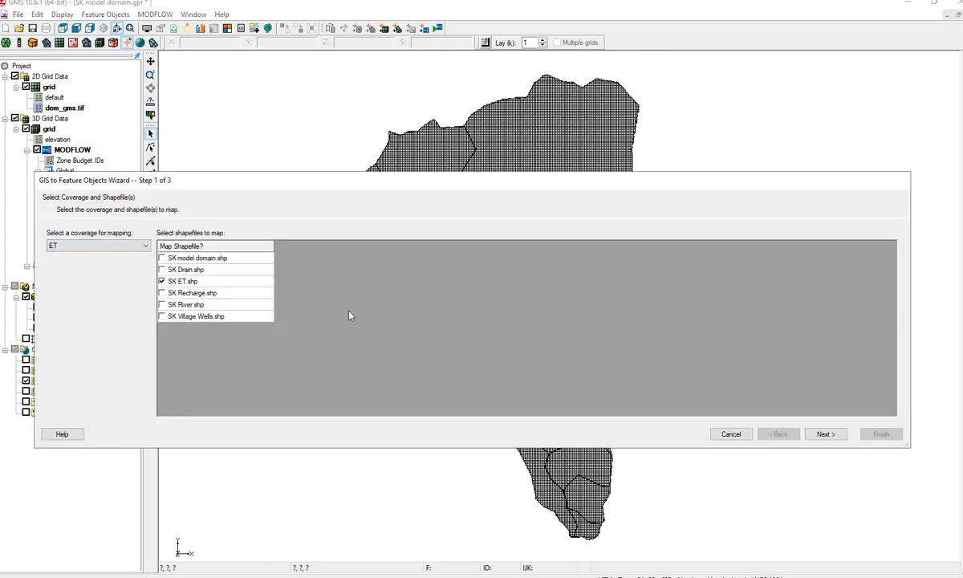
click(825, 434)
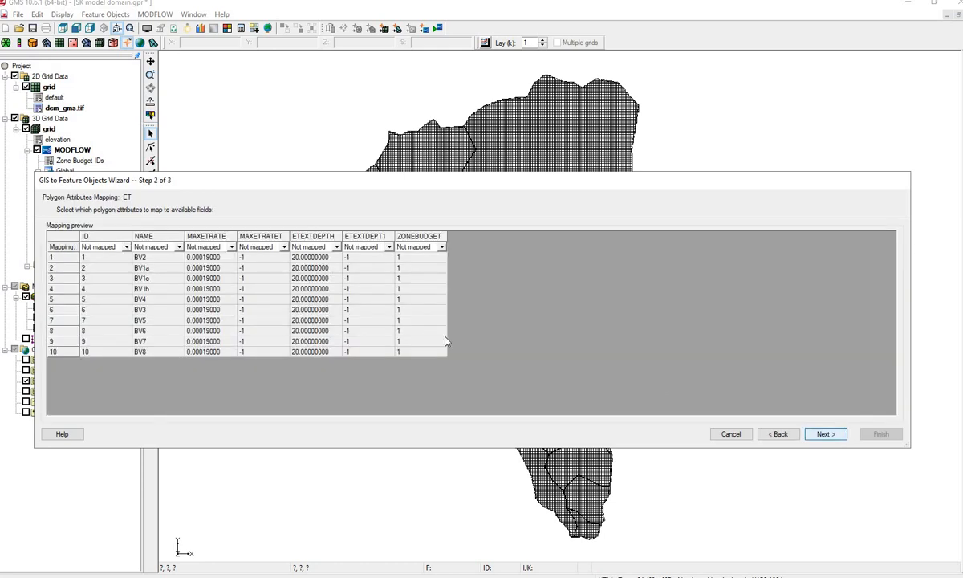
click(181, 247)
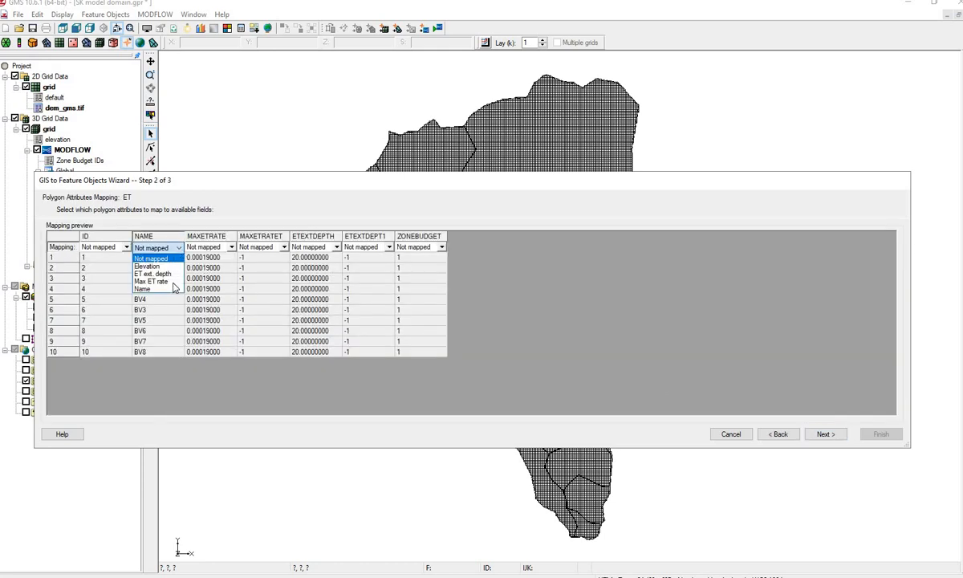
click(142, 289)
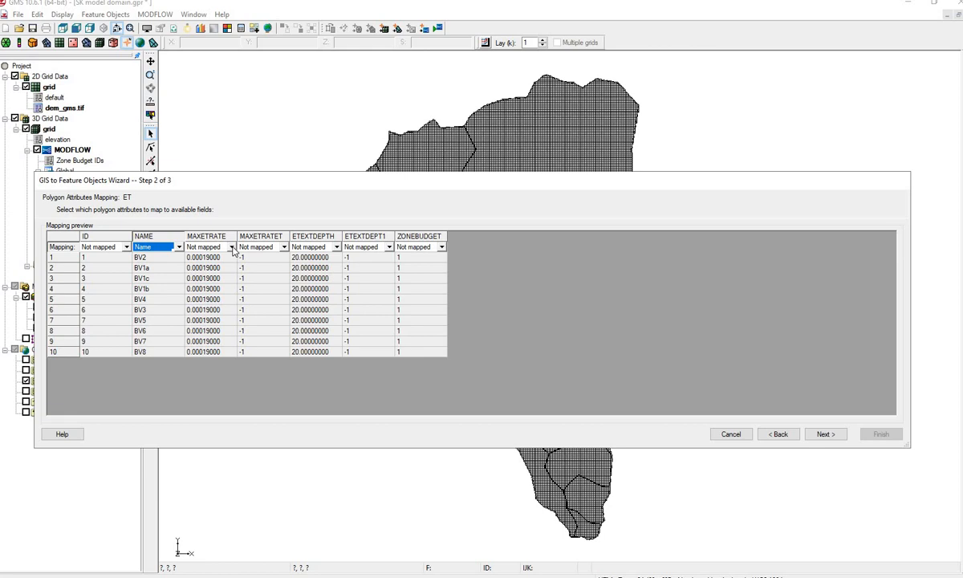
click(233, 246)
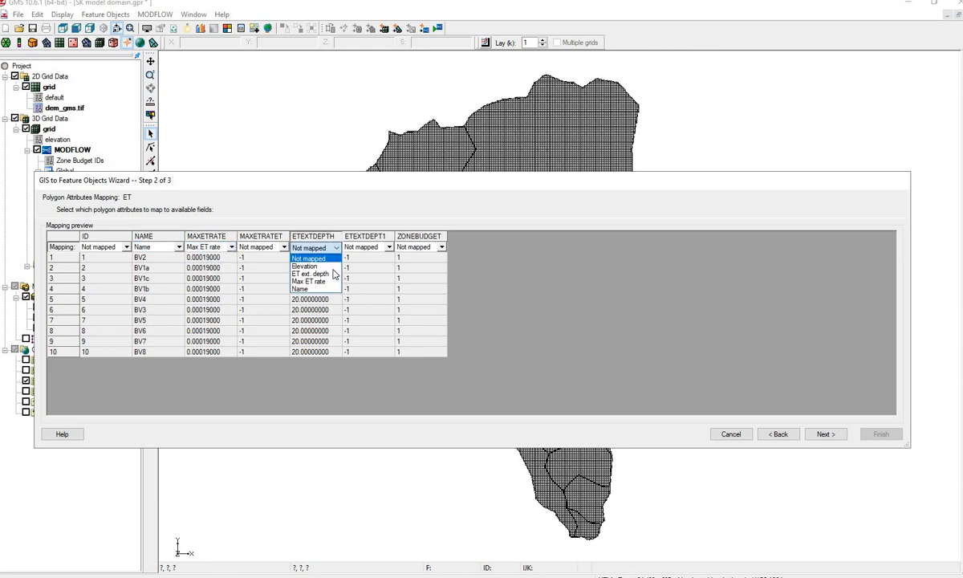
click(310, 274)
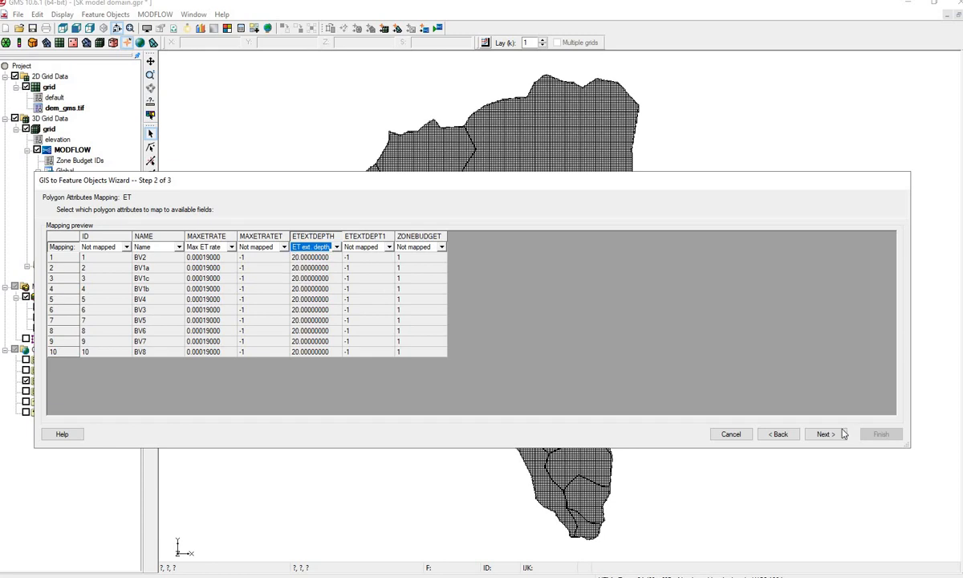
click(826, 433)
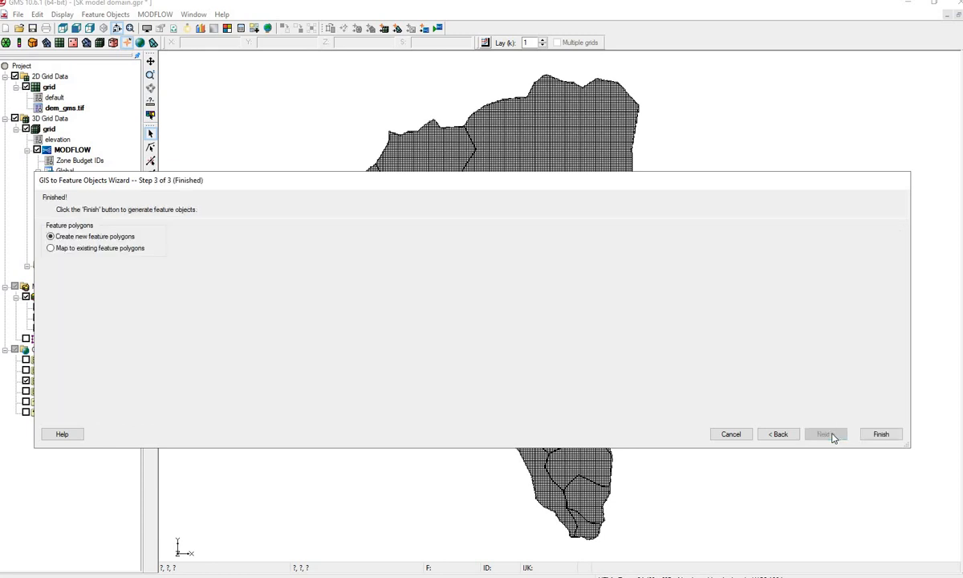
click(880, 434)
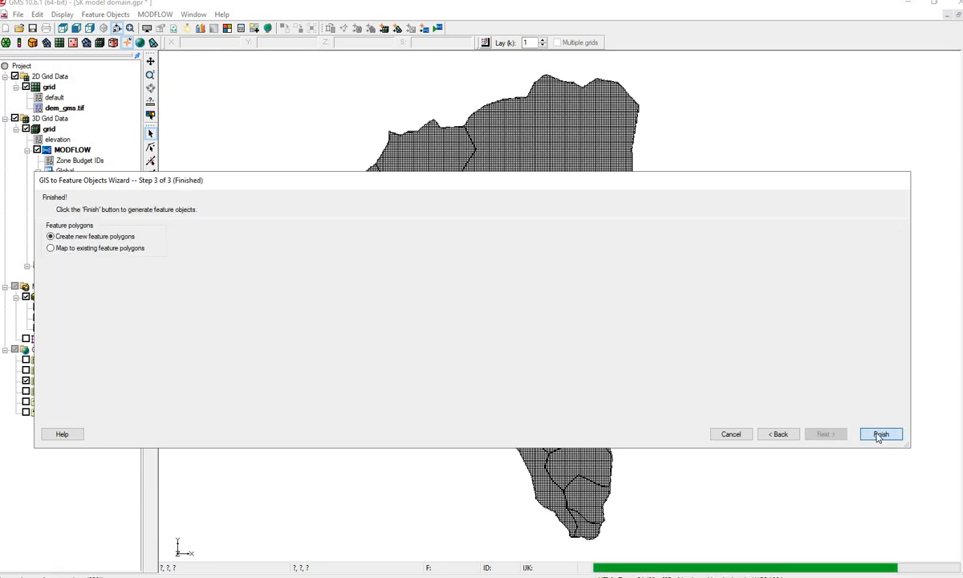
click(881, 433)
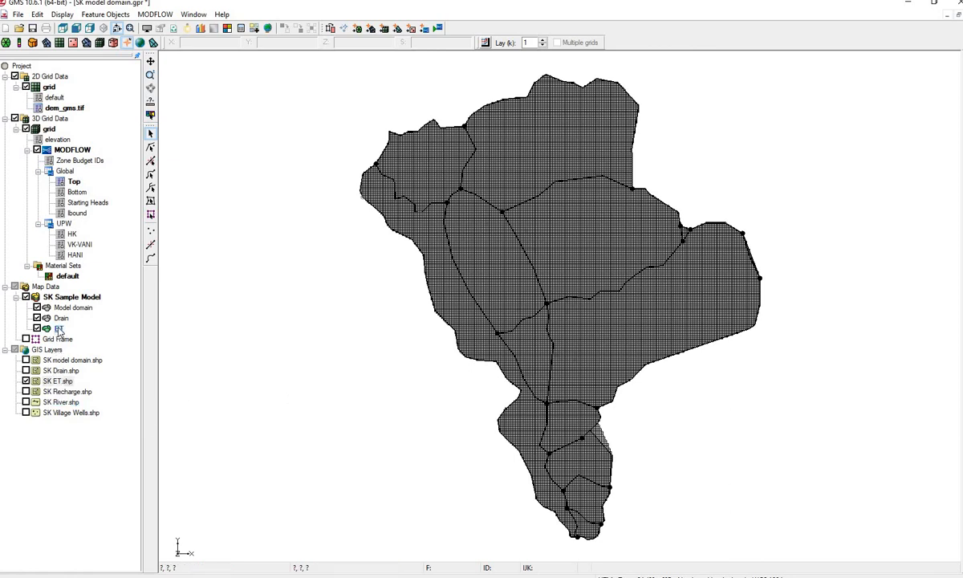
- Check the 13 ET polygons' max ET rates and extinction depths in the attribute table
right_click(60, 327)
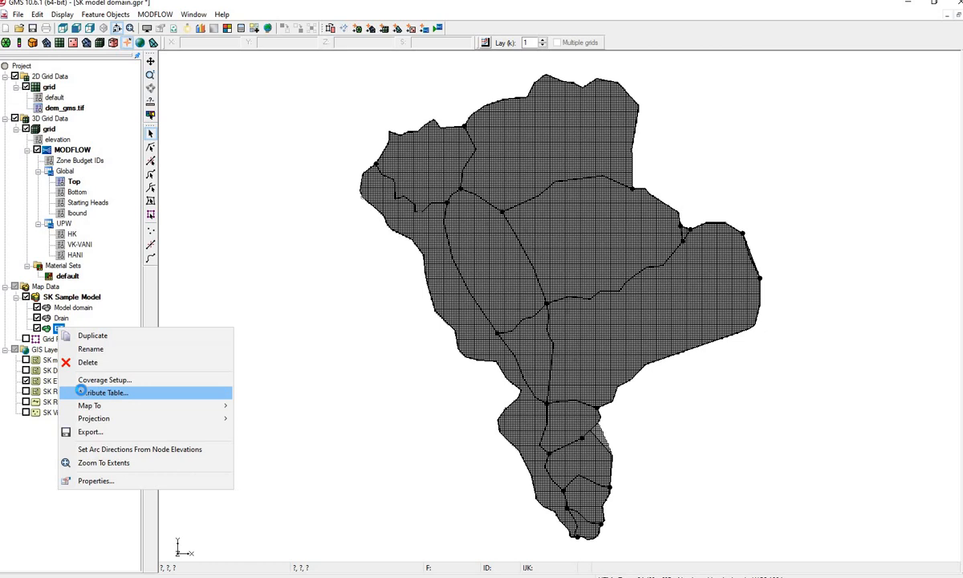
click(104, 393)
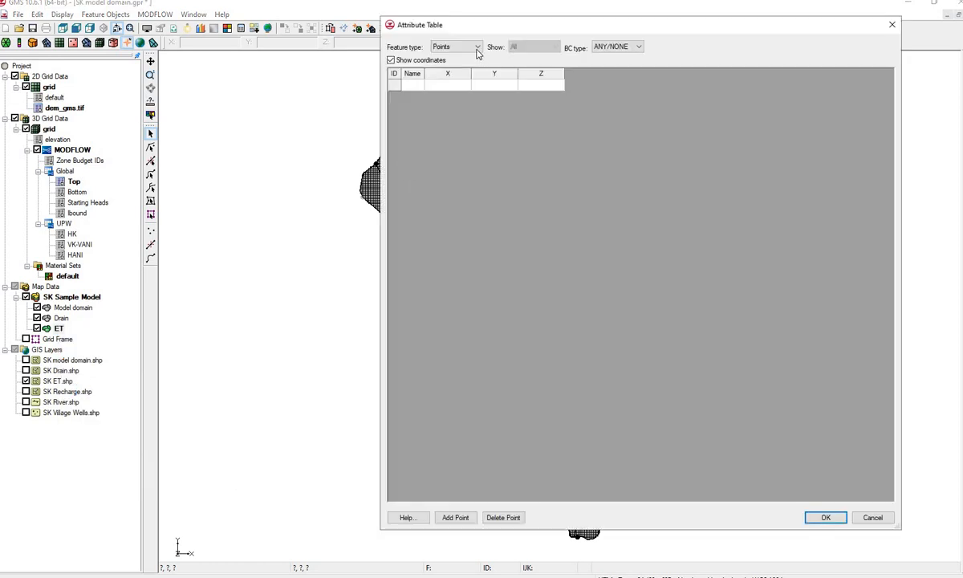
click(477, 45)
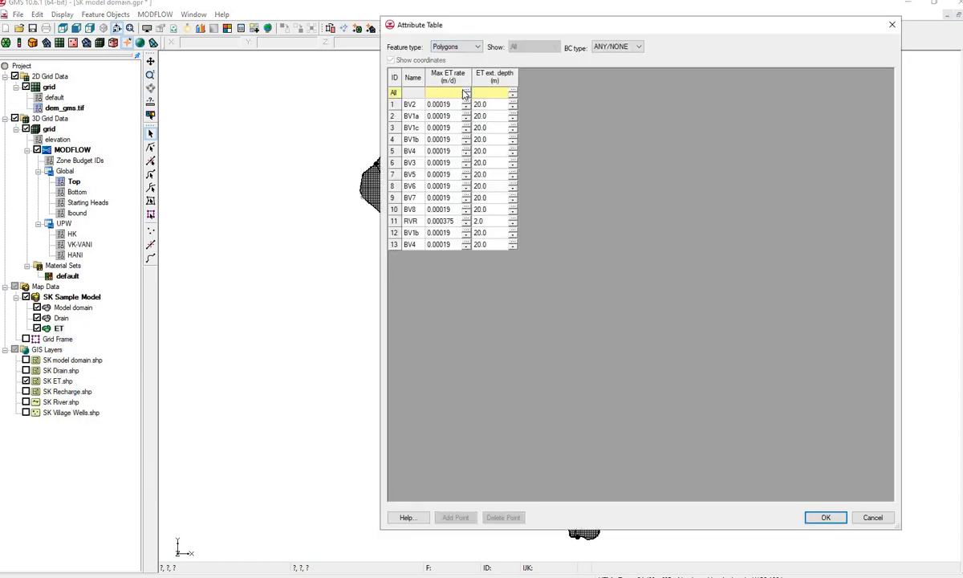
mouse_move(588, 327)
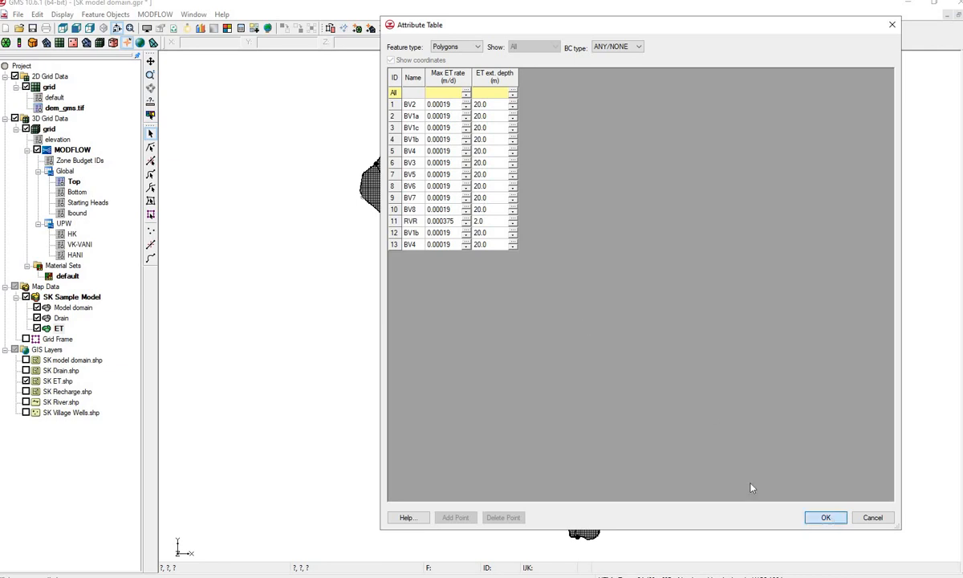
click(825, 517)
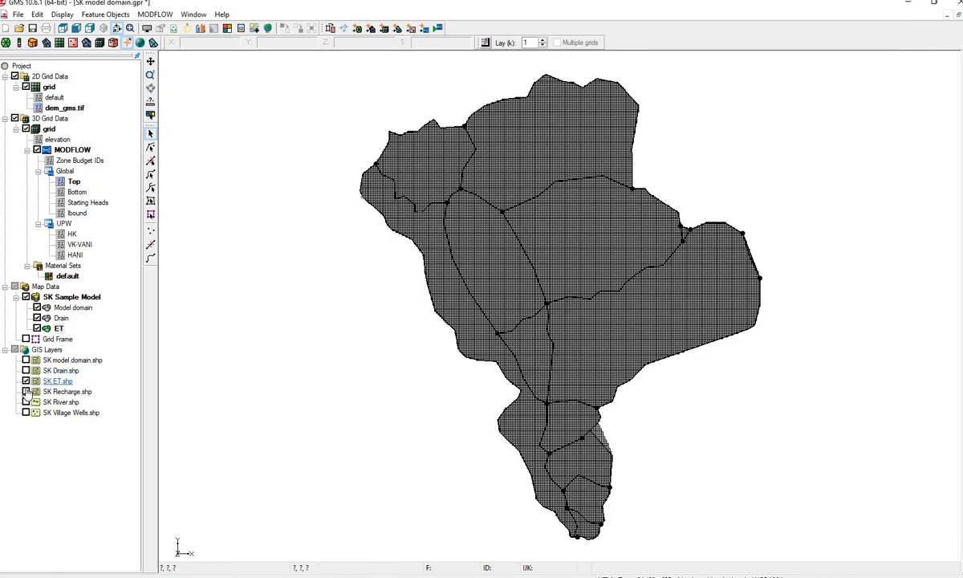
- Display SK Recharge.shp and add a Recharge coverage with Recharge rate enabled
click(71, 297)
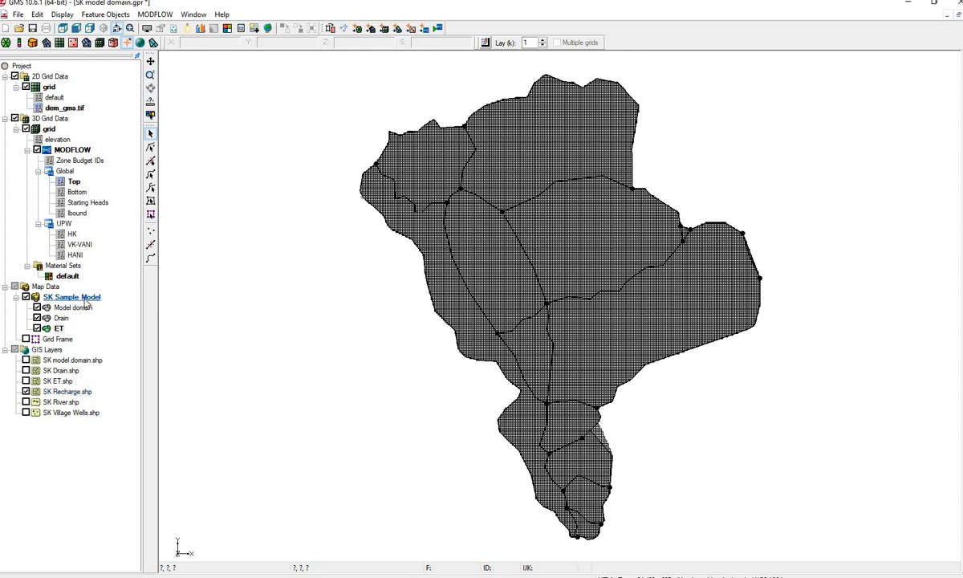
right_click(71, 297)
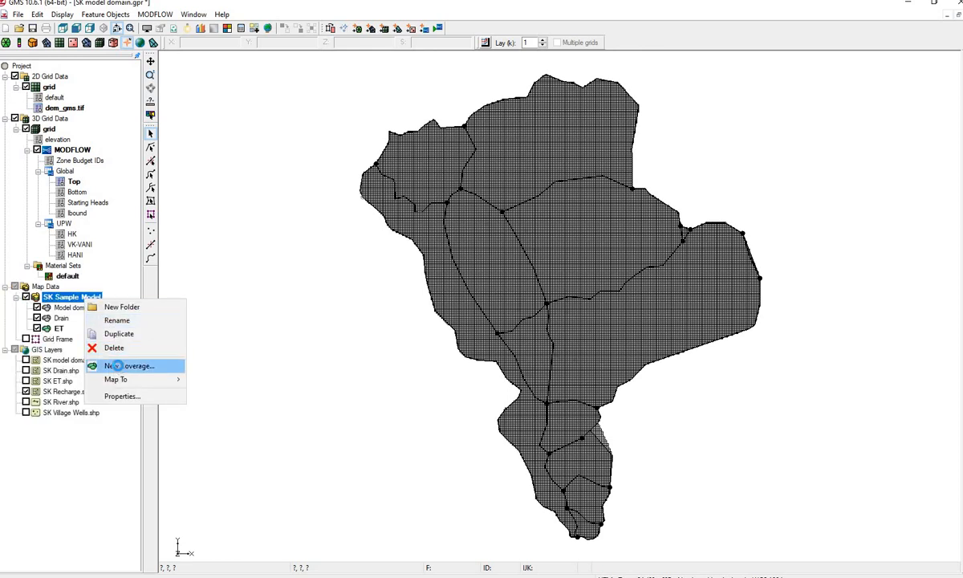
click(126, 366)
text(Recharge)
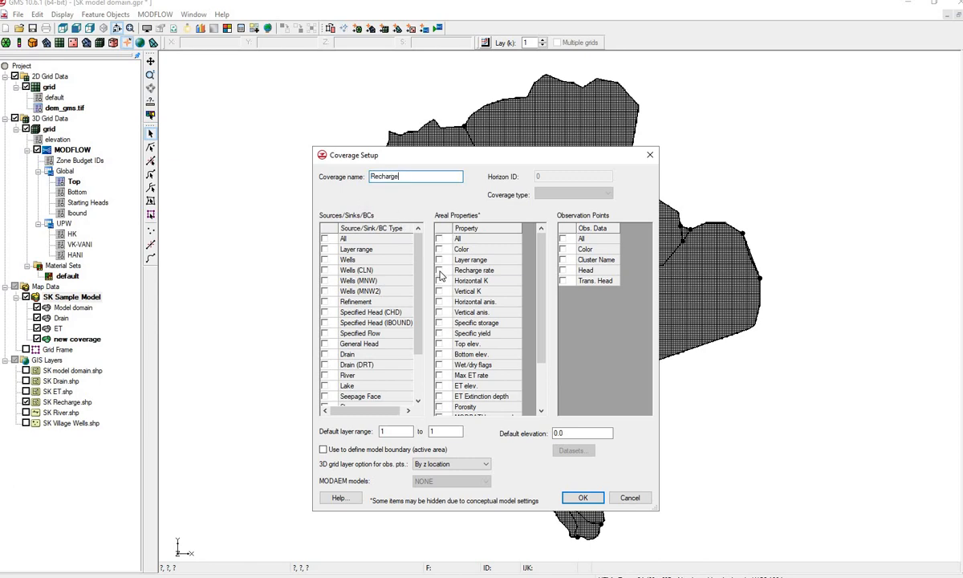
click(439, 271)
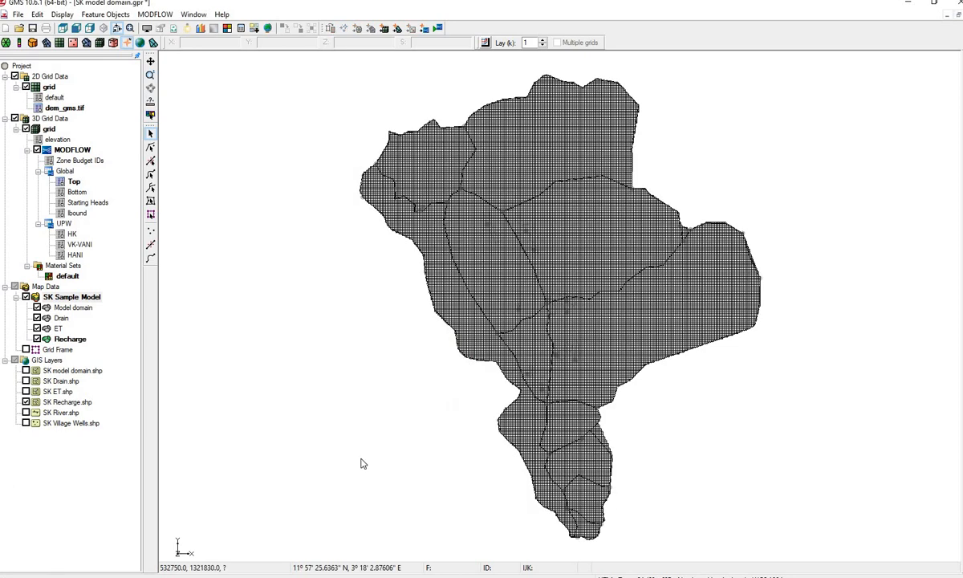
click(65, 402)
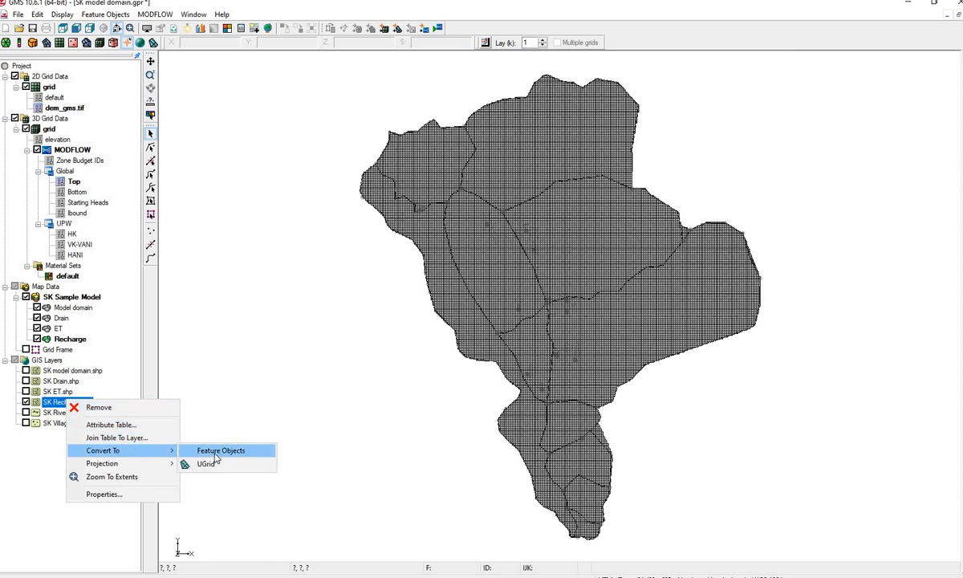
- Convert SK Recharge.shp to polygons, mapping NAME to Name and RECHARGERA to Recharge rate
click(220, 450)
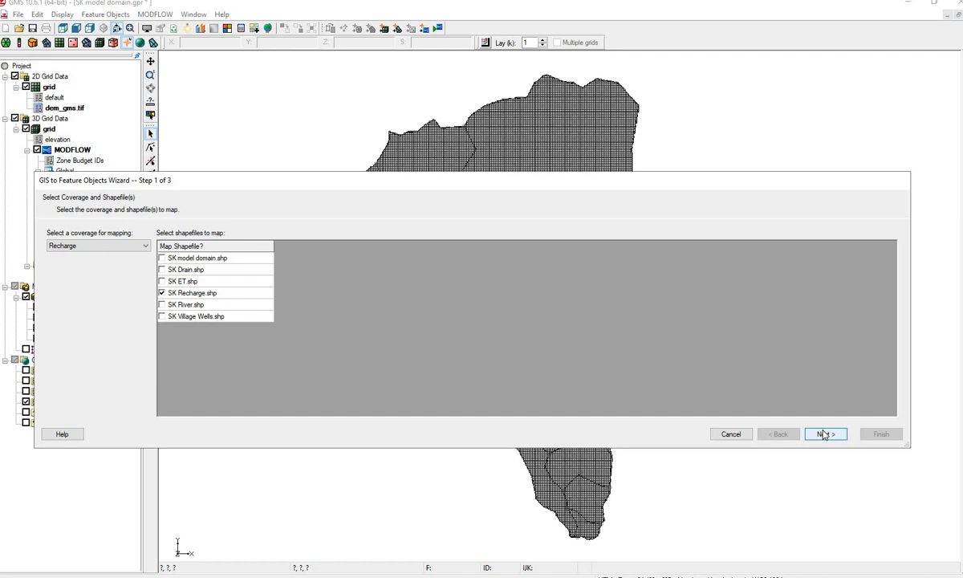
click(825, 433)
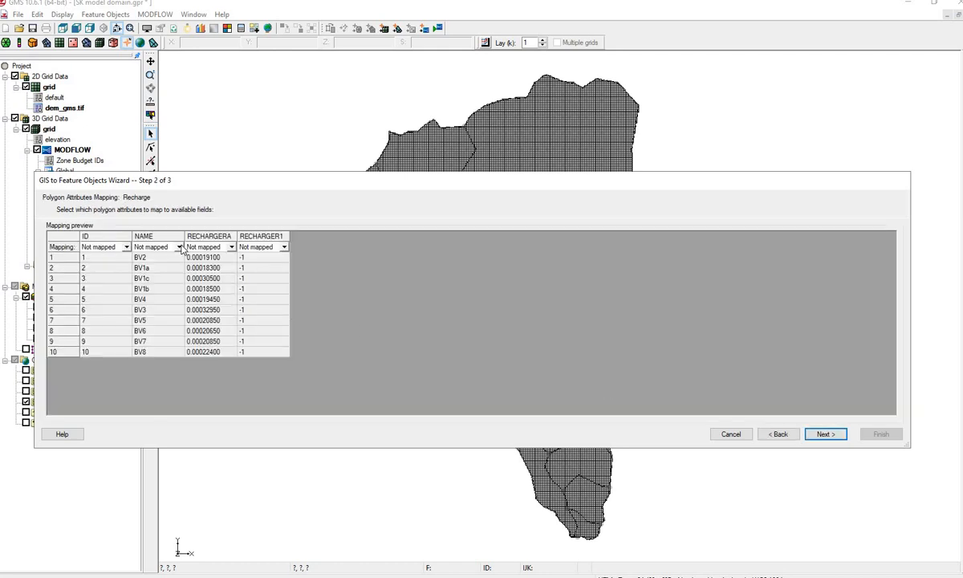
click(157, 247)
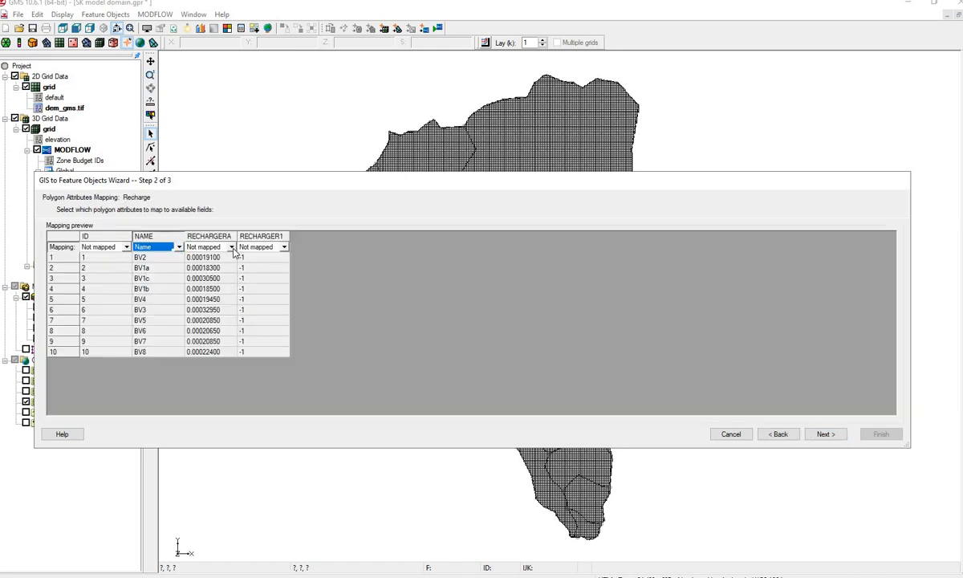
click(232, 246)
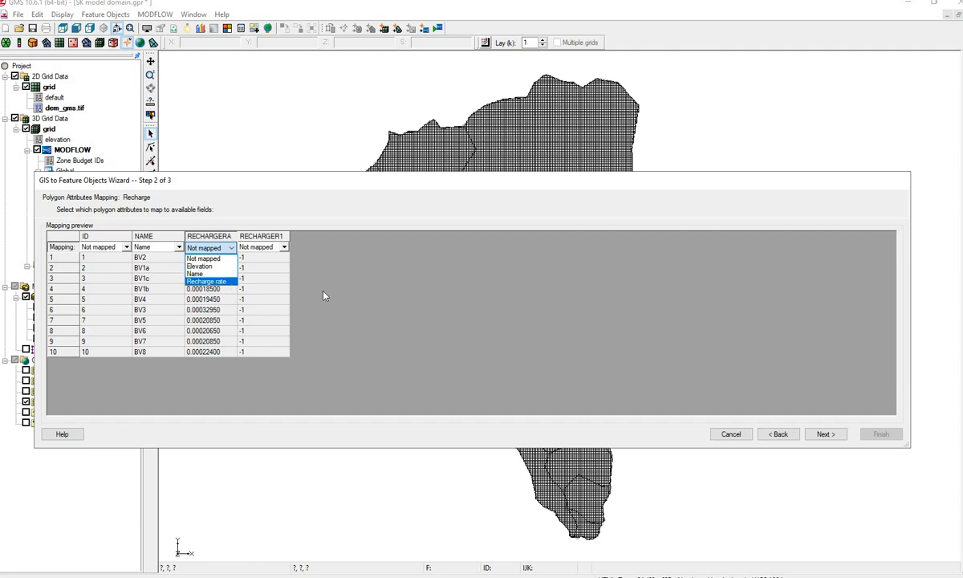
click(206, 280)
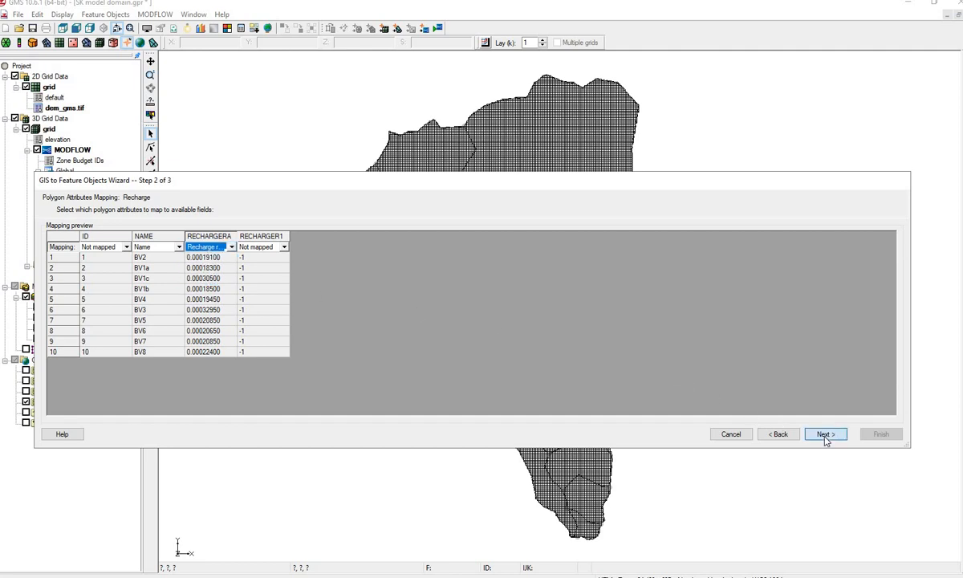
click(825, 434)
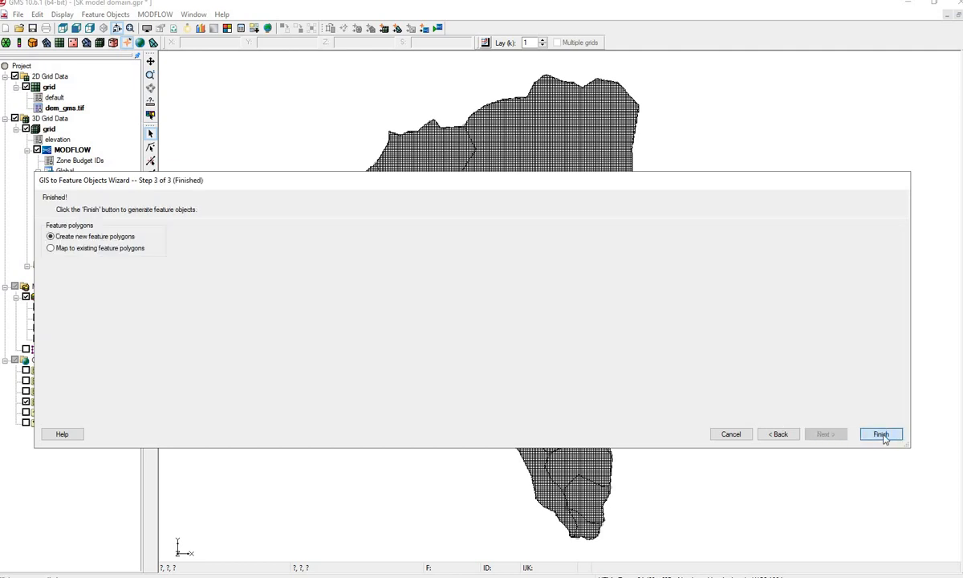
click(880, 433)
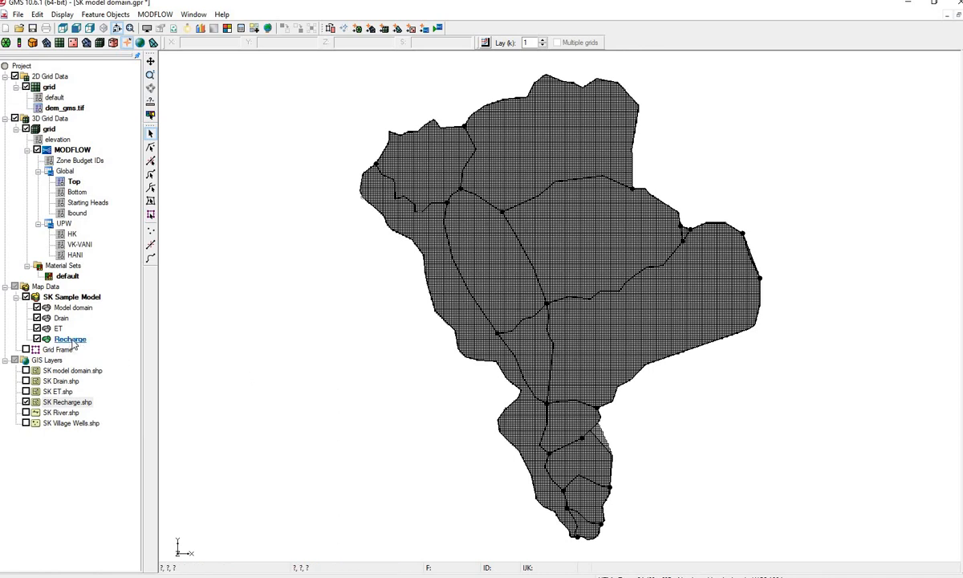
- Review the 13 Recharge polygons' rates (about 0.000096–0.00033 m/d) in the attribute table
right_click(70, 338)
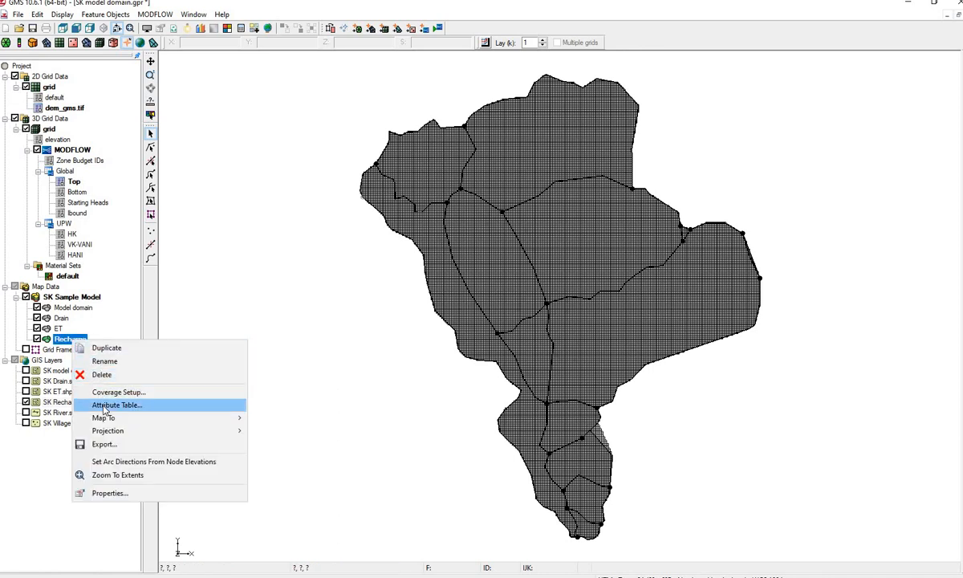
click(115, 404)
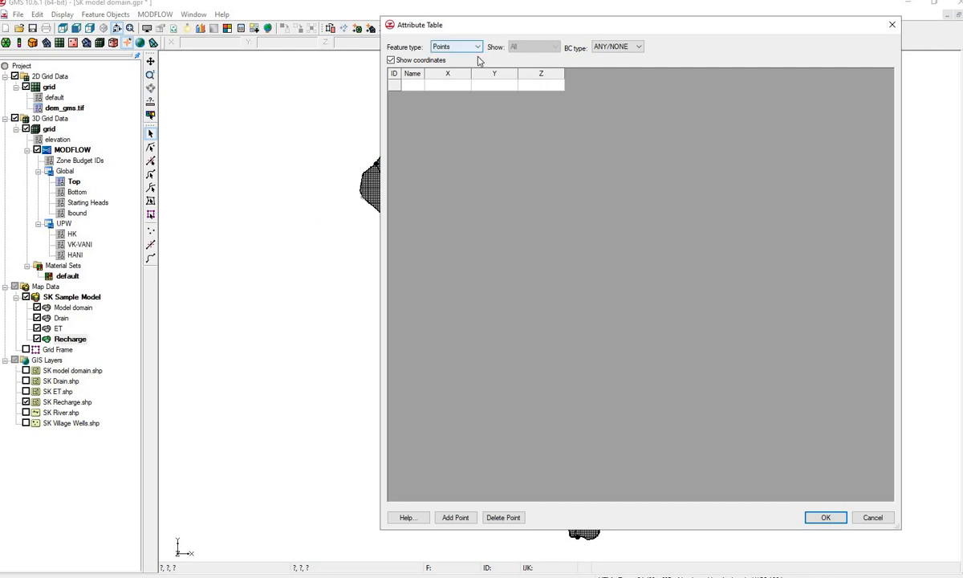
click(475, 46)
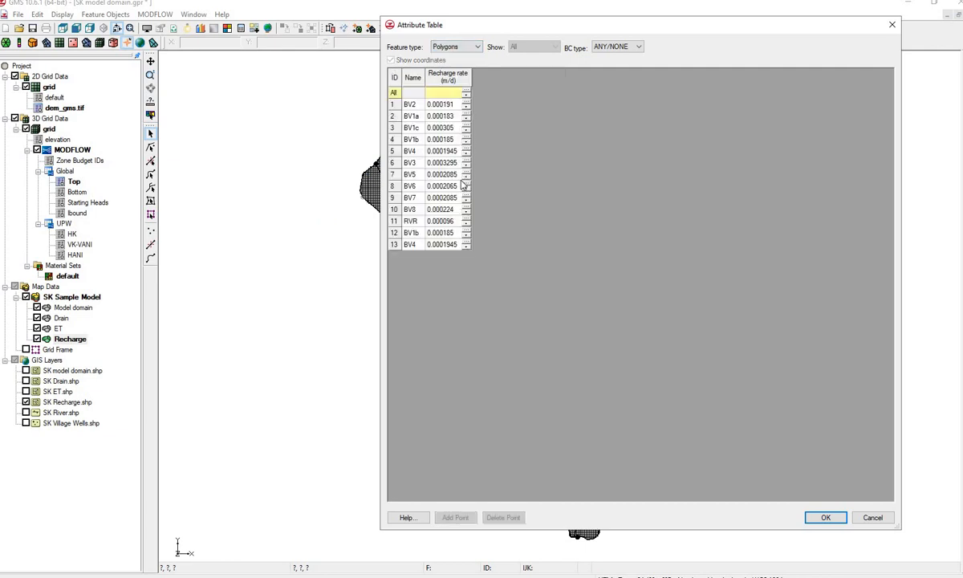
mouse_move(764, 442)
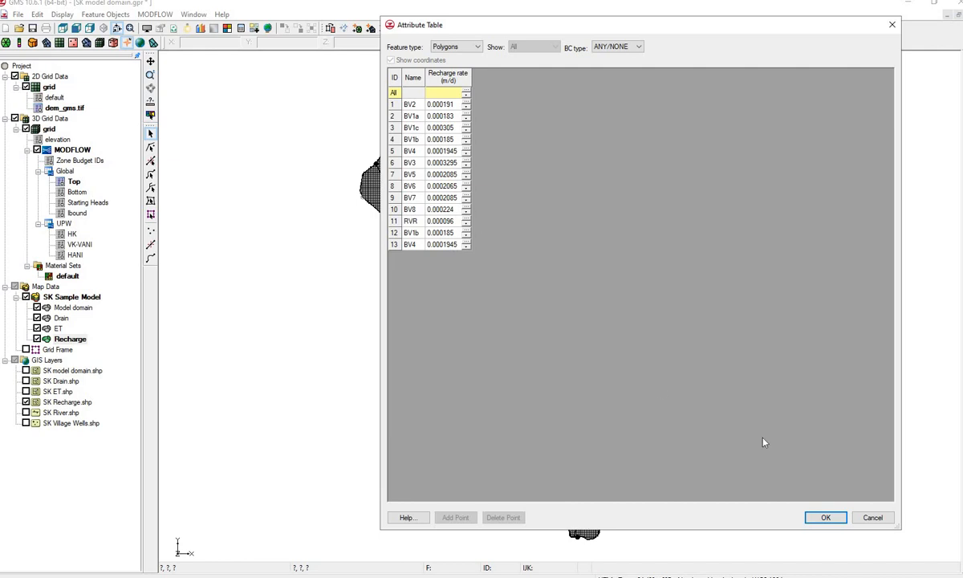
mouse_move(826, 518)
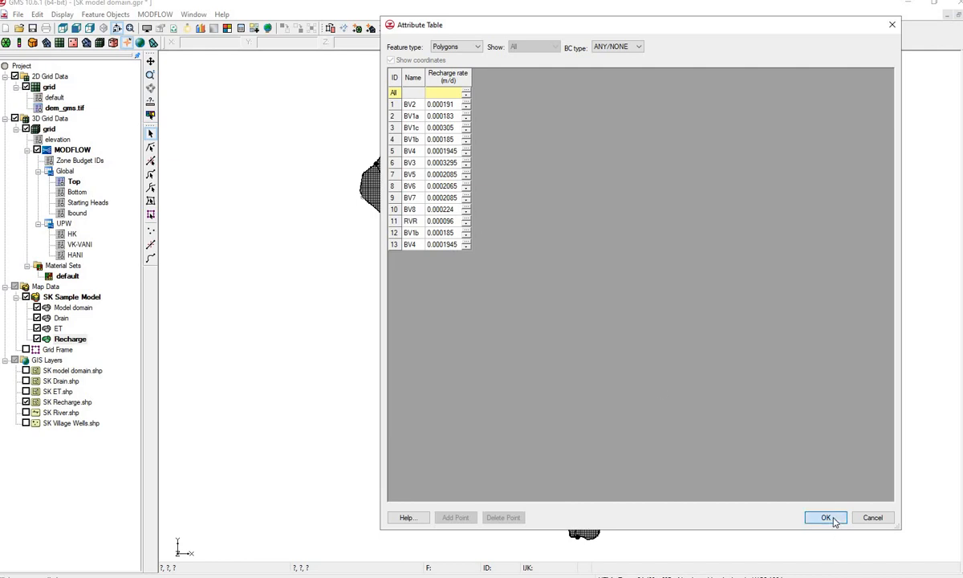
click(825, 517)
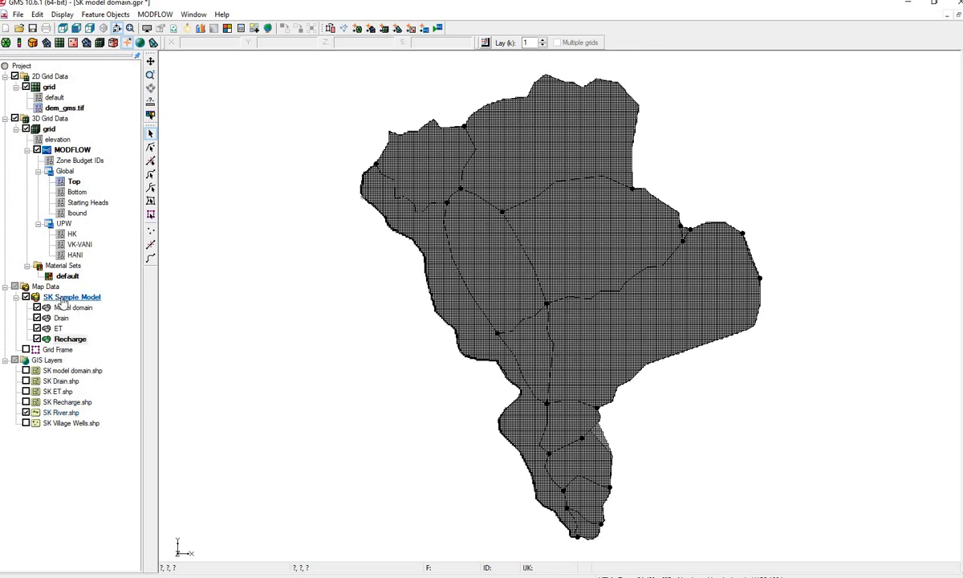
- Add a coverage named River to SK Sample Model with River boundary conditions enabled
click(72, 297)
text(R)
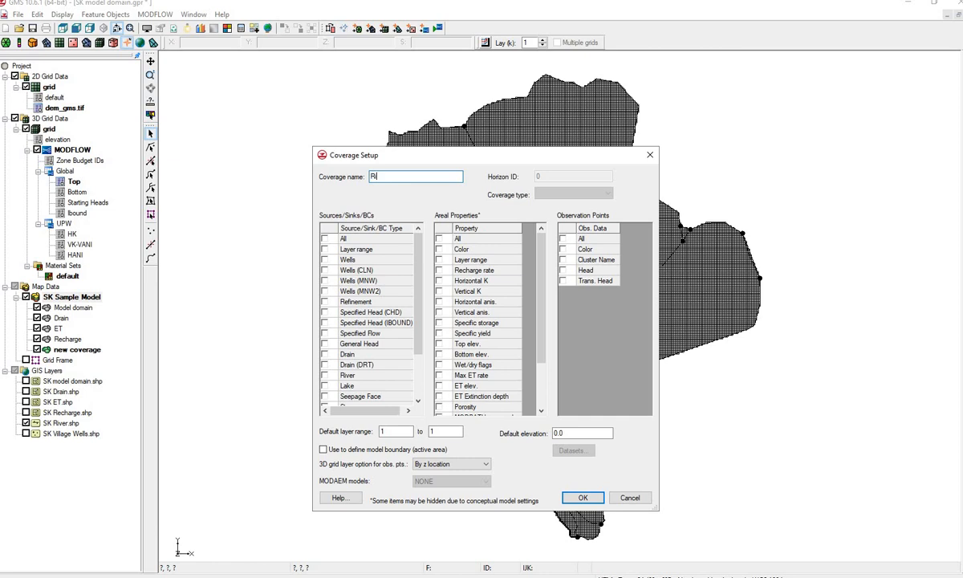
text(iver)
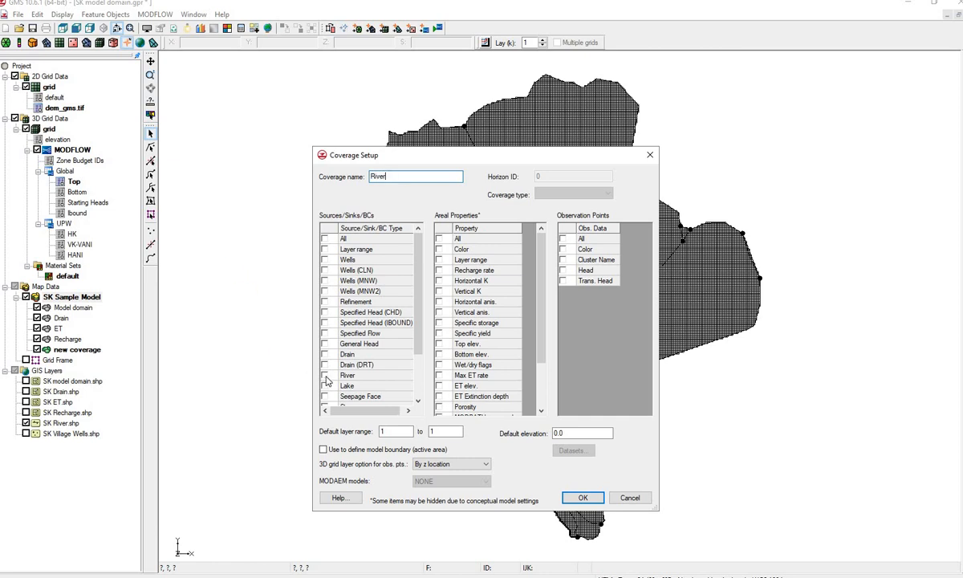
click(325, 376)
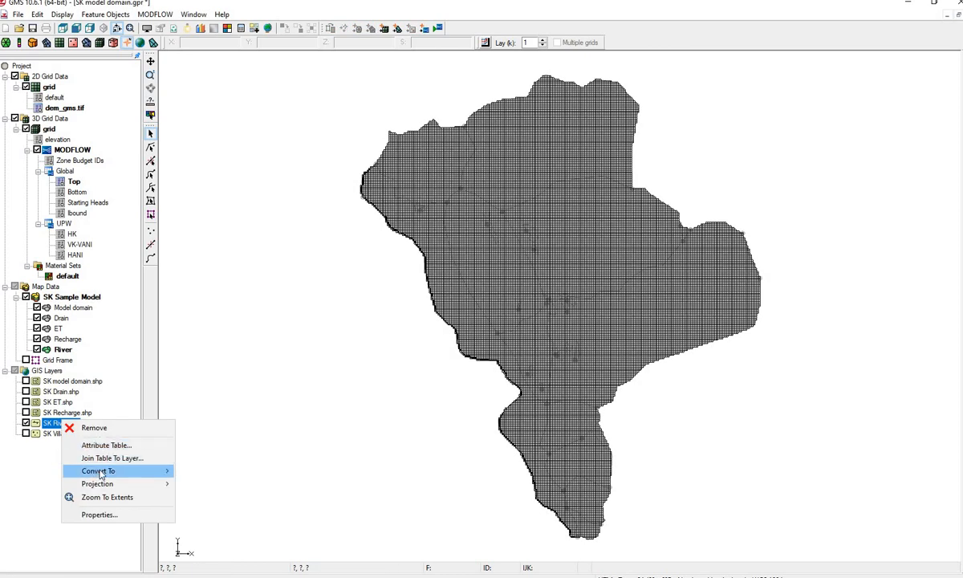
- Convert the SK River shapefile to features, mapping TYPE to Type and COND to Cond
click(98, 471)
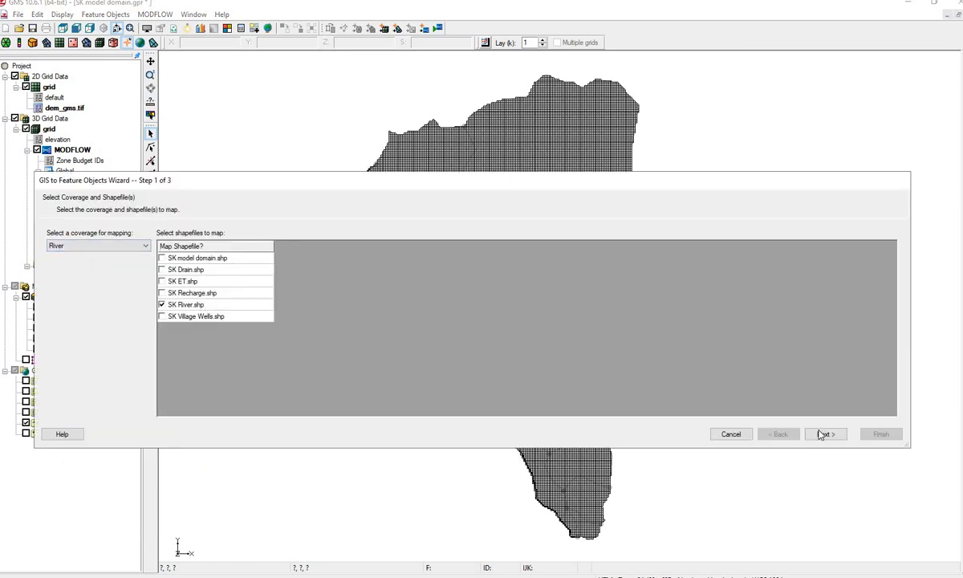
click(825, 434)
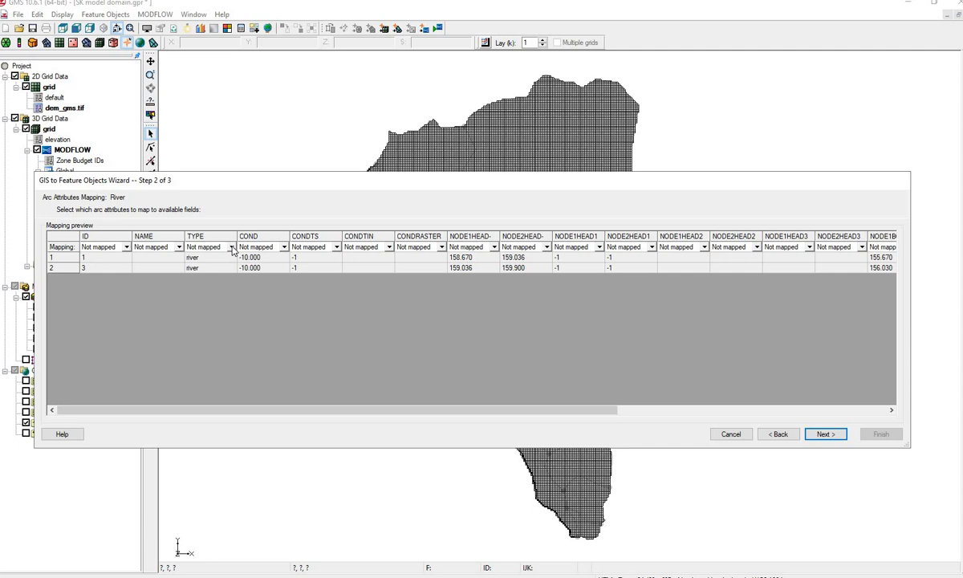
click(232, 247)
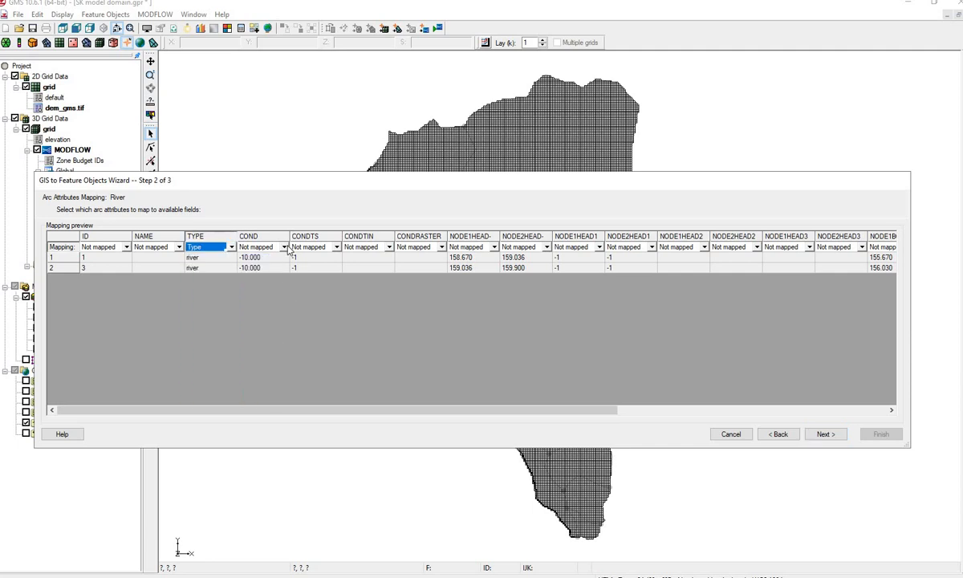
click(261, 246)
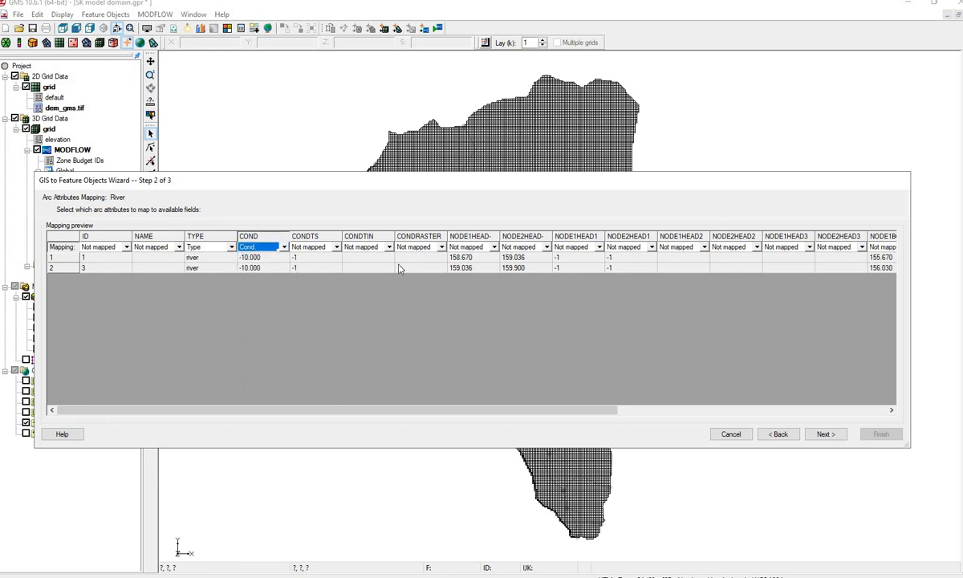
click(495, 246)
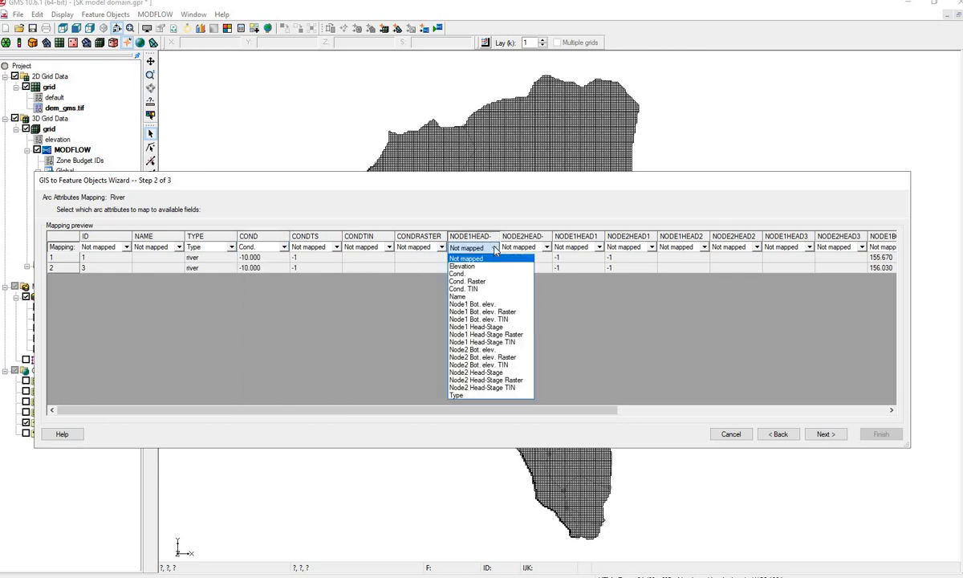
mouse_move(473, 296)
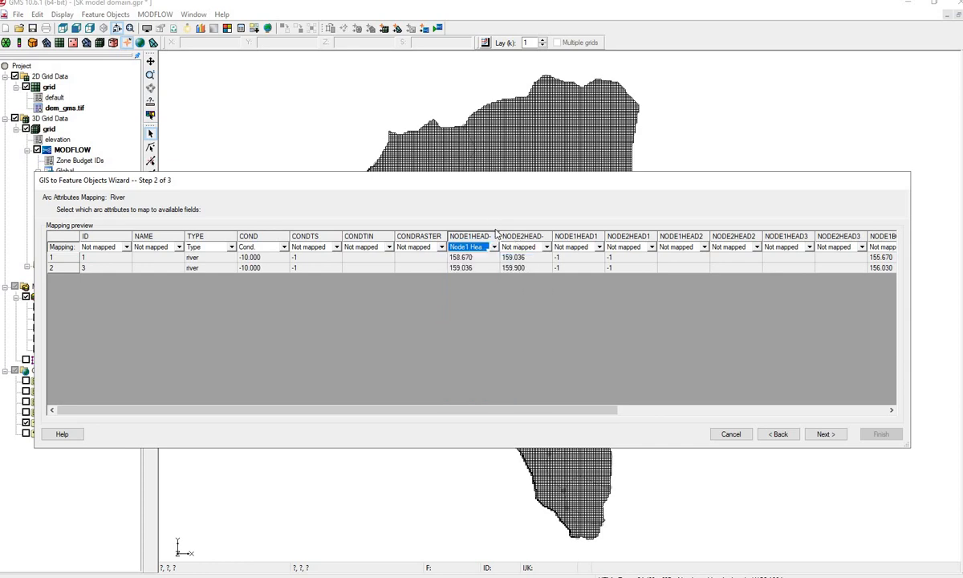
click(487, 246)
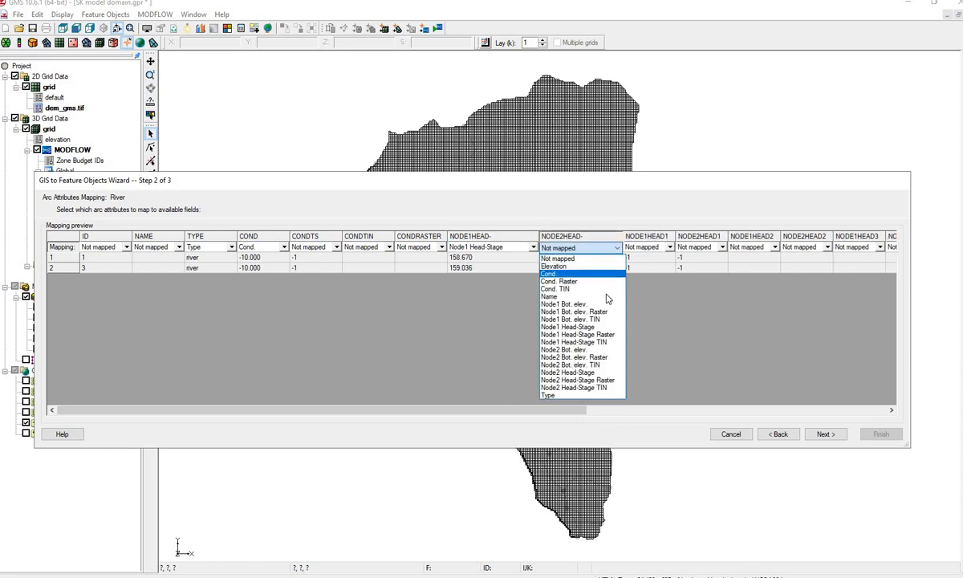
mouse_move(564, 349)
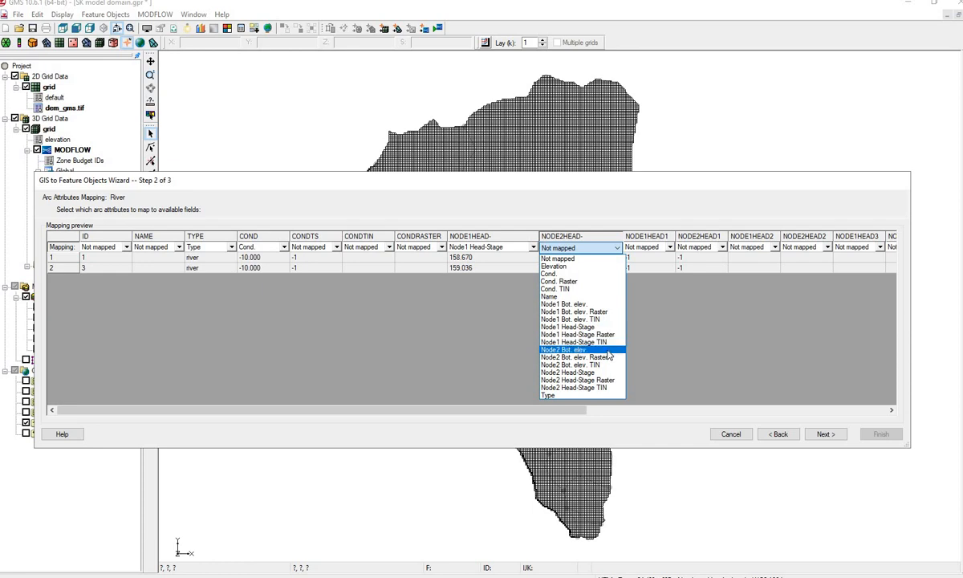
mouse_move(582, 372)
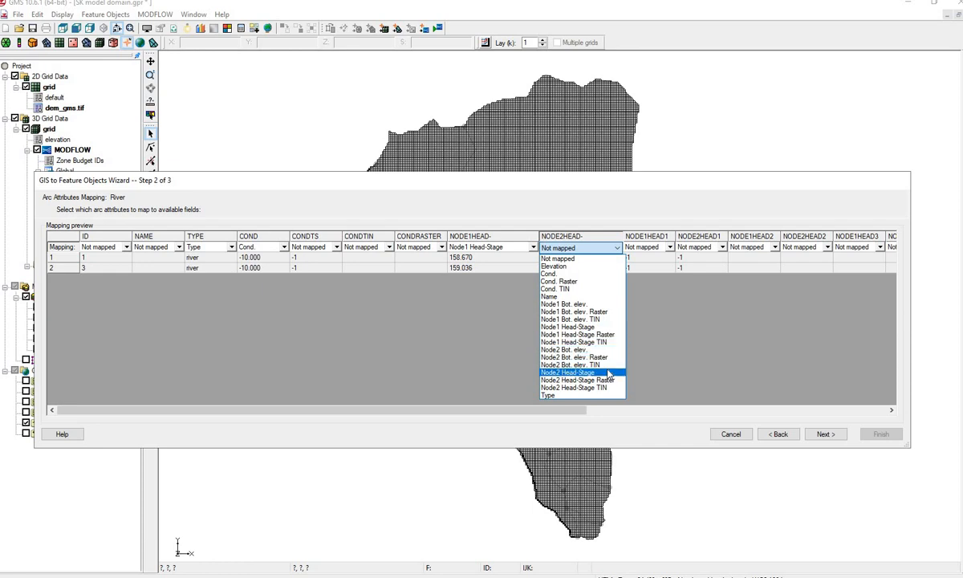
- Map NODE2HEAD to Node2 Head-Stage and NODE1BOTEL/NODE2BOTEL to bottom elevations, then finish
click(567, 372)
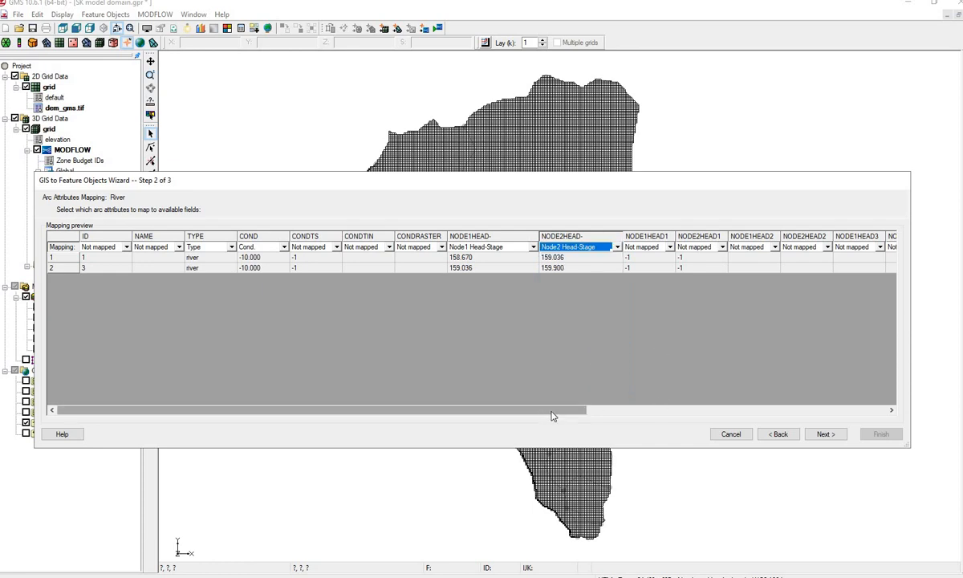
drag(554, 411, 743, 411)
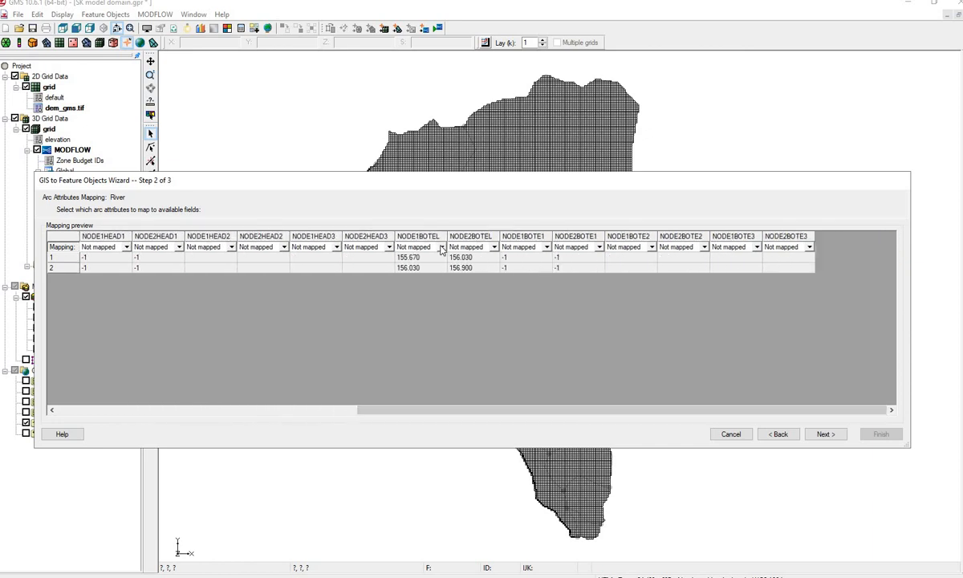
click(441, 247)
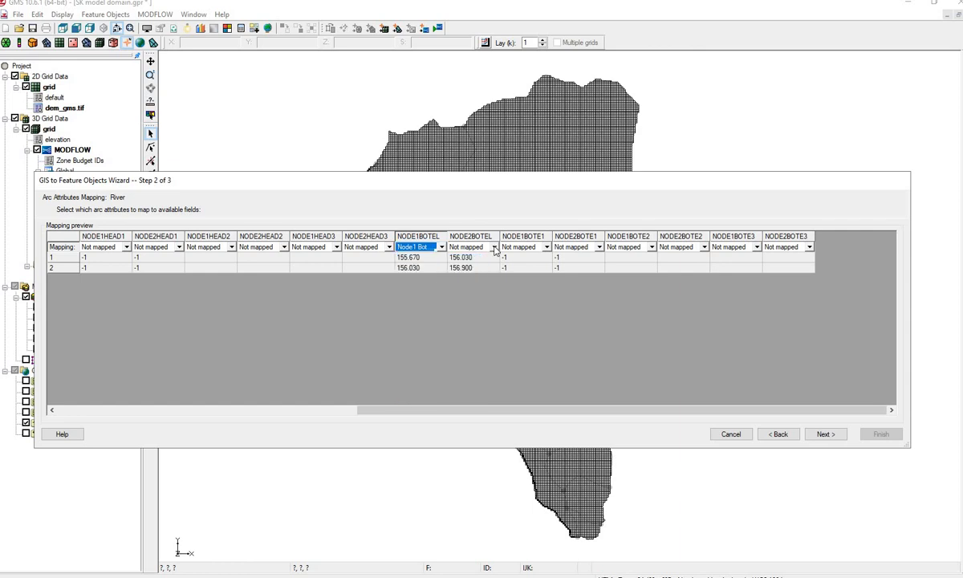
click(495, 246)
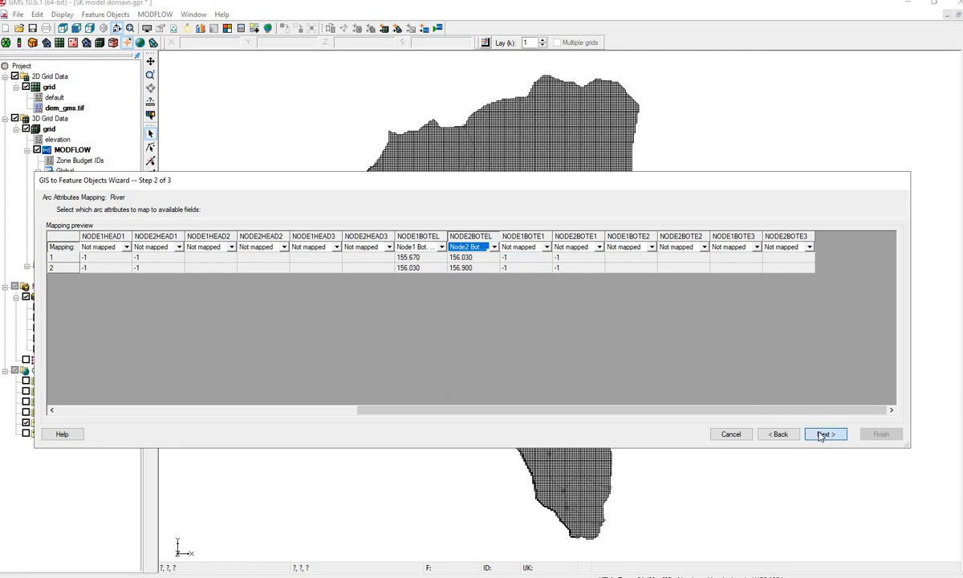
click(824, 434)
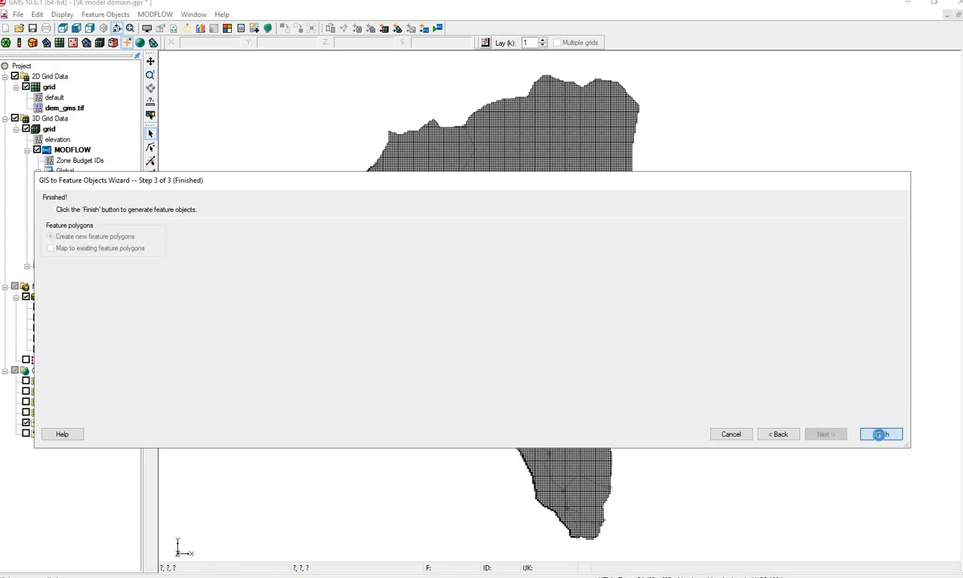
click(880, 433)
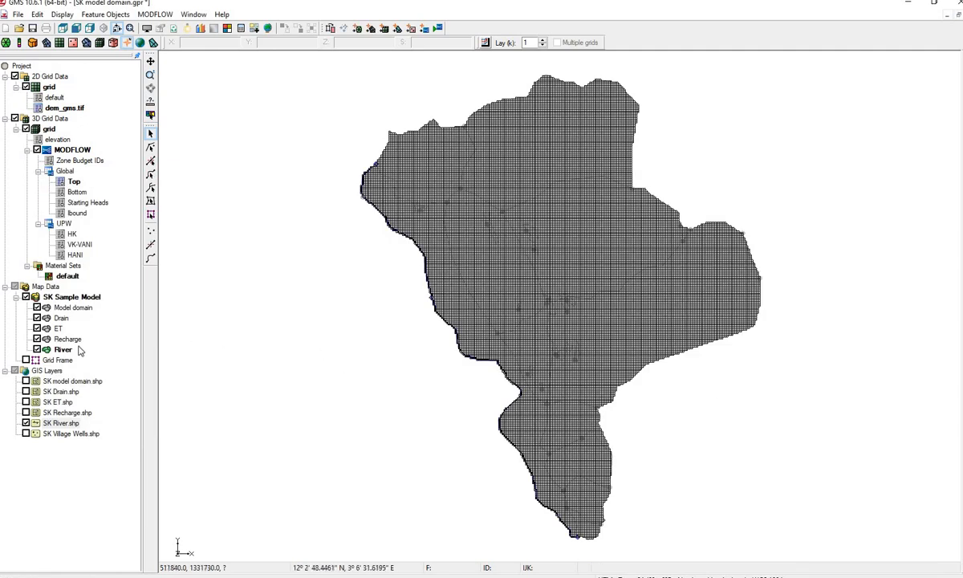
- Review the River coverage's node attributes, confirming three nodes with head-stages 158.67–159.9 m
right_click(64, 349)
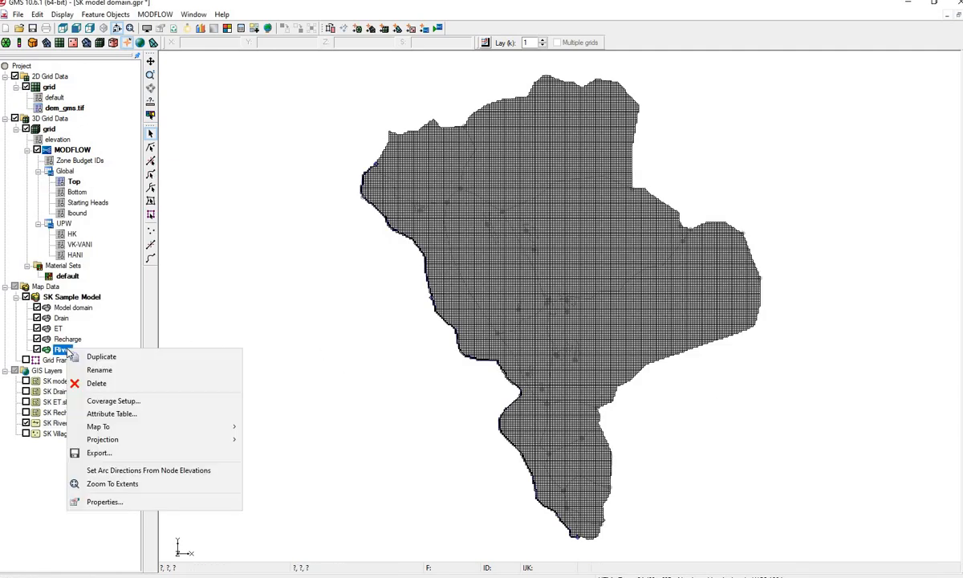
click(112, 413)
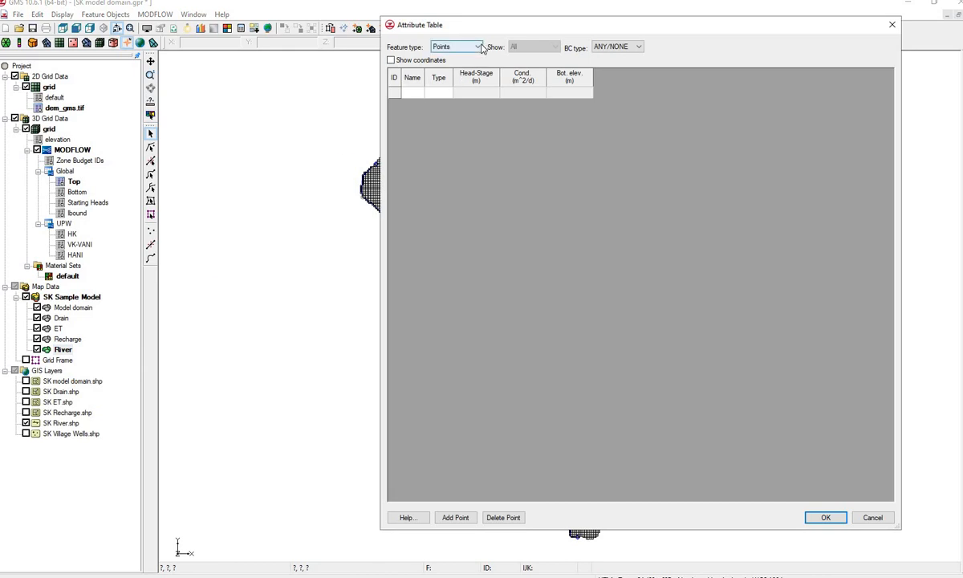
click(456, 46)
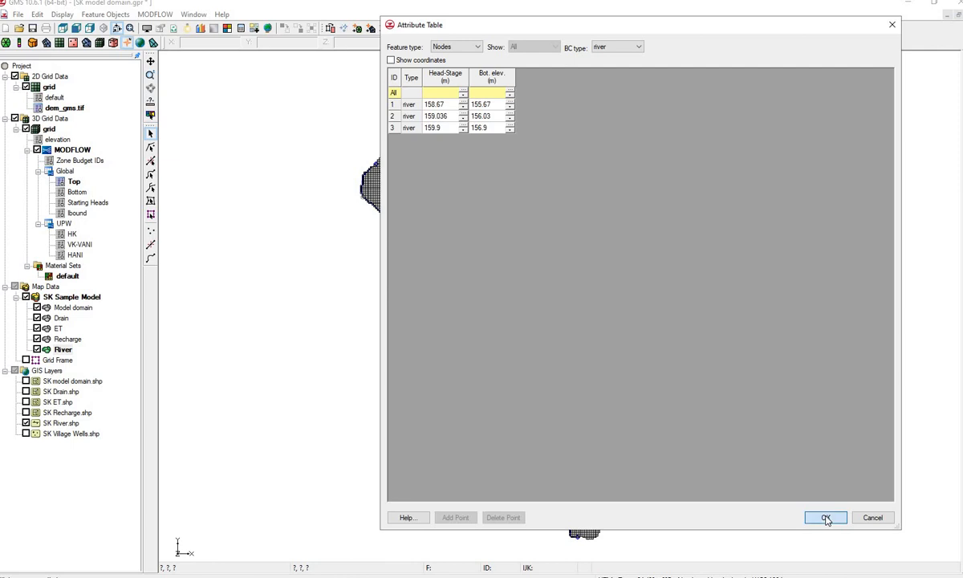
click(825, 517)
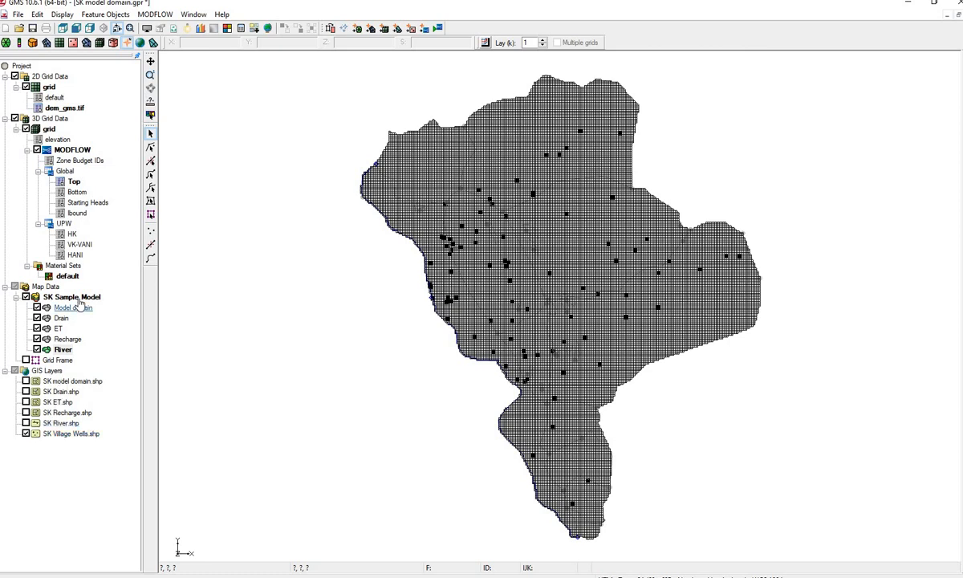
- Create a Wells coverage under SK Sample Model with Wells enabled as a source
right_click(71, 296)
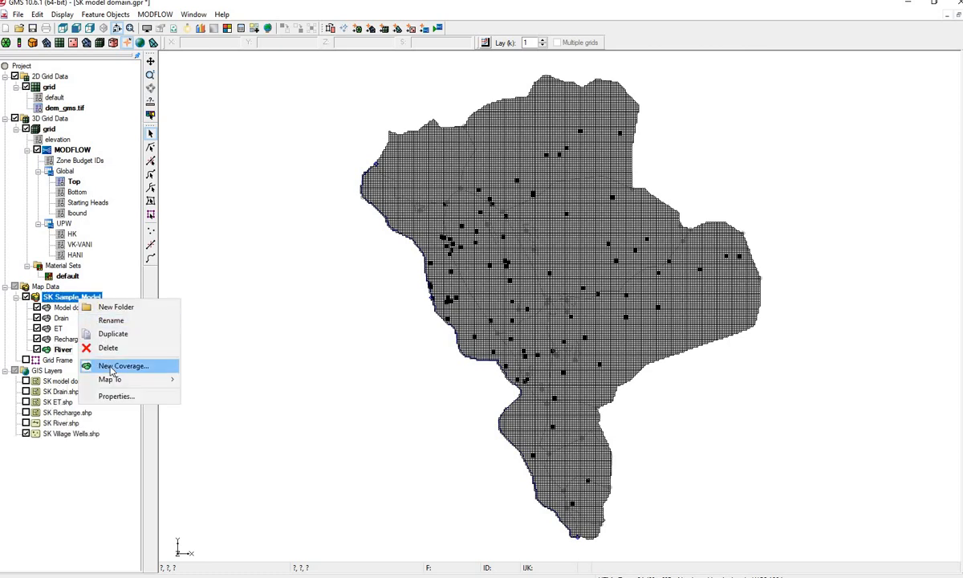
click(123, 366)
text(Wells)
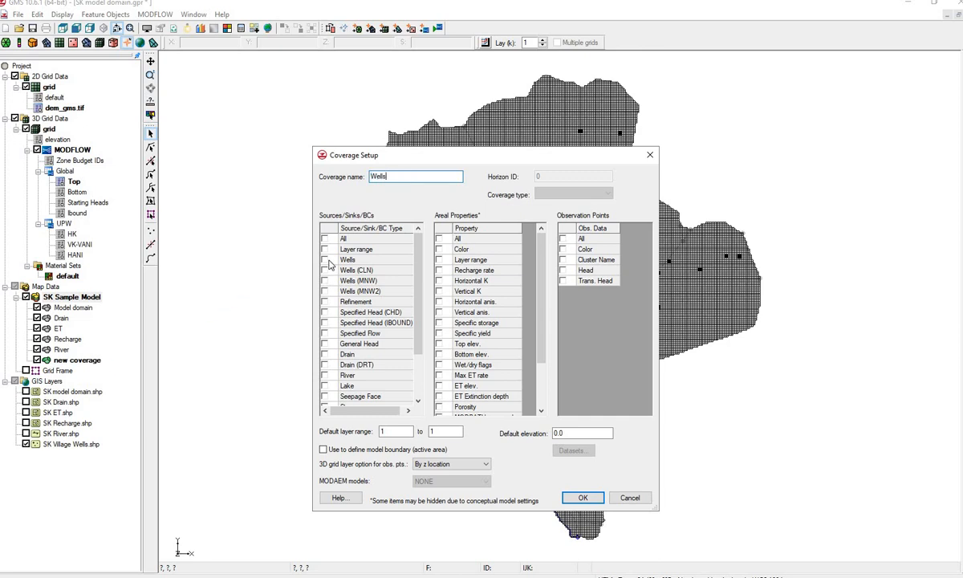
click(325, 260)
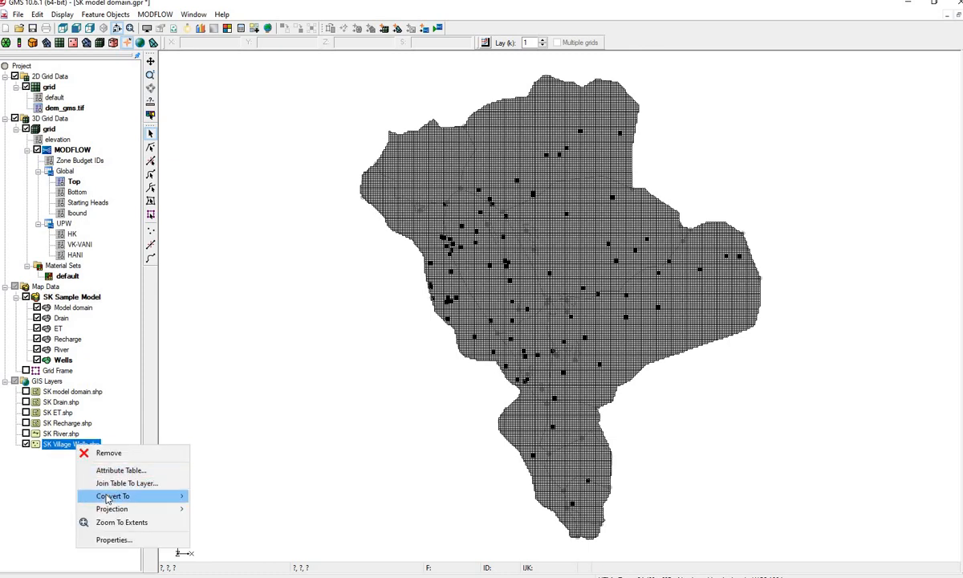
- Convert SK Village Wells.shp to features, mapping NAME to well names and TYPE to type
click(113, 496)
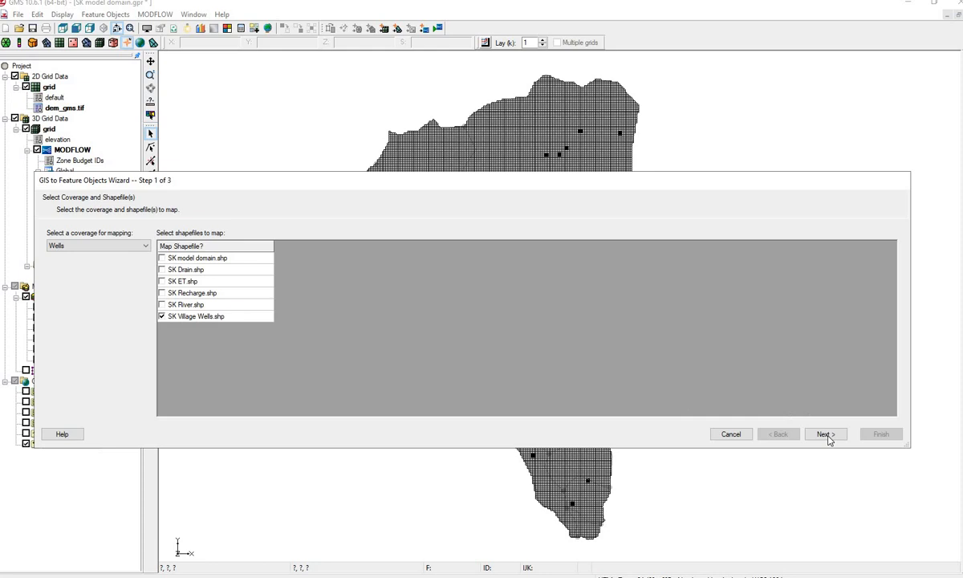
click(824, 434)
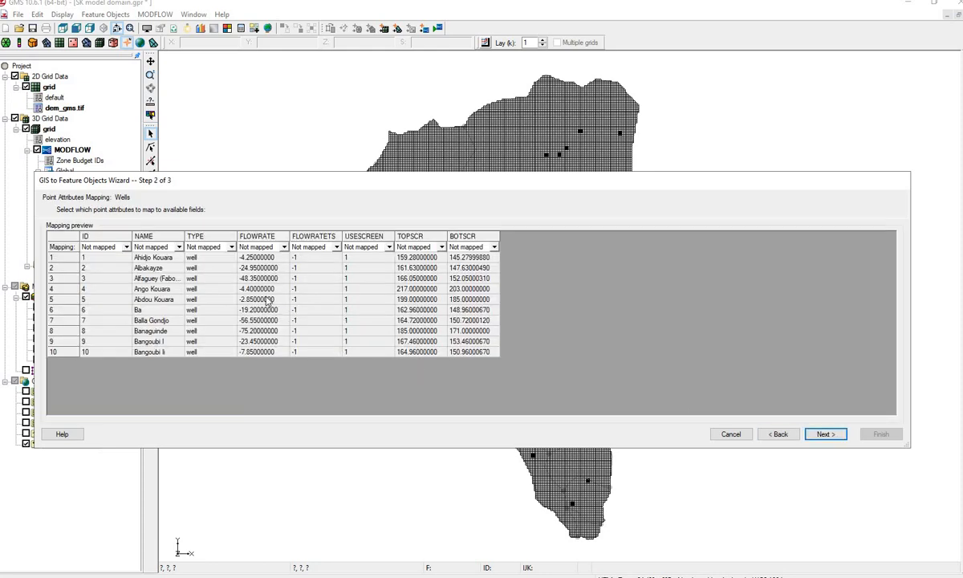
click(178, 247)
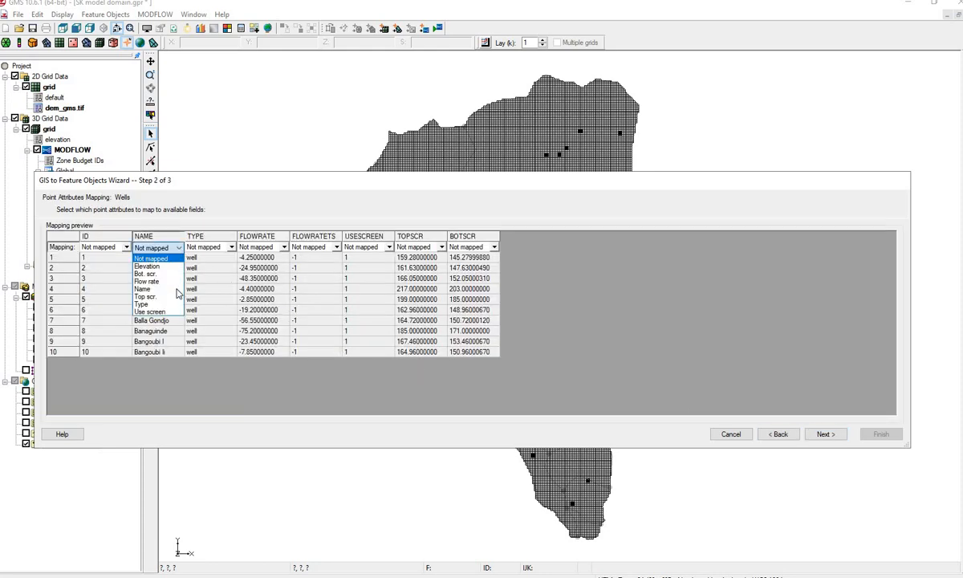
mouse_move(173, 281)
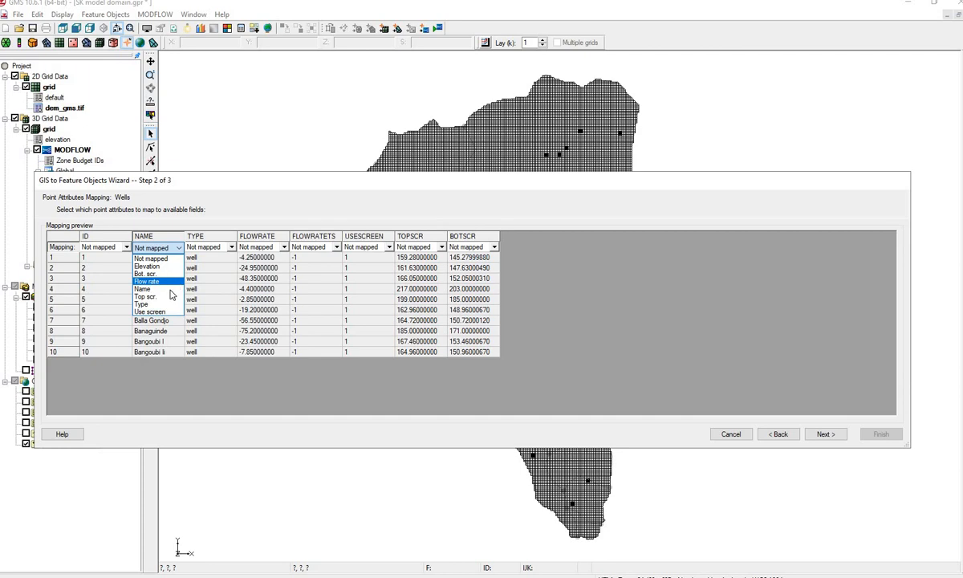
click(231, 247)
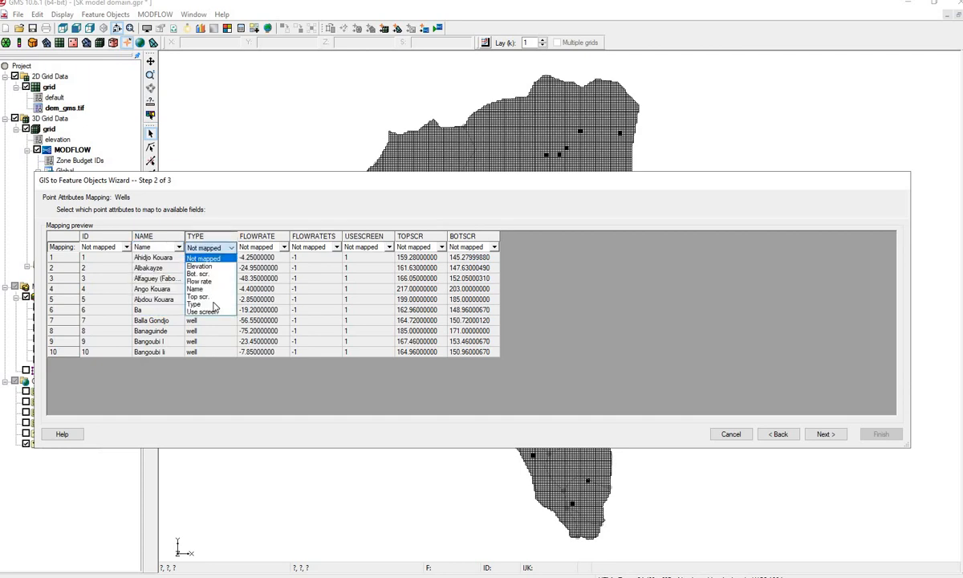
click(194, 305)
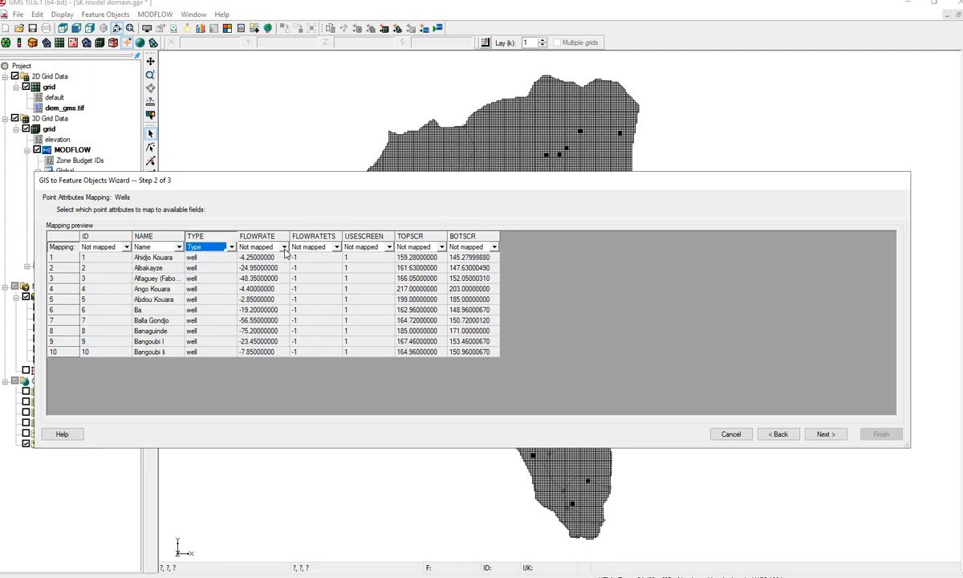
- Map FLOWRATE to flow rate and TOPSCR/BOTSCR to screen elevations, then finish
click(286, 247)
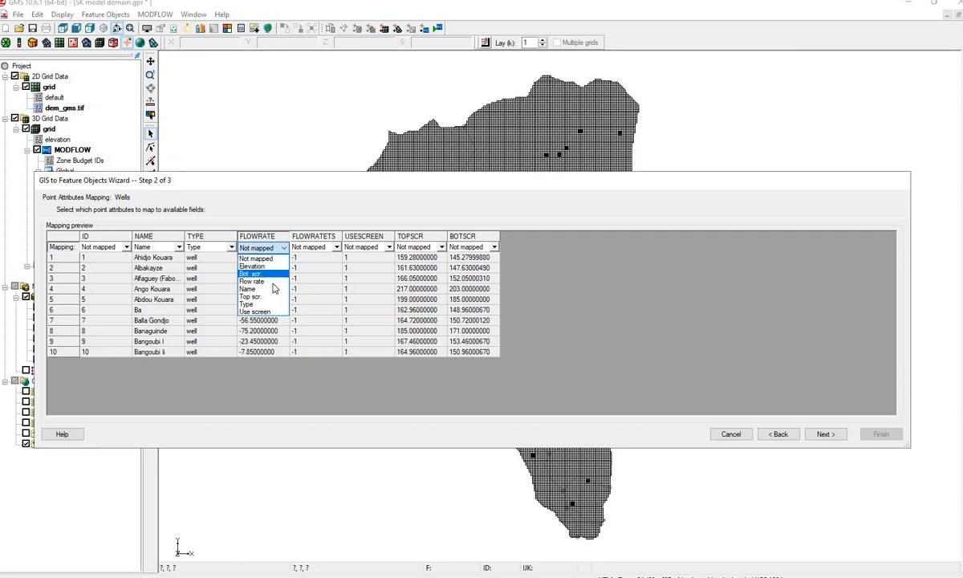
click(251, 281)
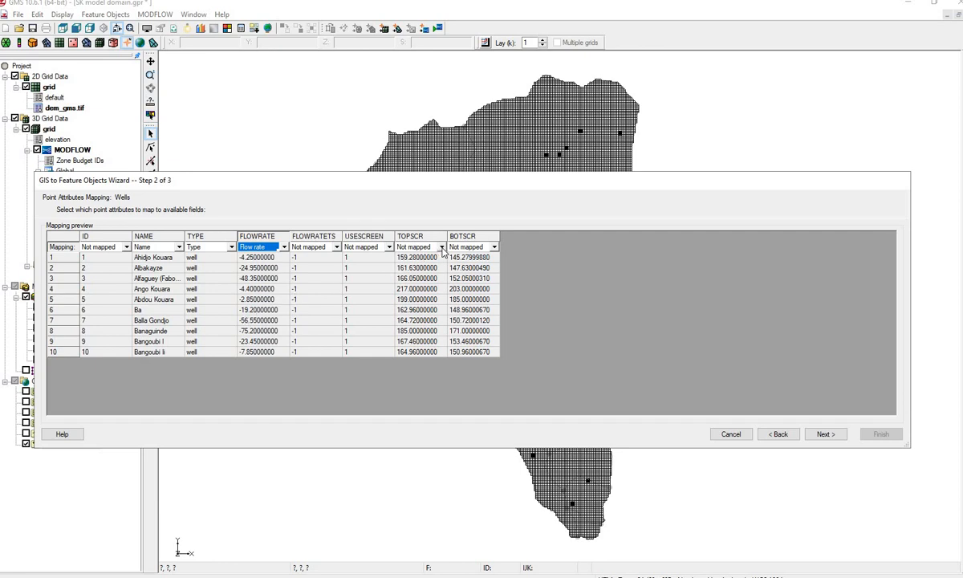
click(443, 246)
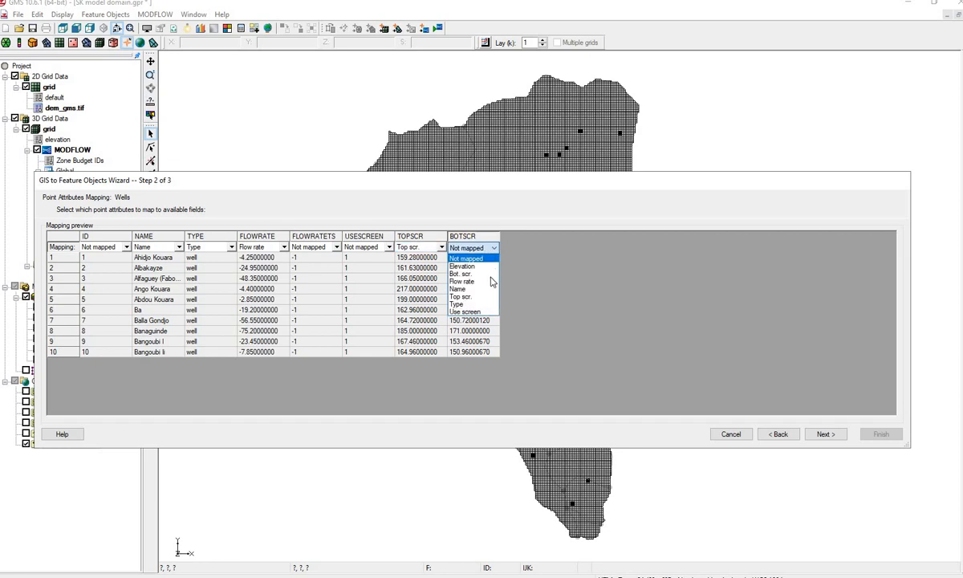
mouse_move(462, 273)
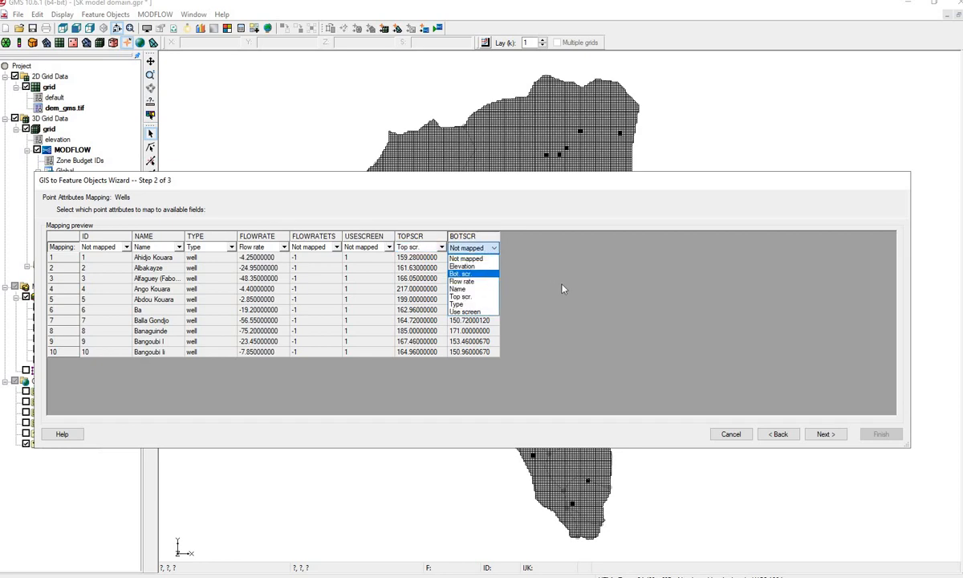
click(462, 274)
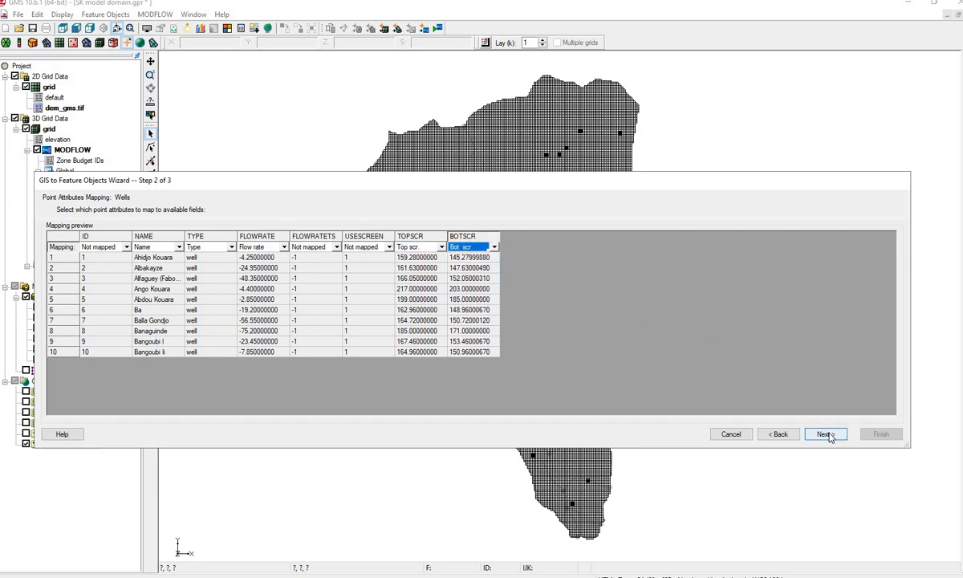
click(825, 434)
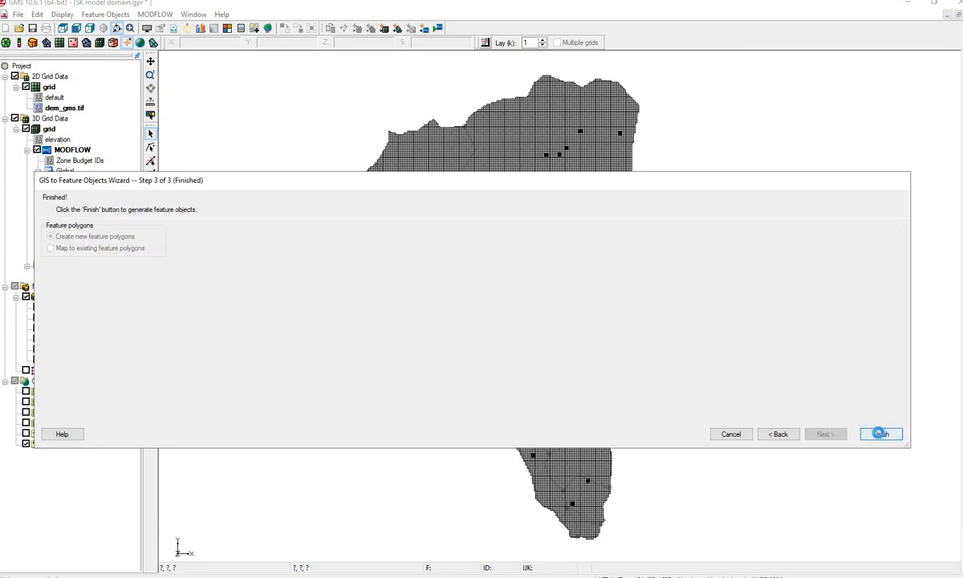
click(880, 433)
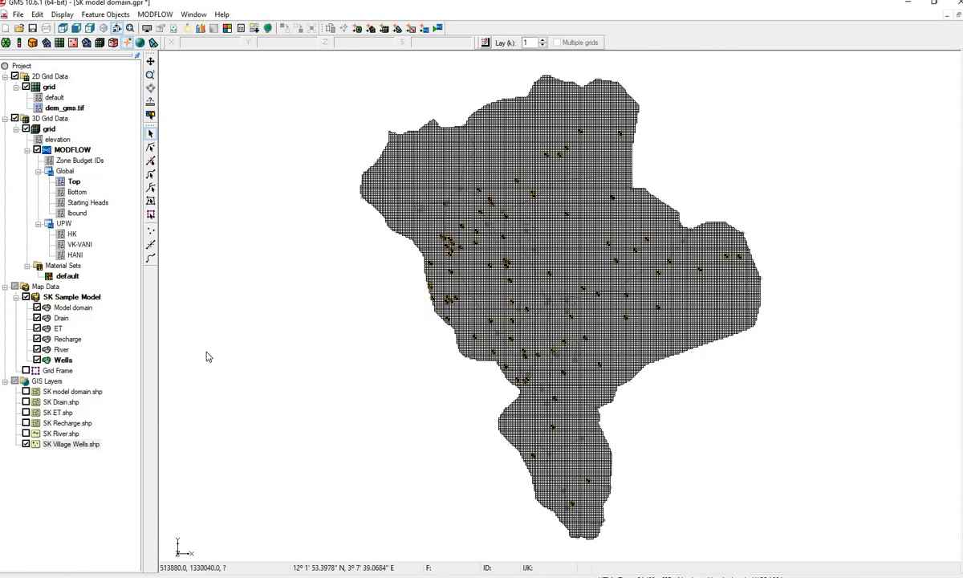
right_click(63, 360)
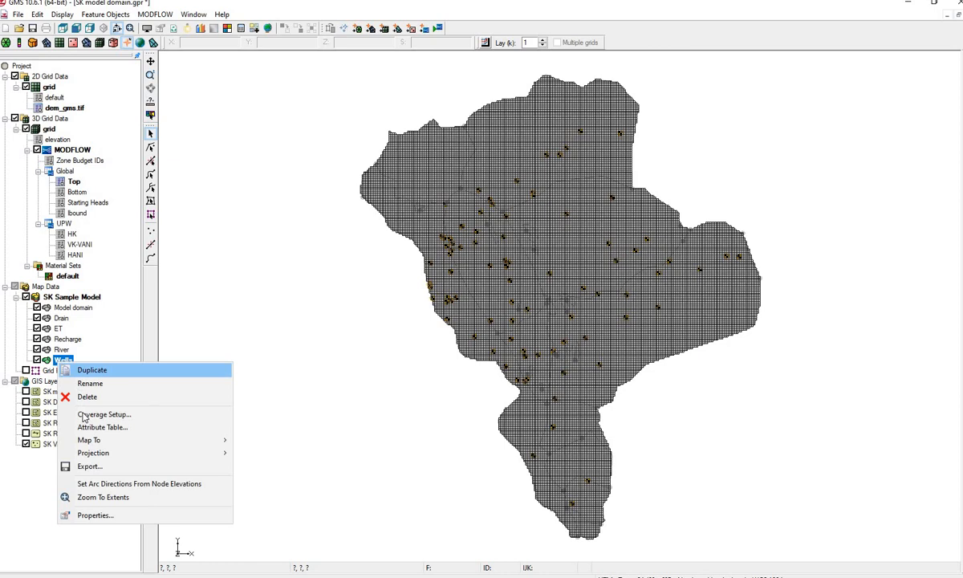
click(102, 426)
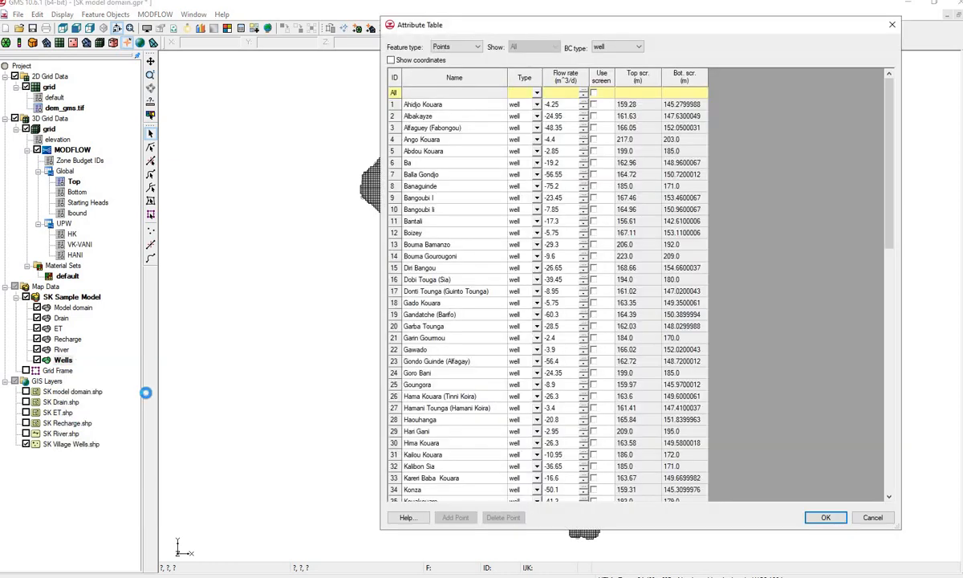
mouse_move(616, 127)
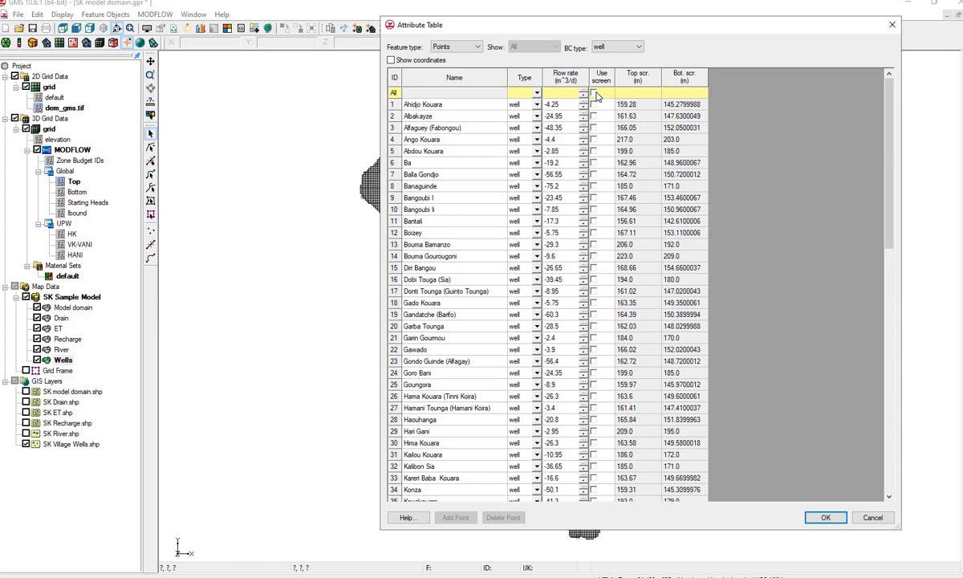
click(593, 93)
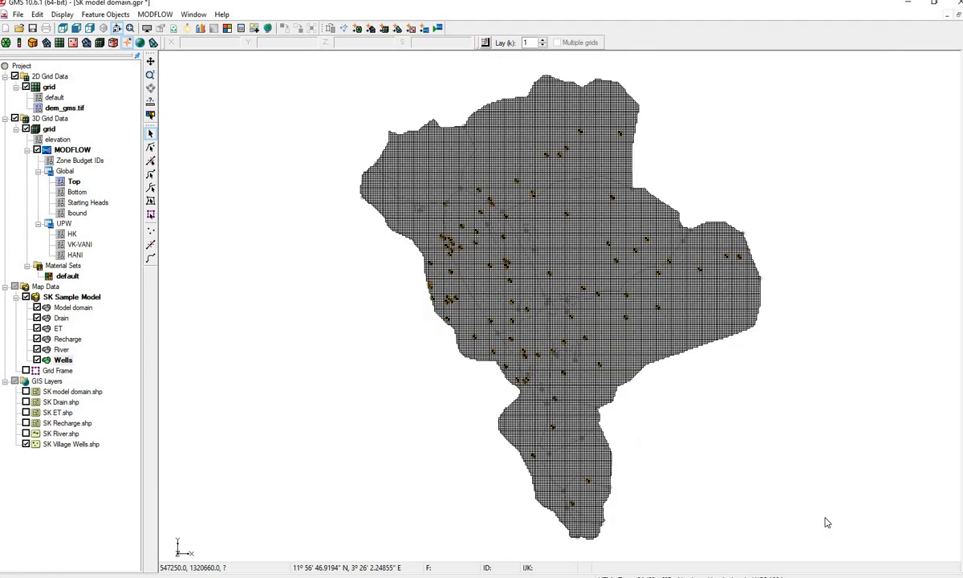
mouse_move(835, 521)
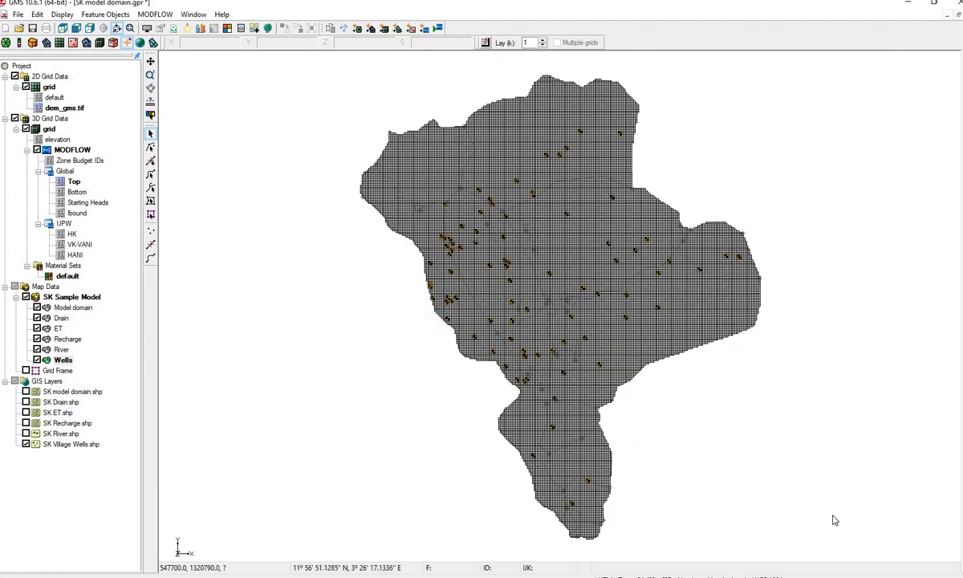
mouse_move(87, 343)
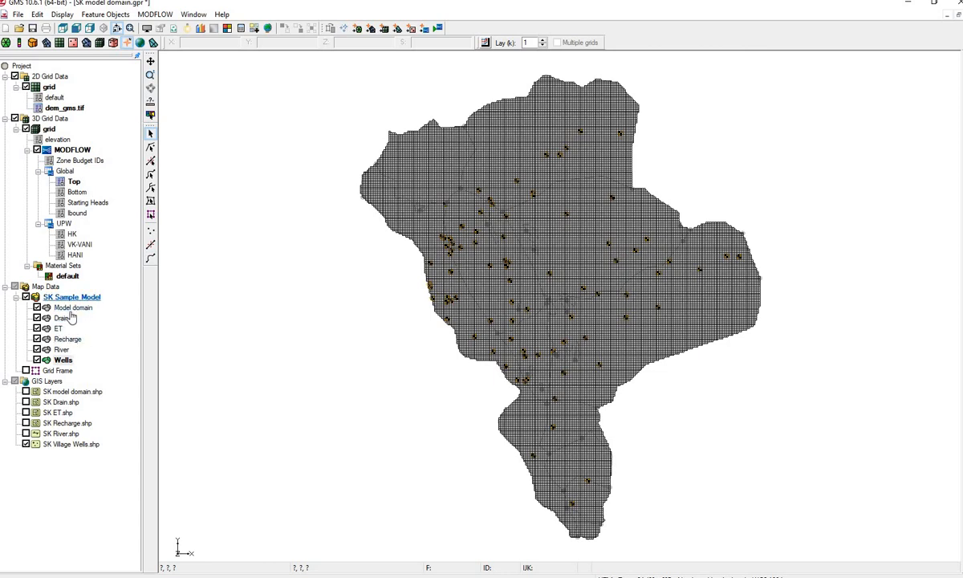
- Map the Drain and ET coverages to MODFLOW/MODPATH, then select the Recharge coverage
right_click(60, 318)
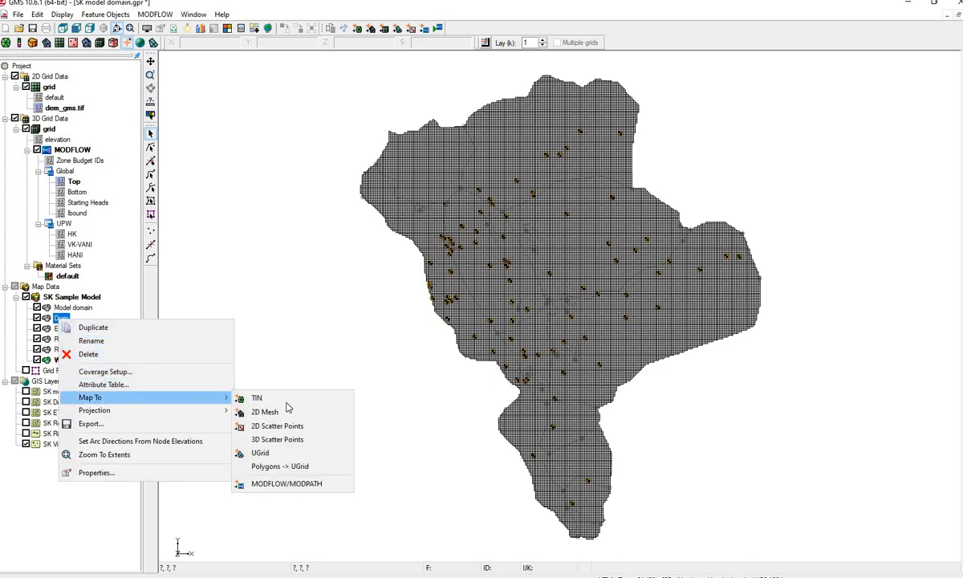
mouse_move(287, 483)
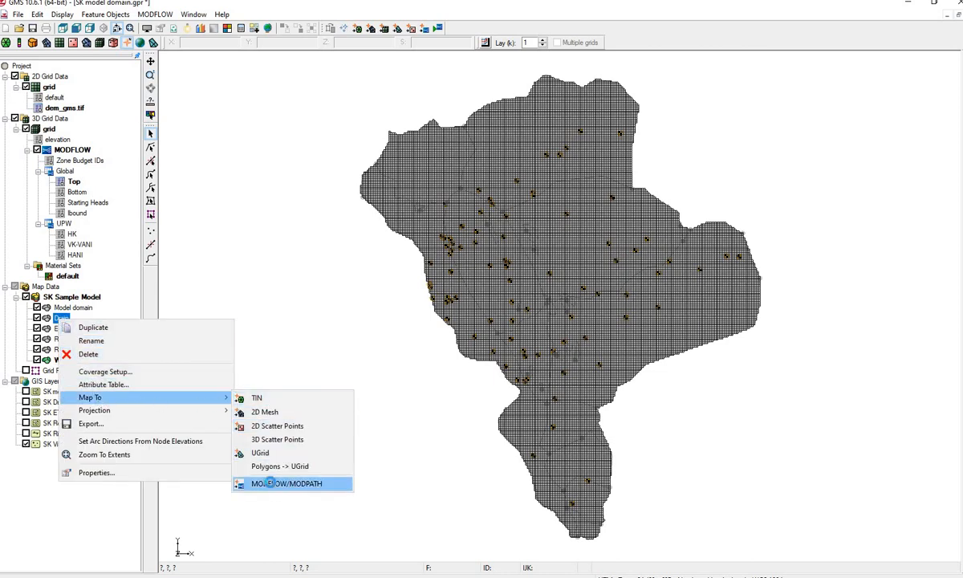
click(287, 483)
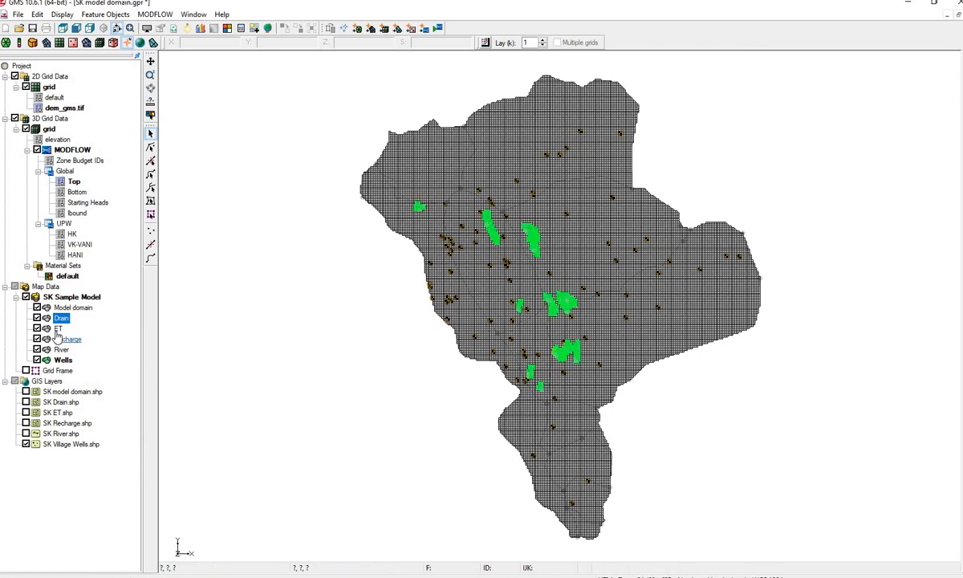
right_click(58, 328)
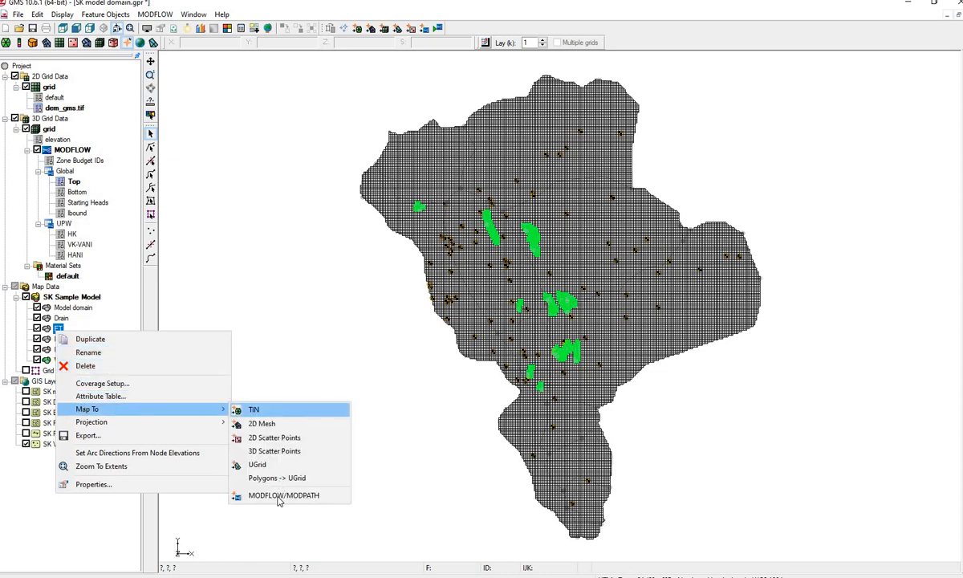
click(283, 494)
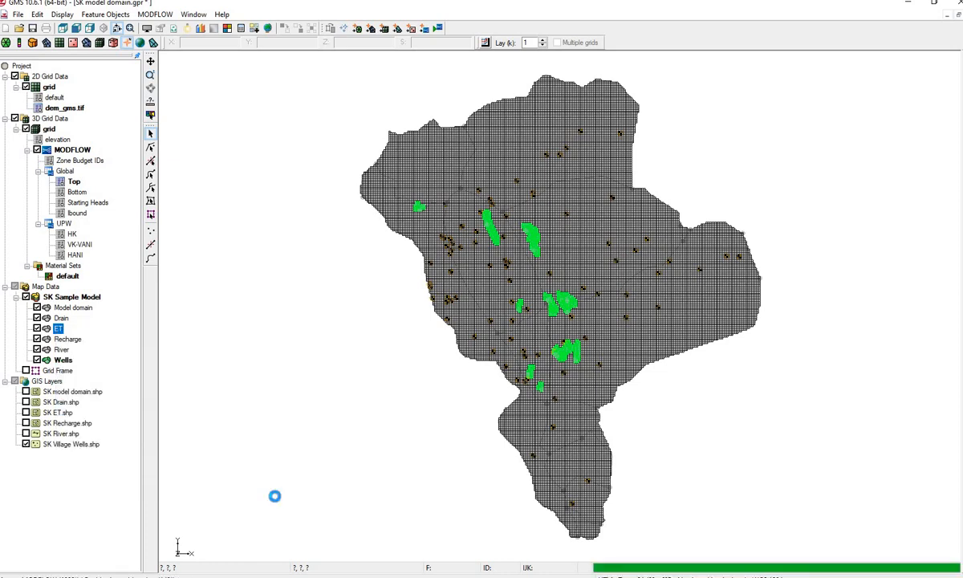
mouse_move(277, 501)
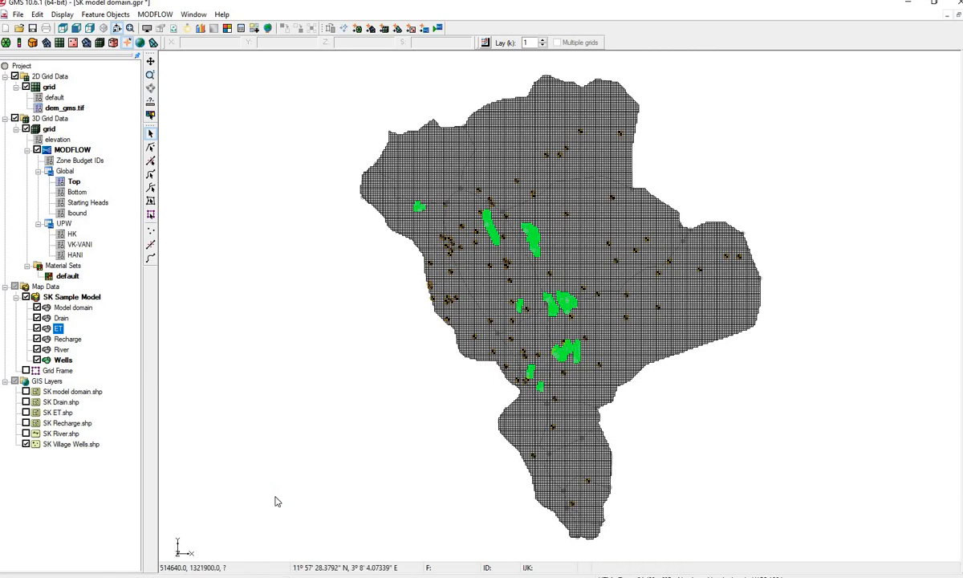
mouse_move(253, 448)
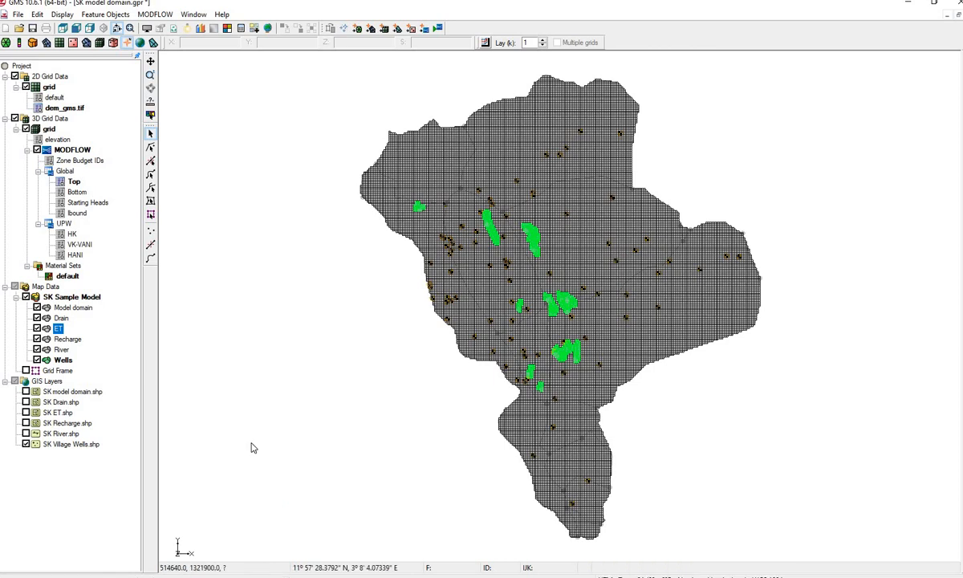
click(68, 339)
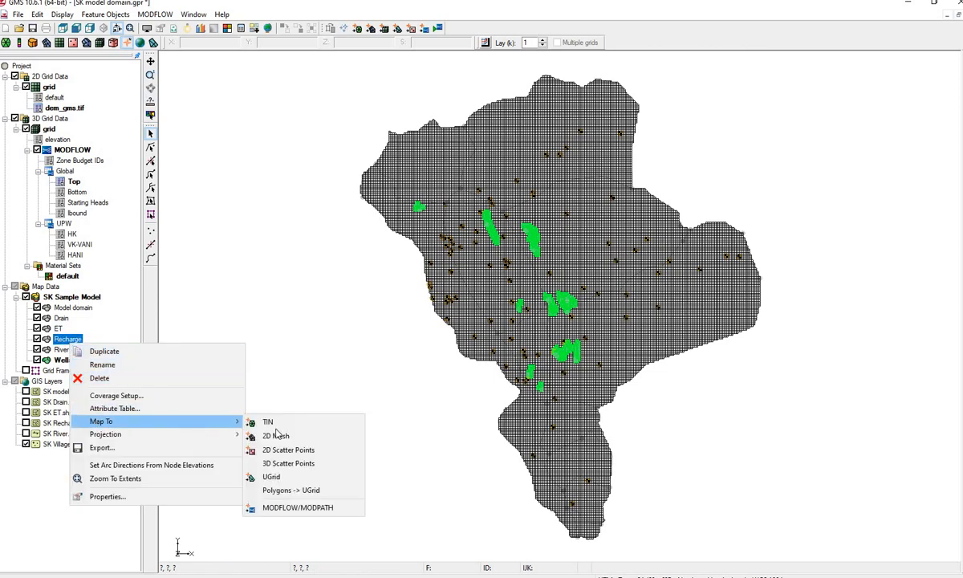
mouse_move(298, 507)
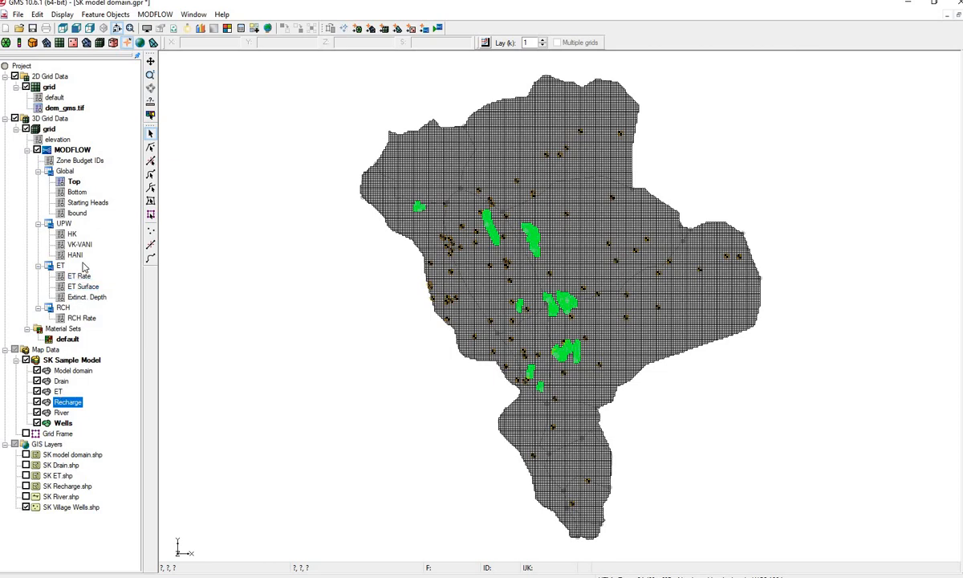
click(78, 276)
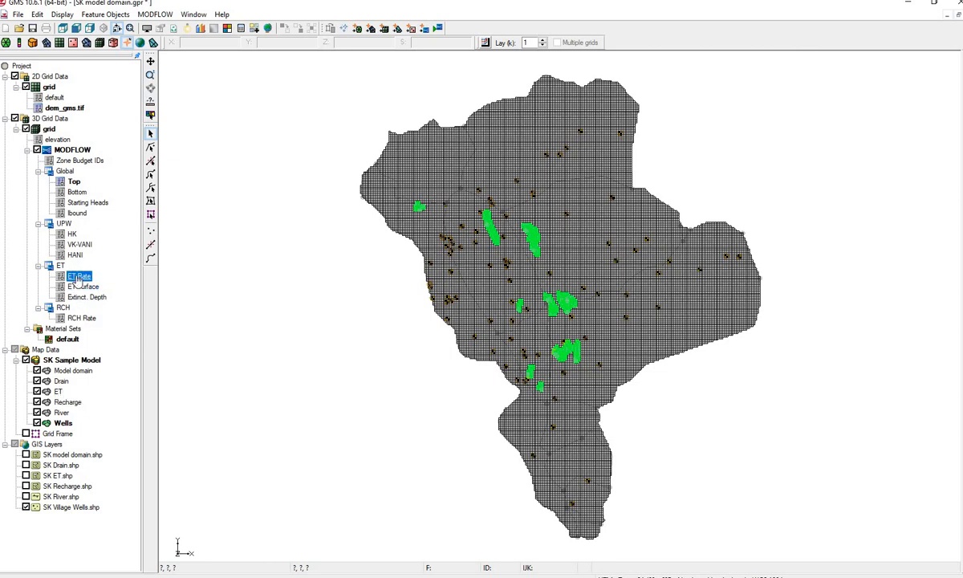
right_click(78, 276)
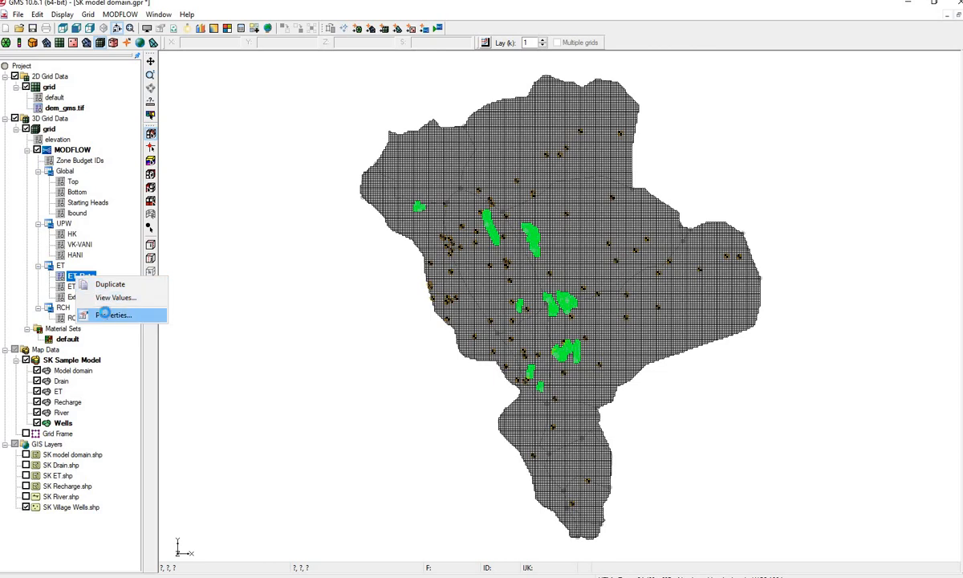
click(114, 315)
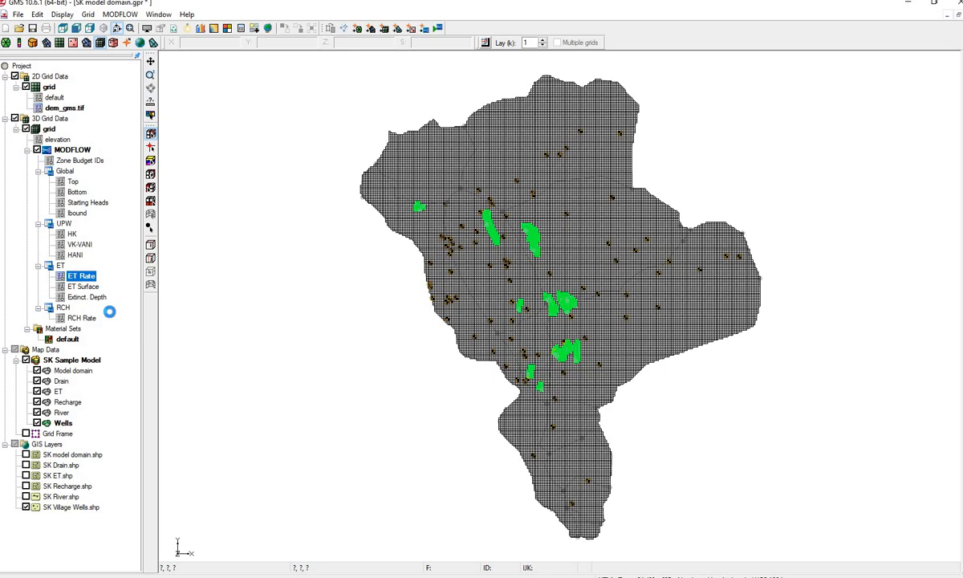
double_click(81, 275)
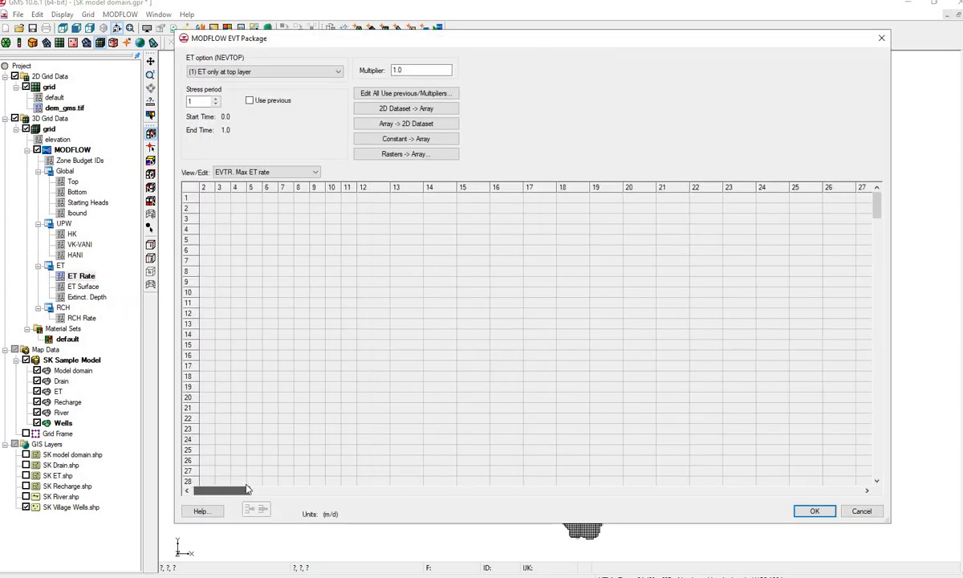
drag(220, 491, 424, 490)
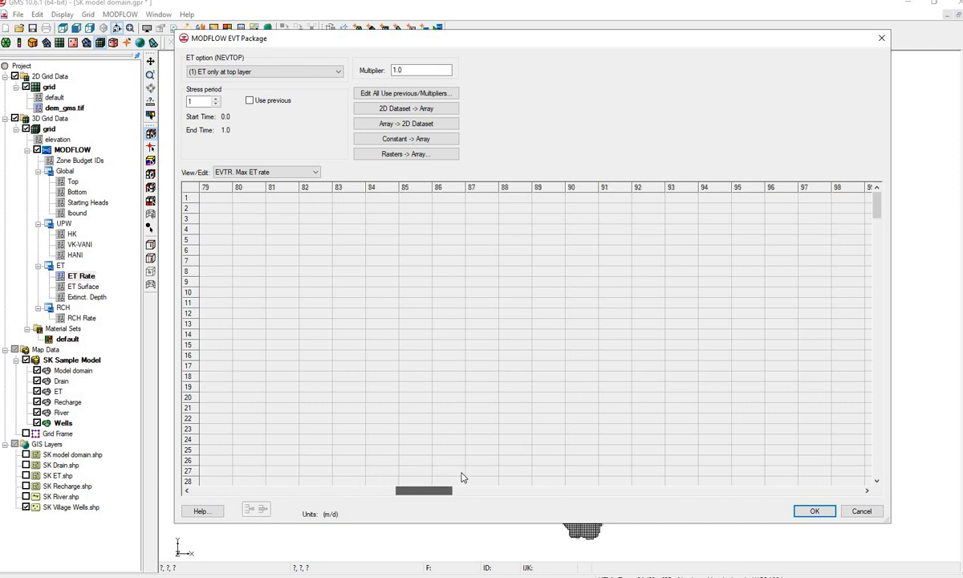
drag(425, 491, 474, 491)
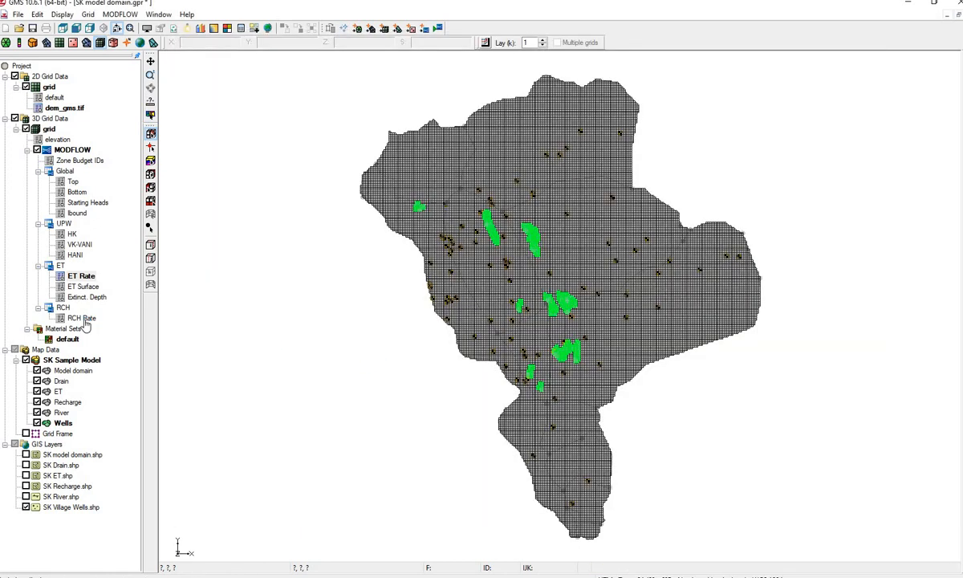
right_click(80, 318)
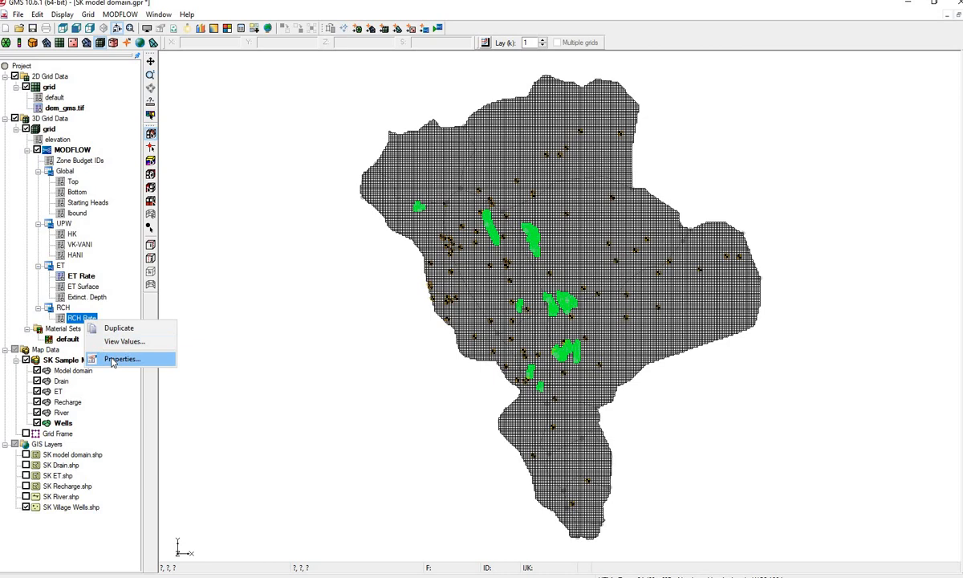
click(122, 359)
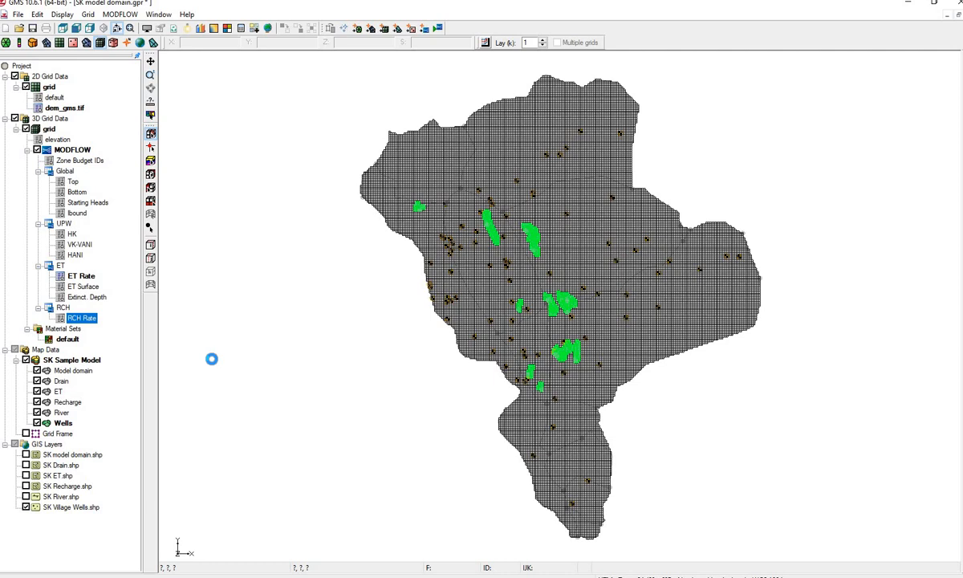
double_click(82, 318)
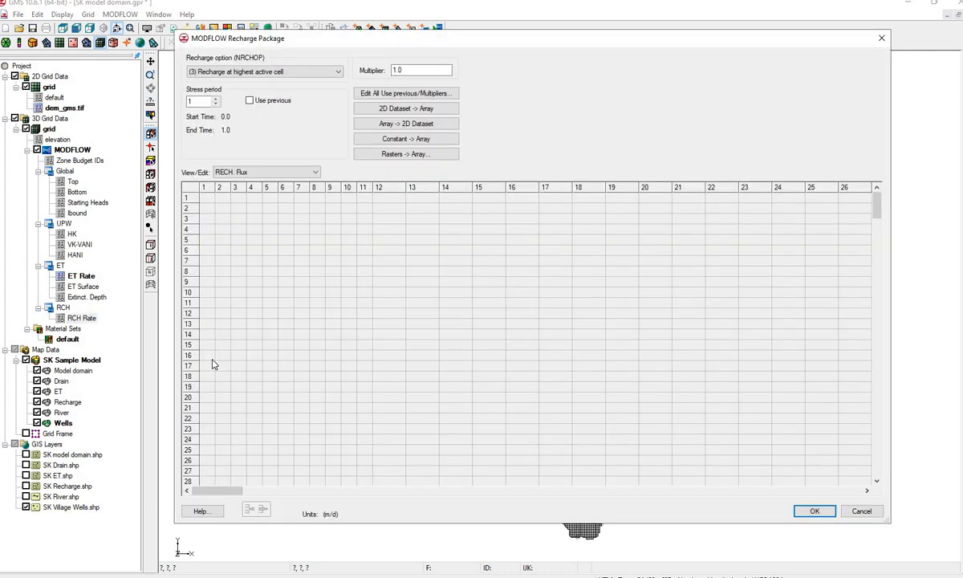
scroll(down, 3)
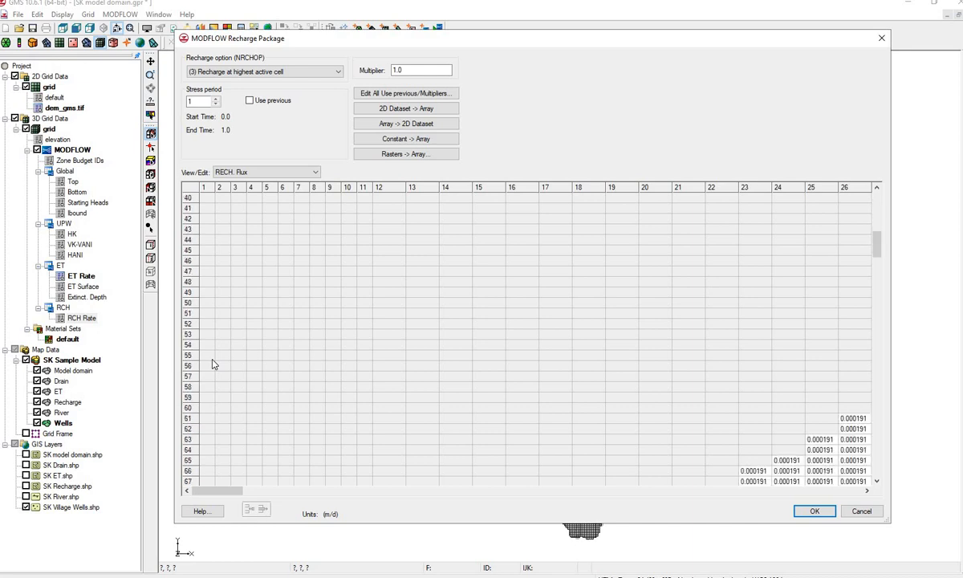
scroll(down, 3)
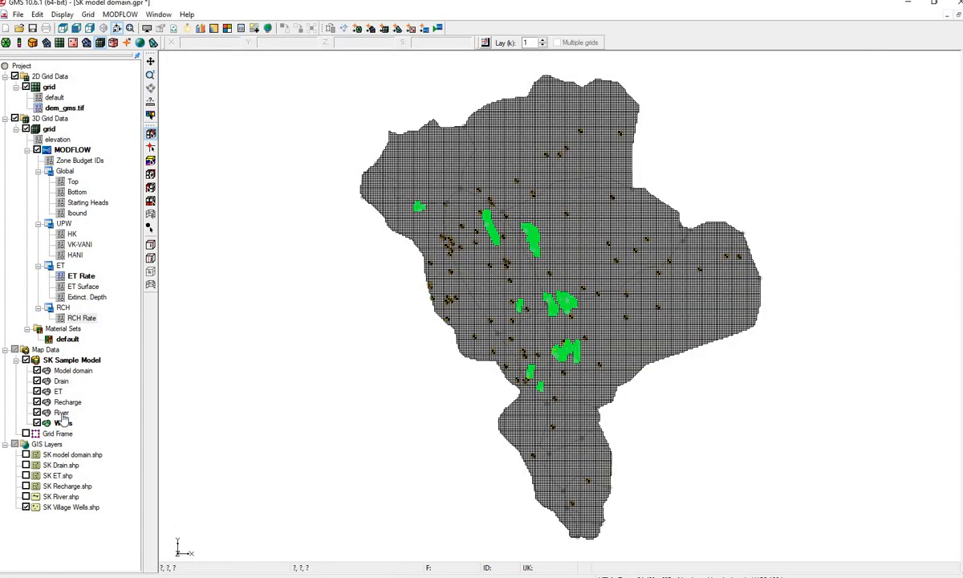
- Map the River coverage onto the MODFLOW grid with Map To > MODFLOW/MODPATH
right_click(61, 412)
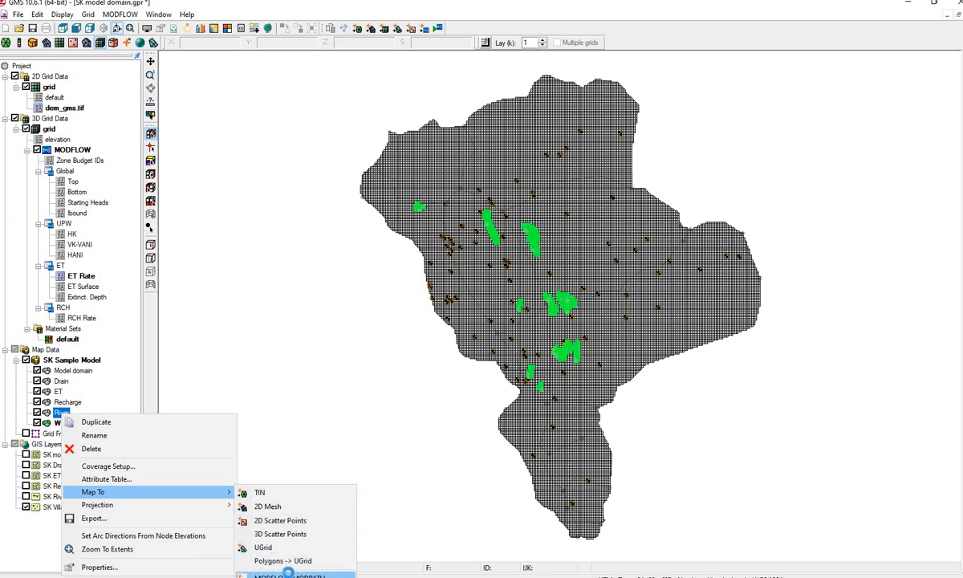
click(296, 574)
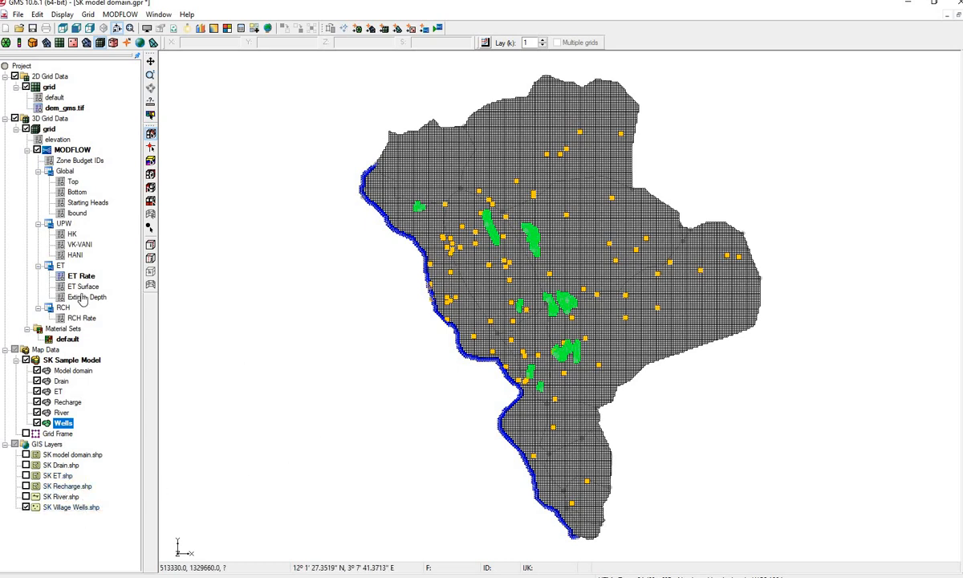
mouse_move(293, 341)
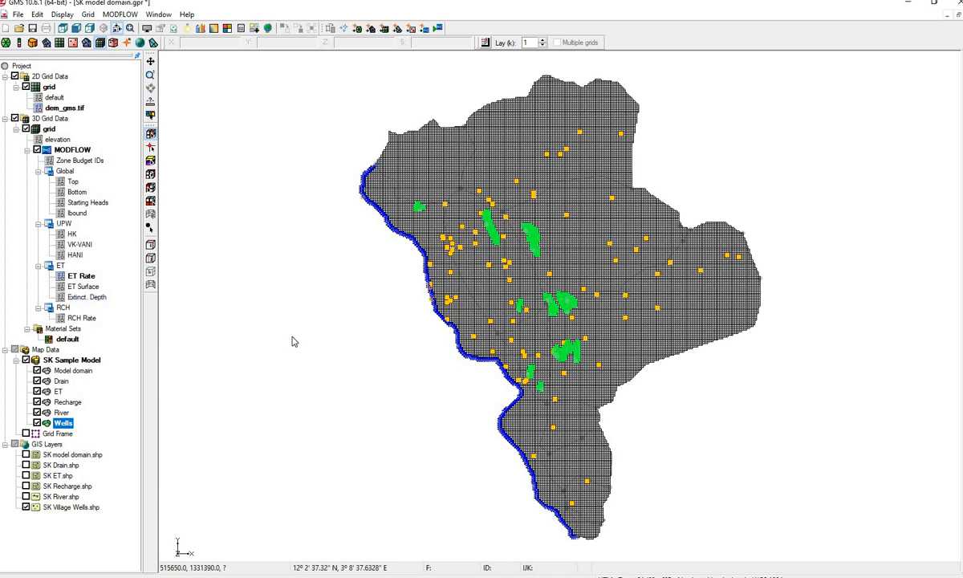